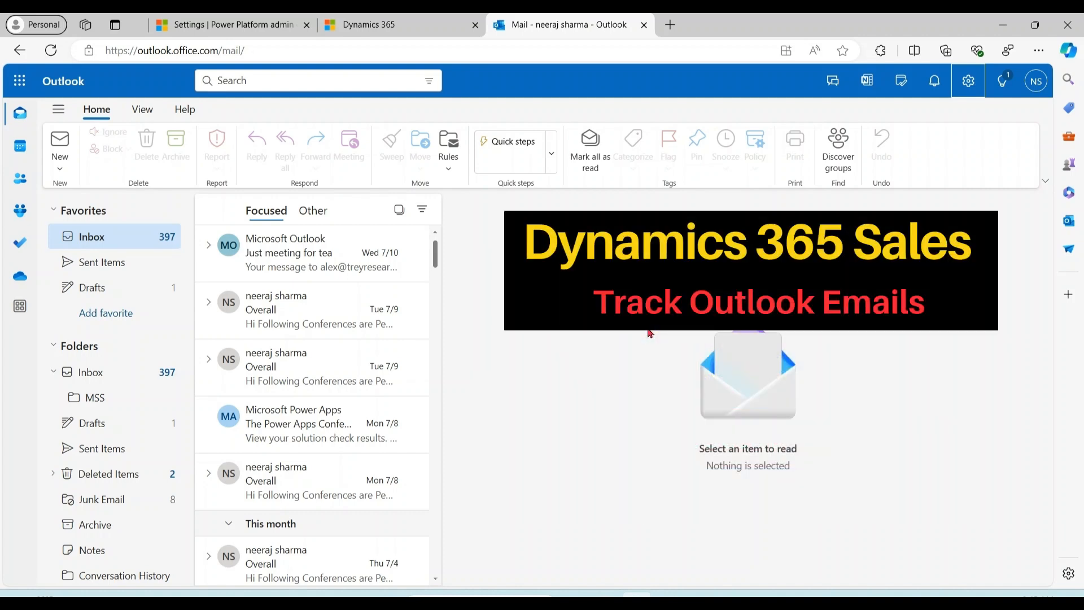
Bring up Sales Hub and show the Active Contacts list, briefly checking the Outlook mailbox.
click(368, 24)
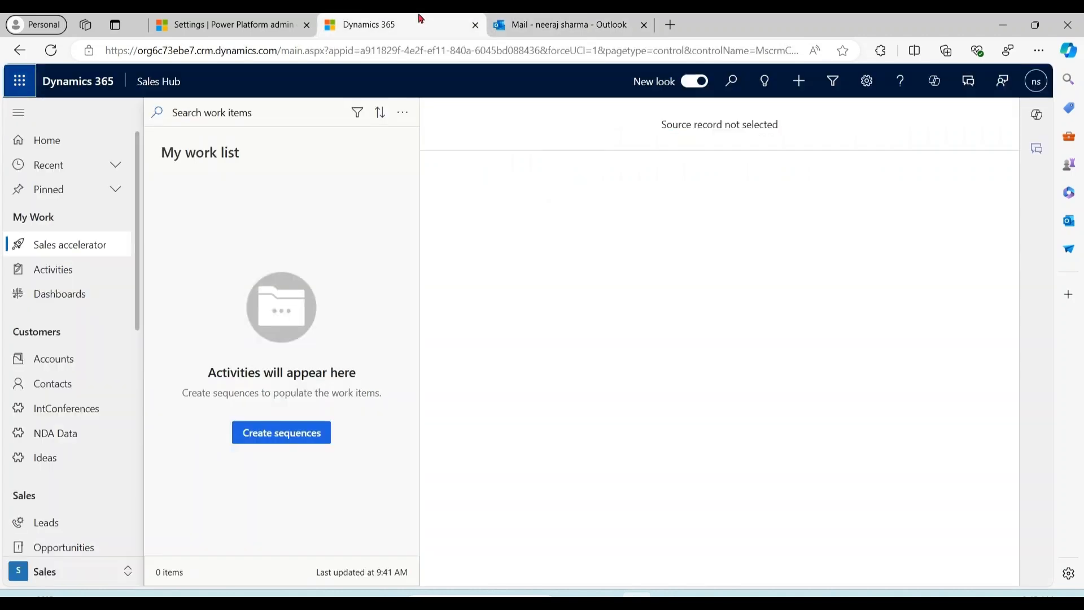
mouse_move(593, 306)
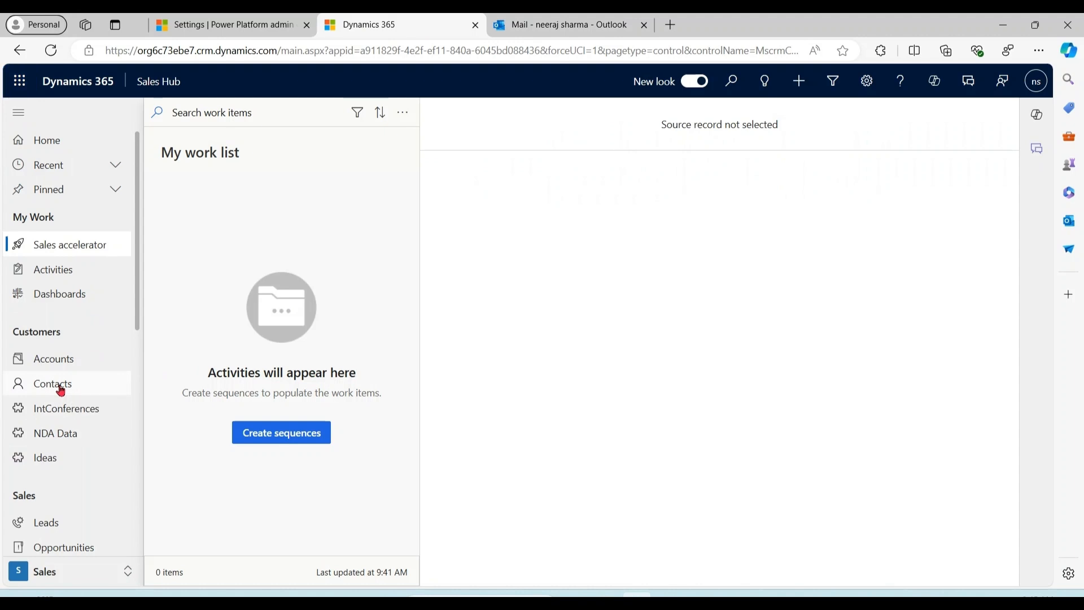
click(52, 382)
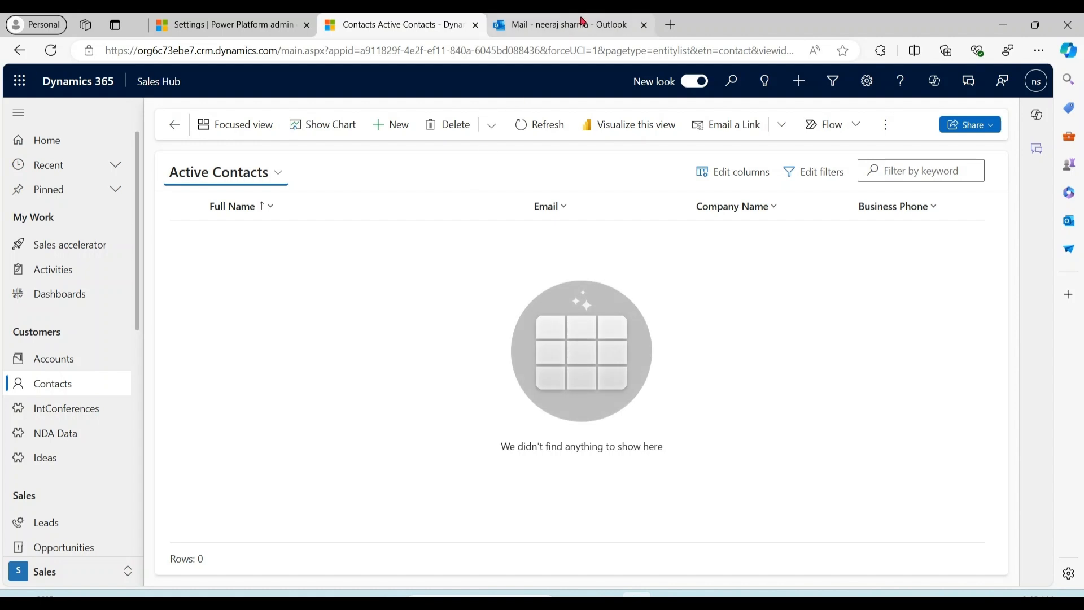
click(559, 25)
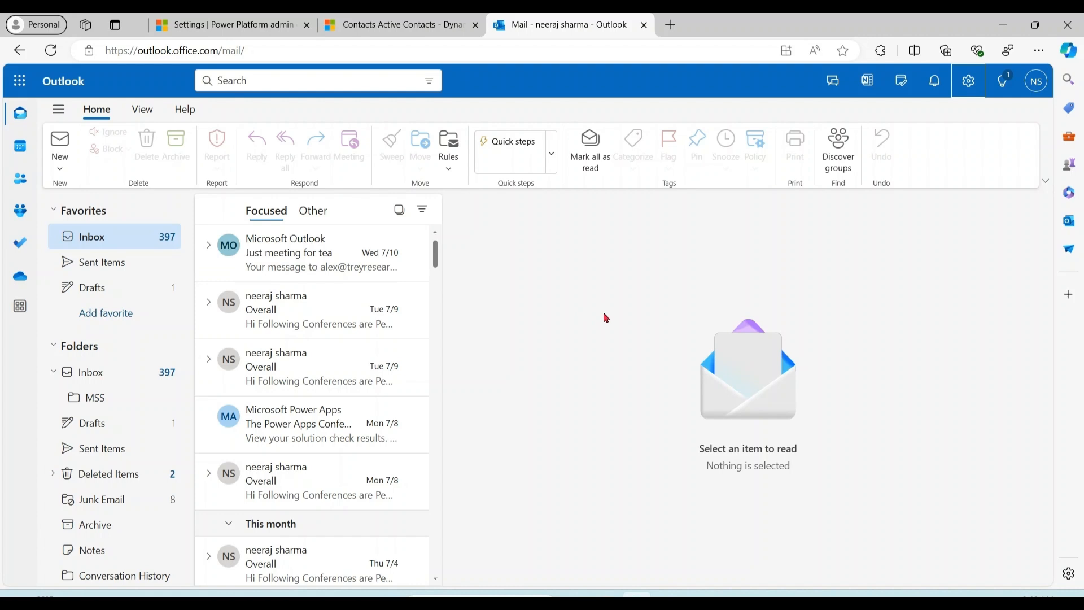
click(400, 24)
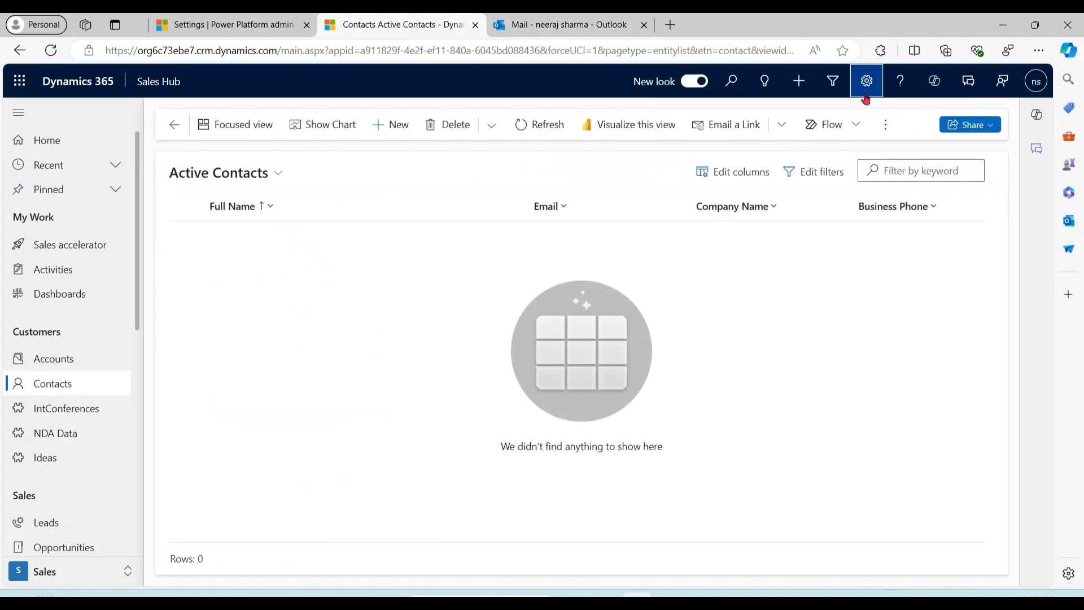
In Personalization Settings Email, set Track to No email messages, untick contact creation, and save.
click(866, 81)
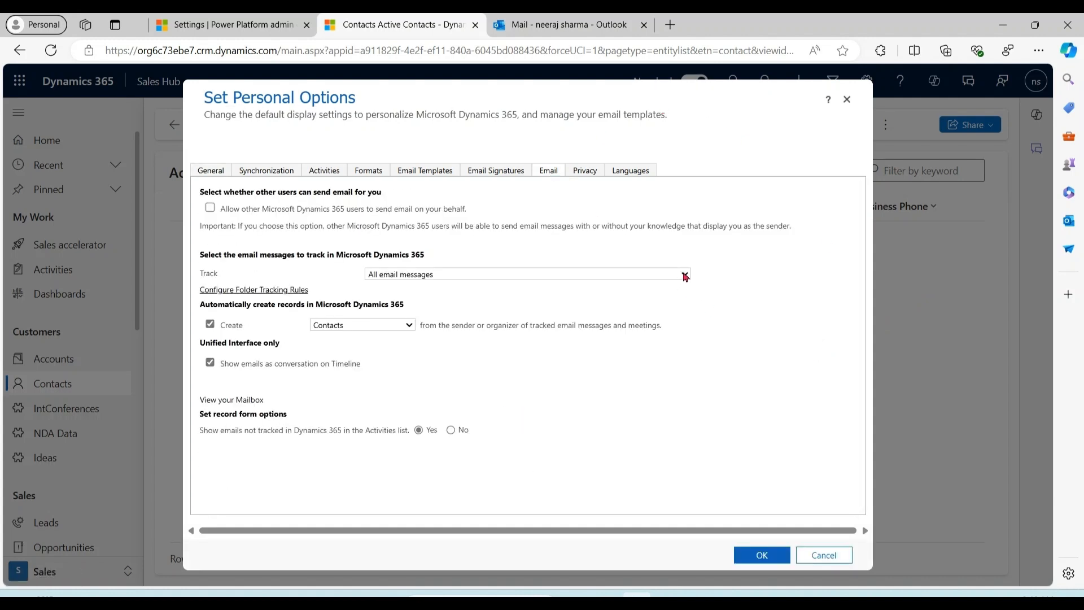
click(683, 273)
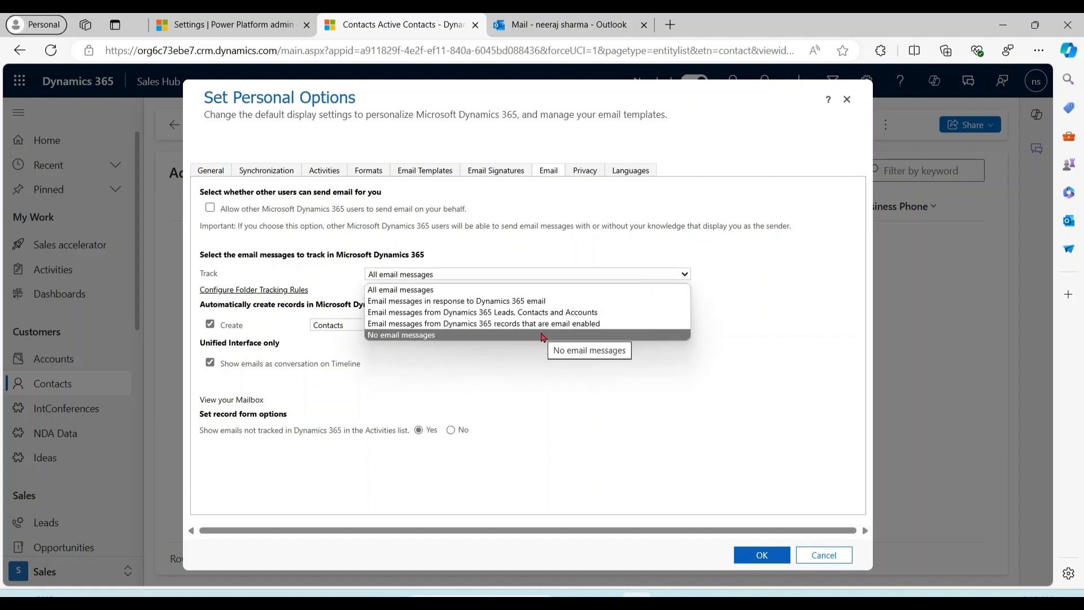
click(400, 334)
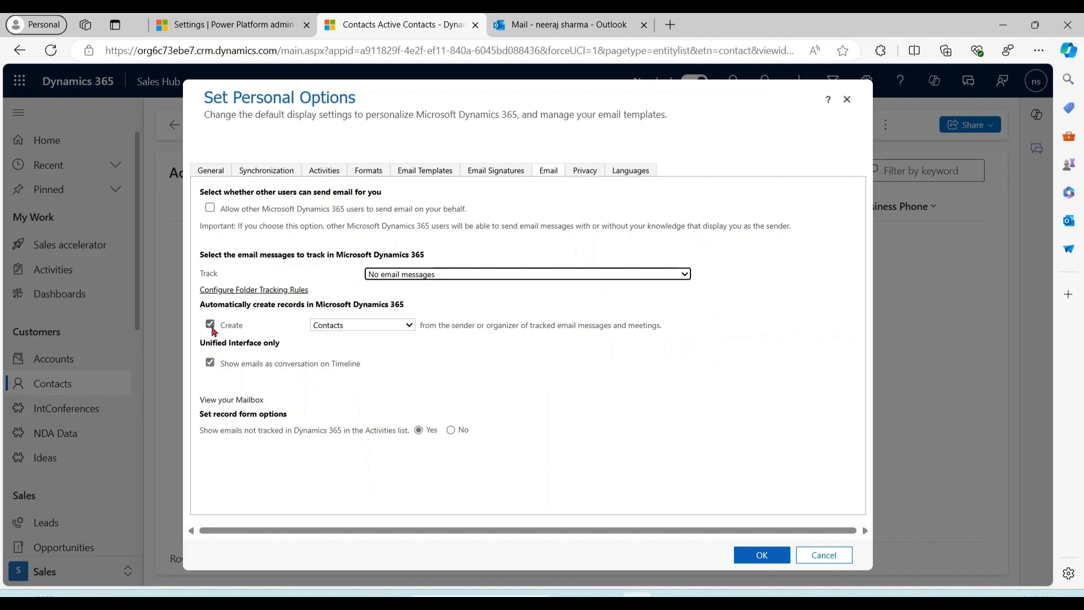
click(209, 325)
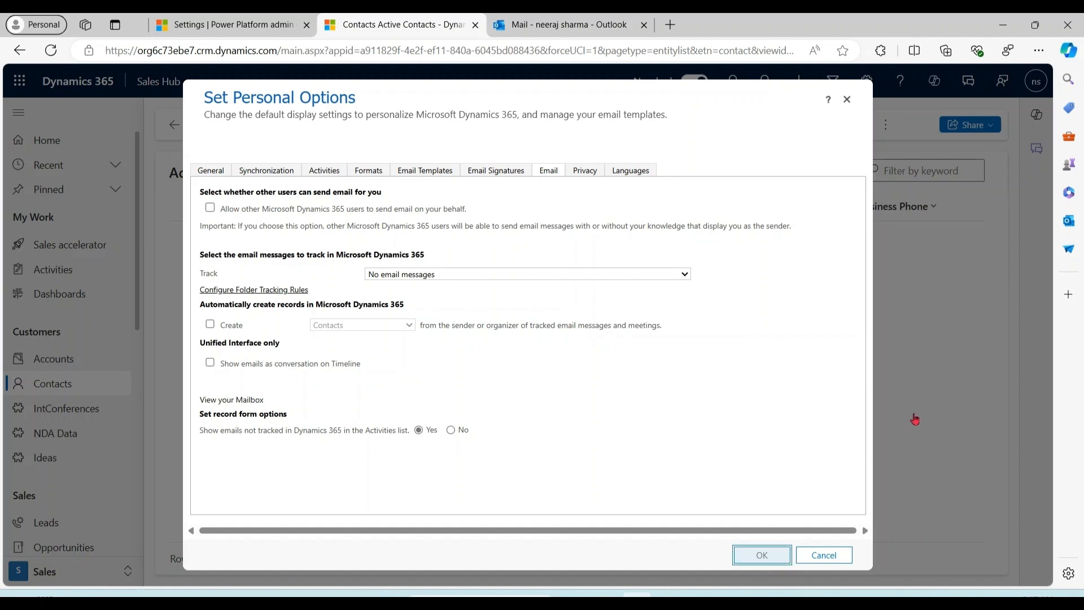
click(760, 554)
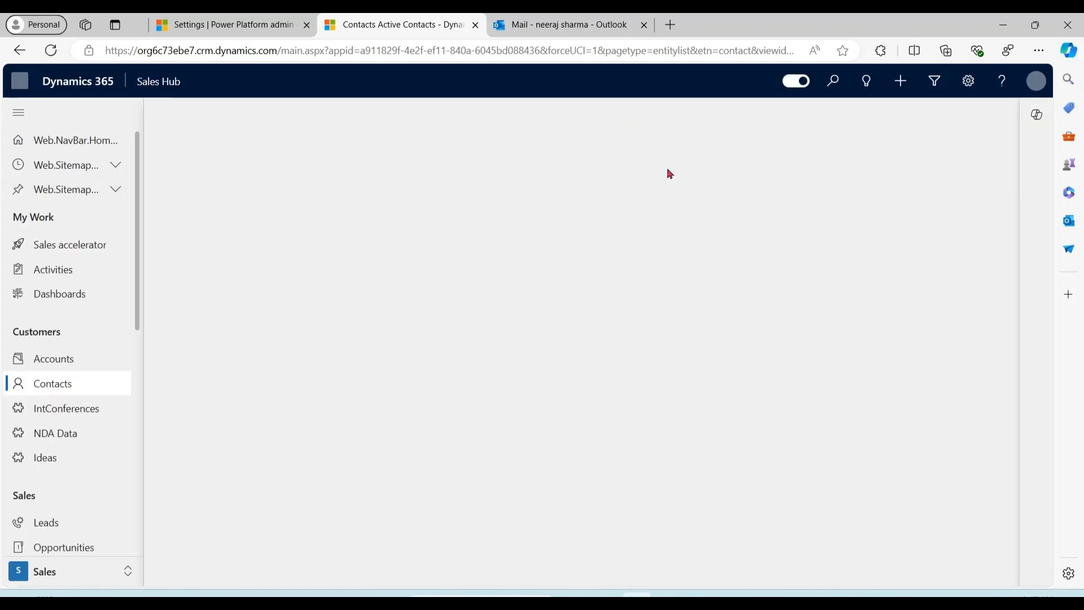
Recheck that Track still reads No email messages, then return to the Outlook inbox.
click(568, 24)
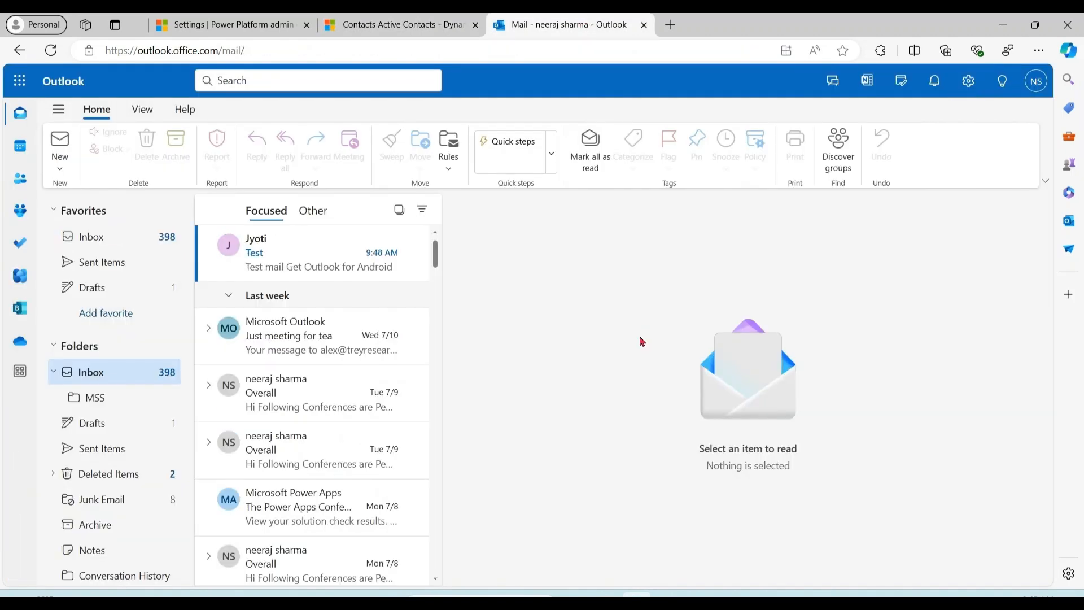
mouse_move(587, 399)
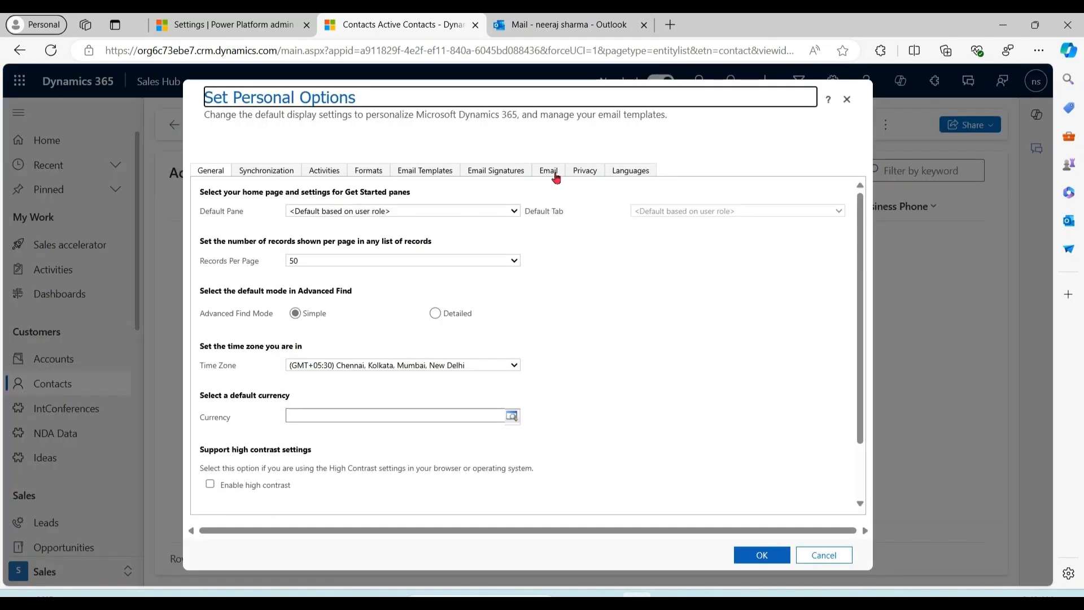
click(547, 170)
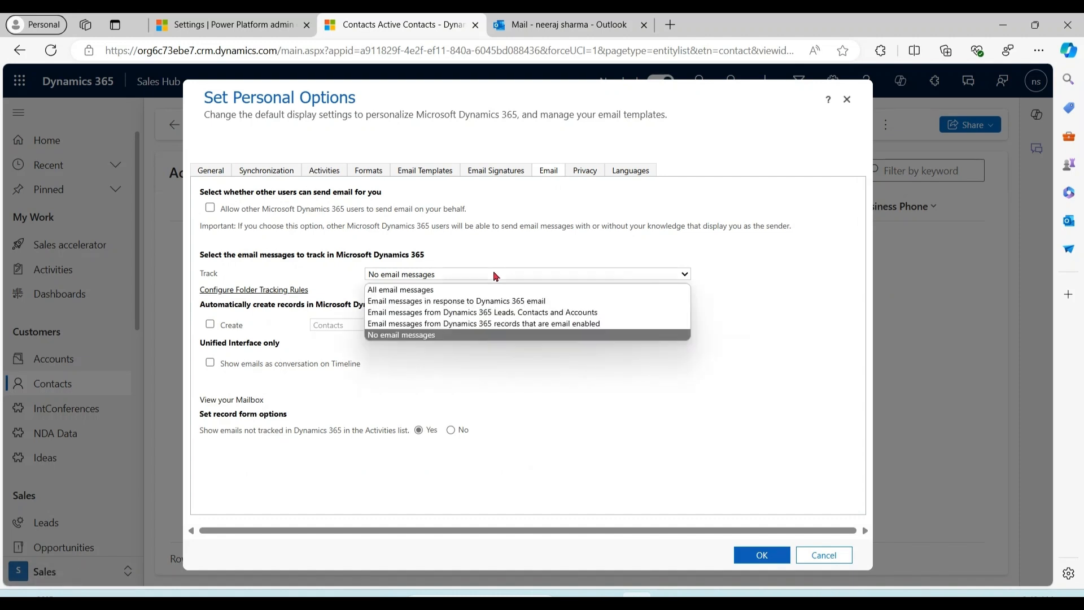
click(399, 334)
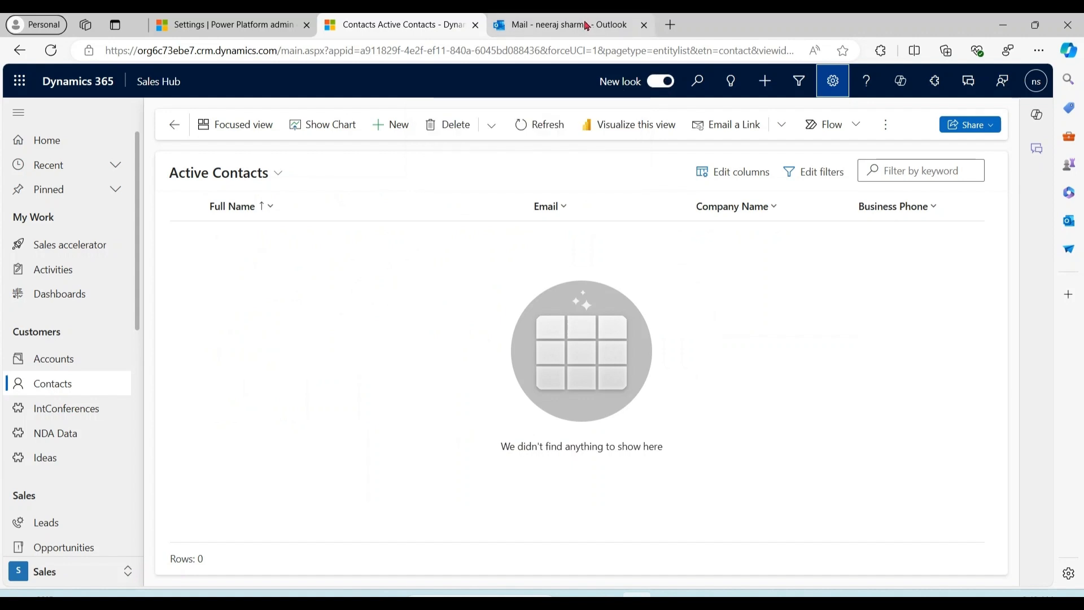
click(561, 24)
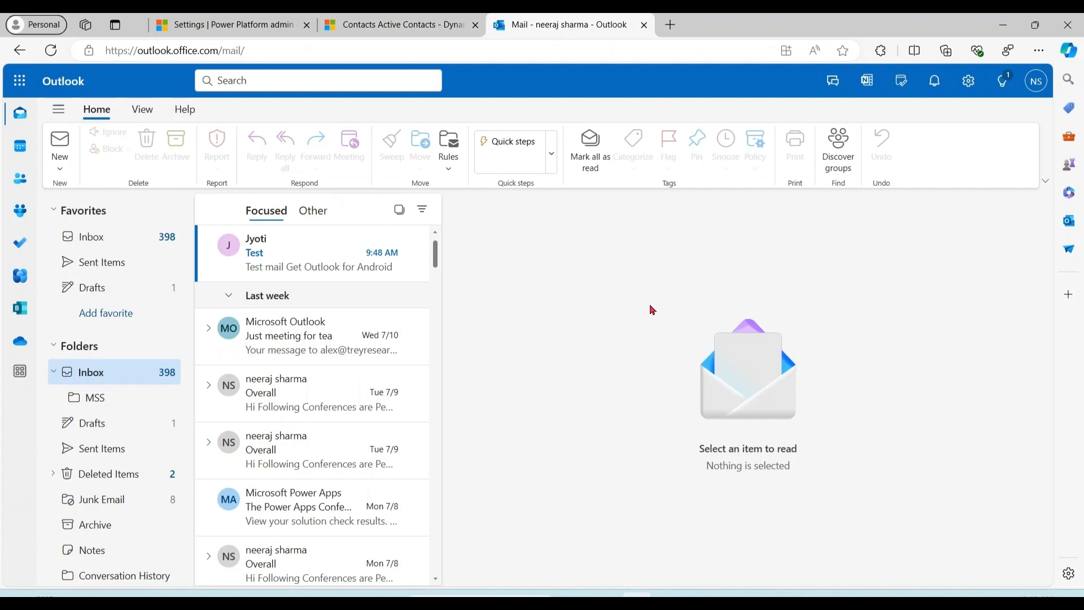
mouse_move(612, 318)
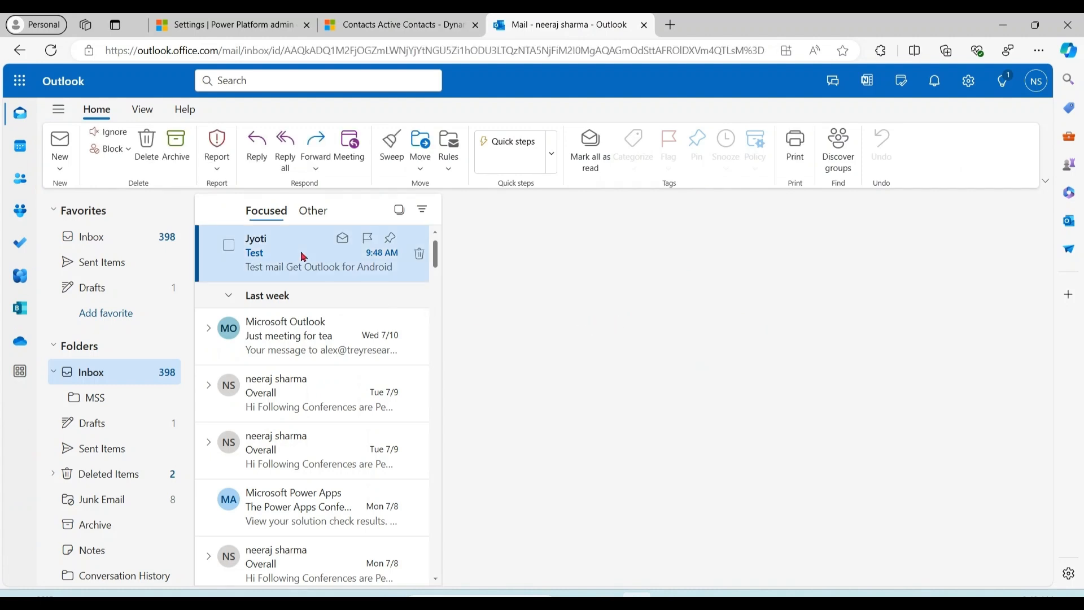
Pop the Test email into its own window and launch the Dynamics 365 add-in, allowing it to open.
click(311, 252)
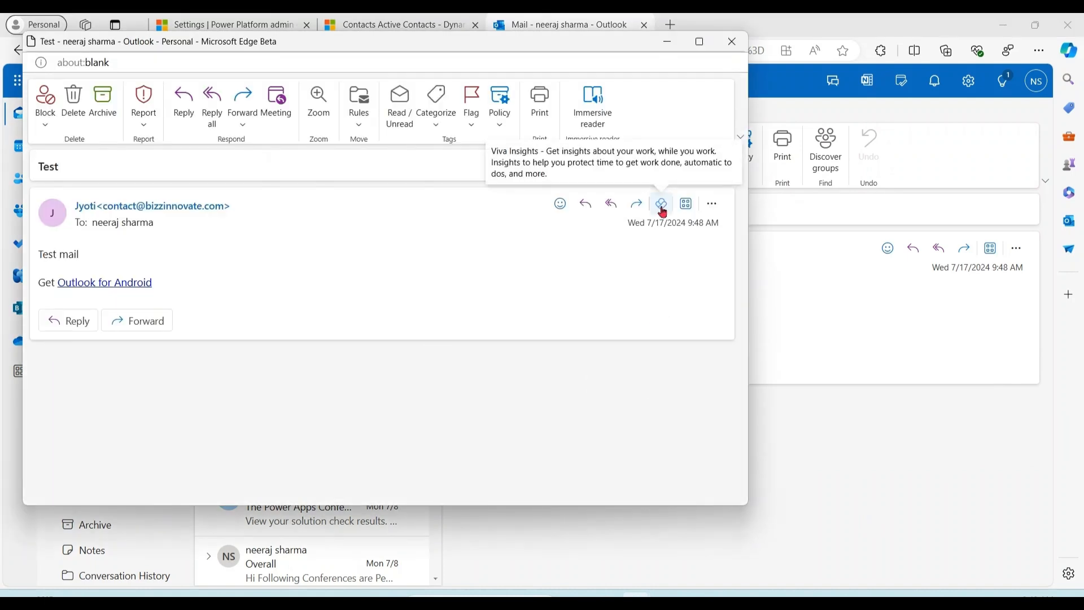
click(685, 202)
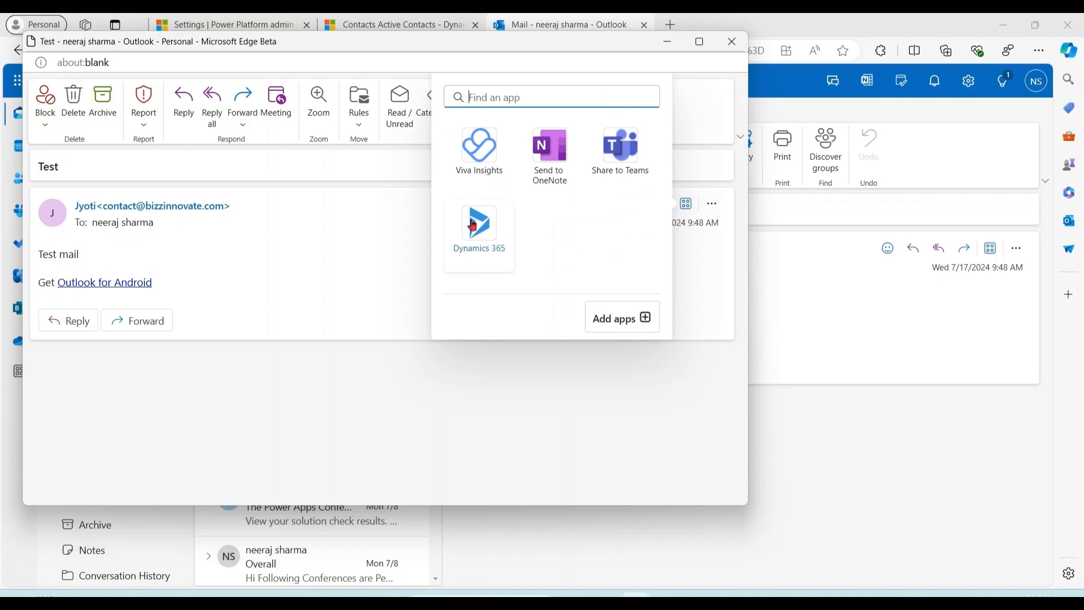
click(478, 225)
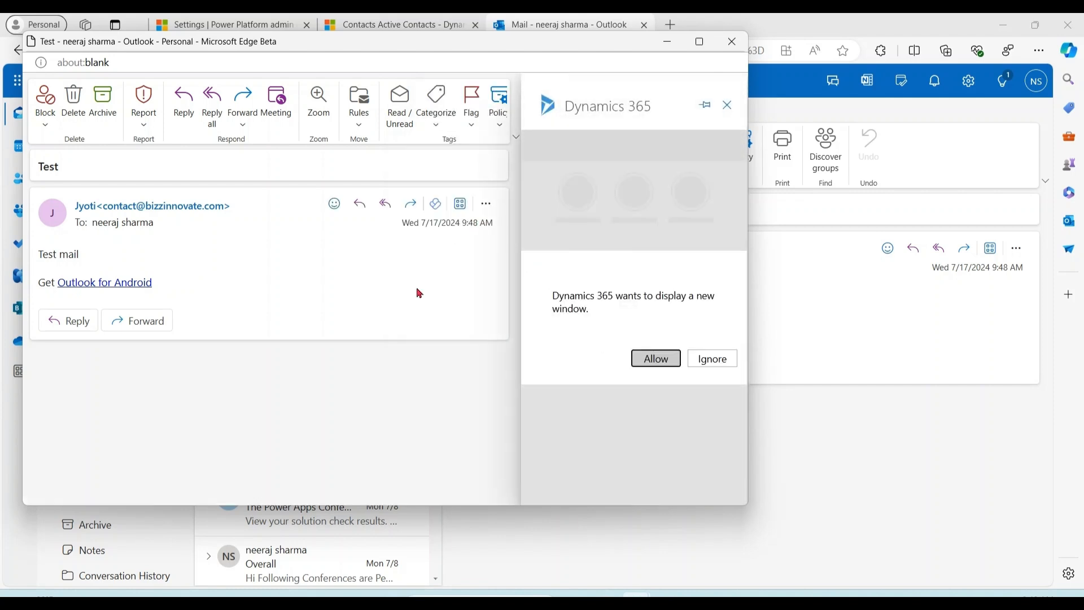
click(654, 357)
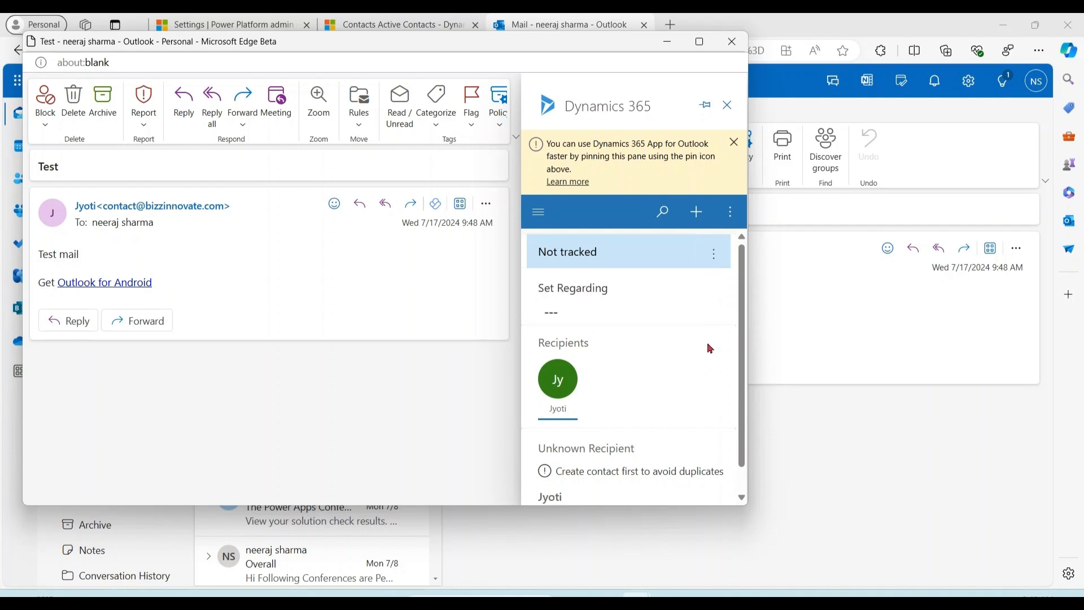
From Set Regarding, review record types and start a New Record of type Contact.
click(572, 299)
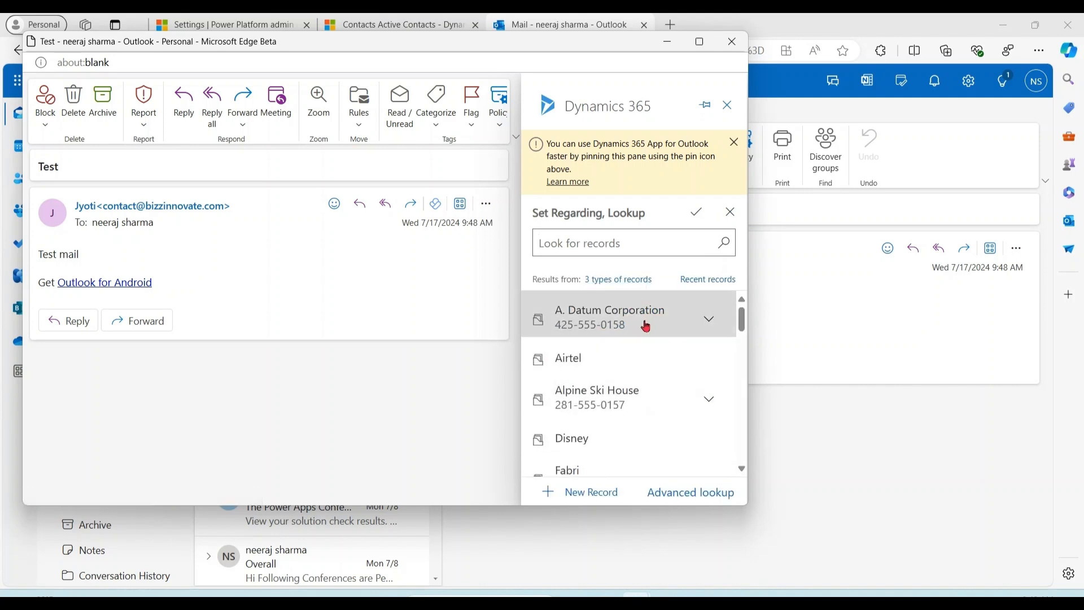
click(618, 278)
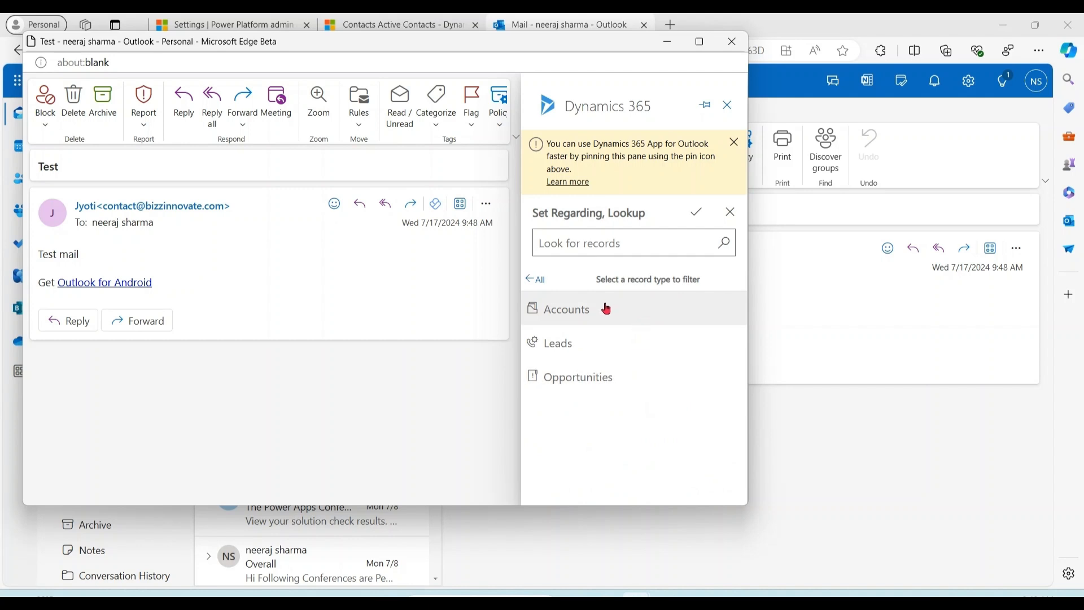
mouse_move(676, 406)
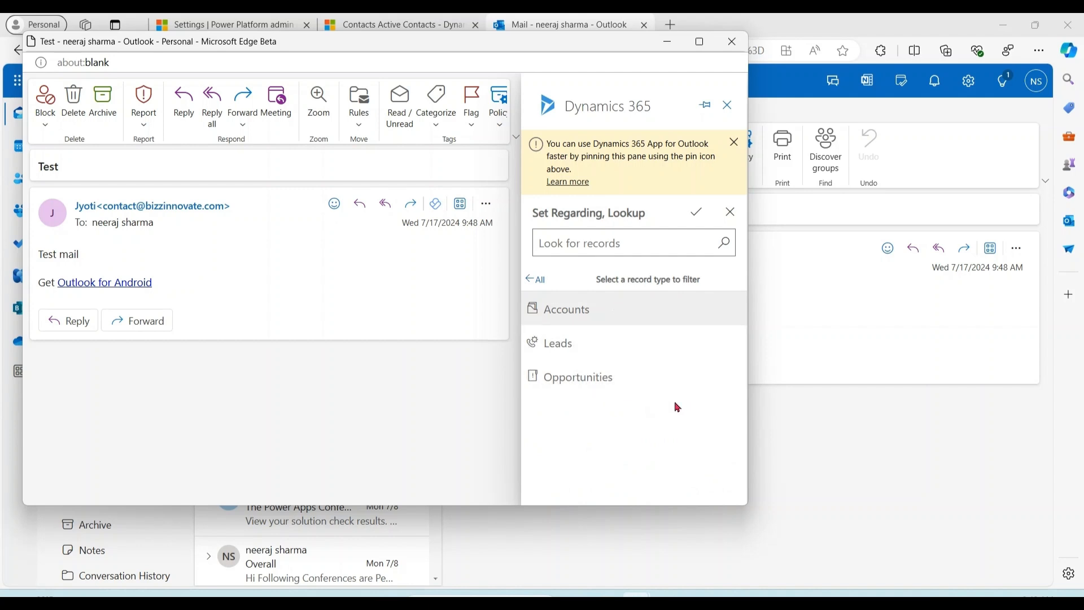
click(626, 242)
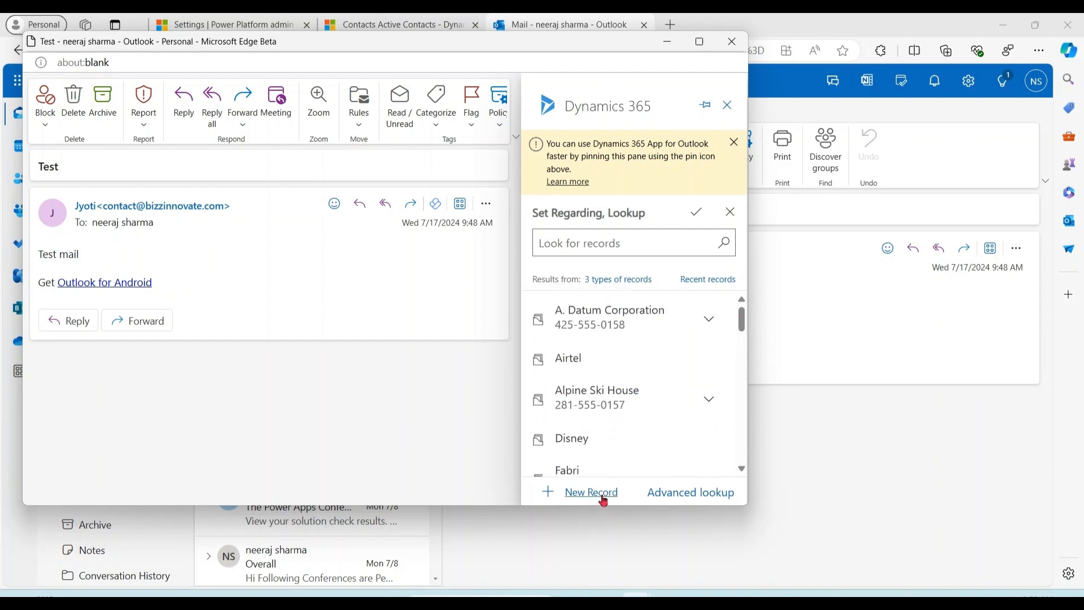
click(591, 492)
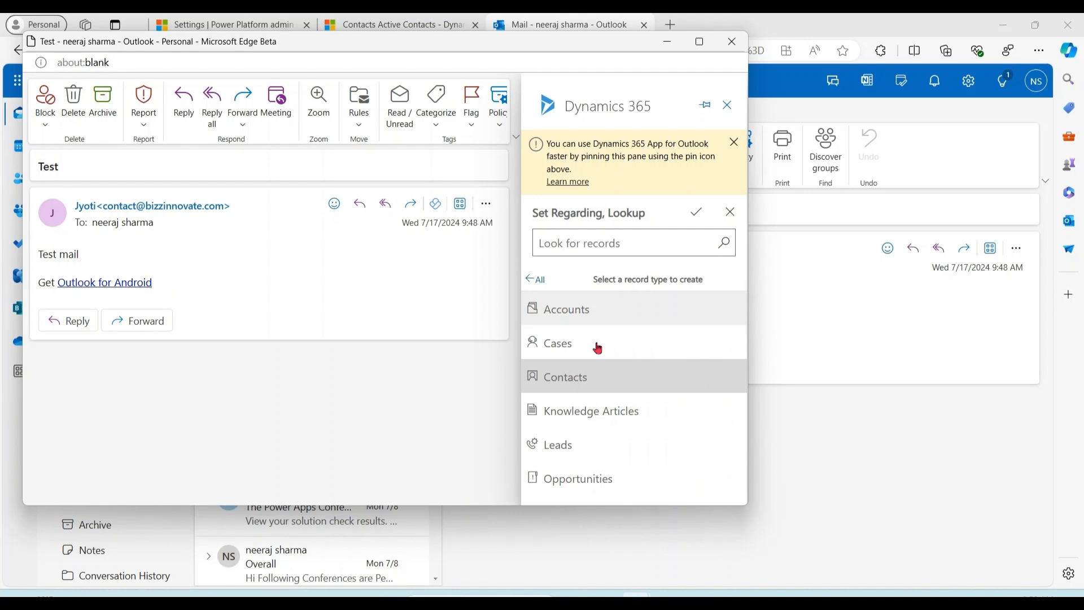
click(564, 377)
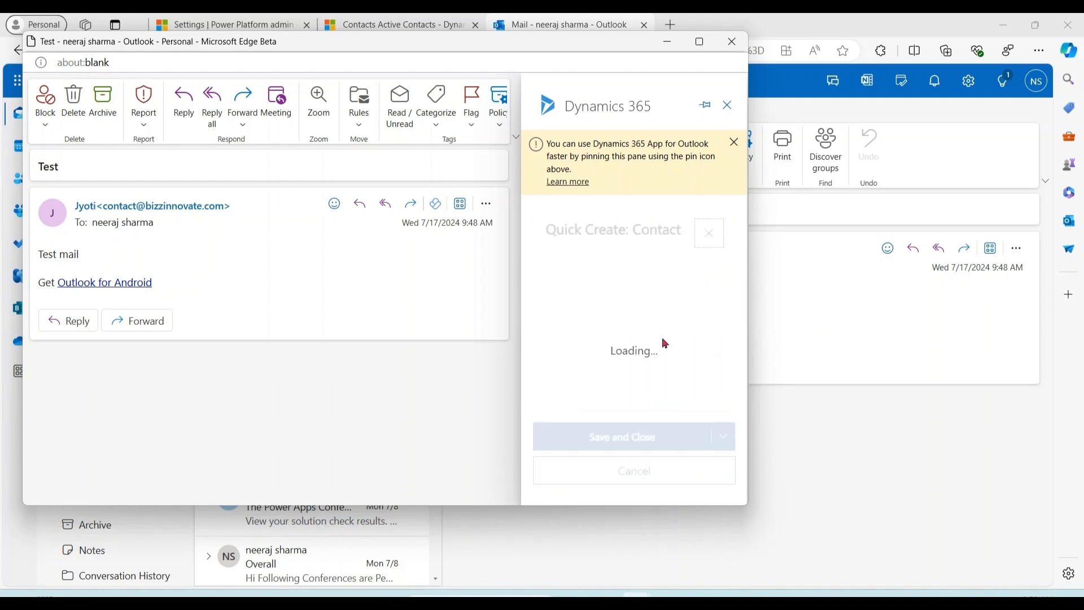
text(Jyoti)
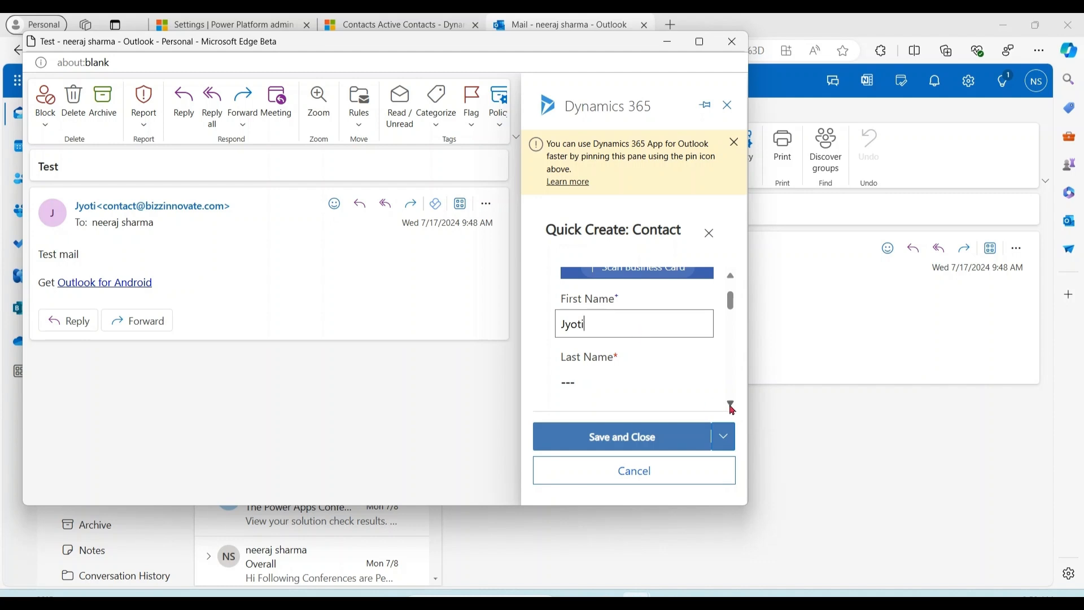
text(S)
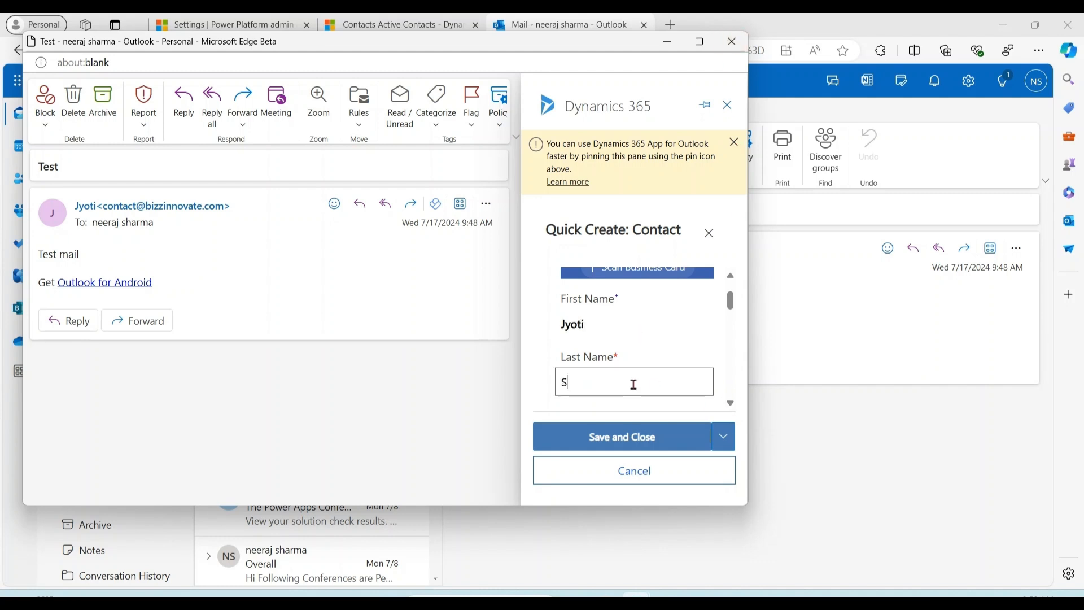
click(622, 436)
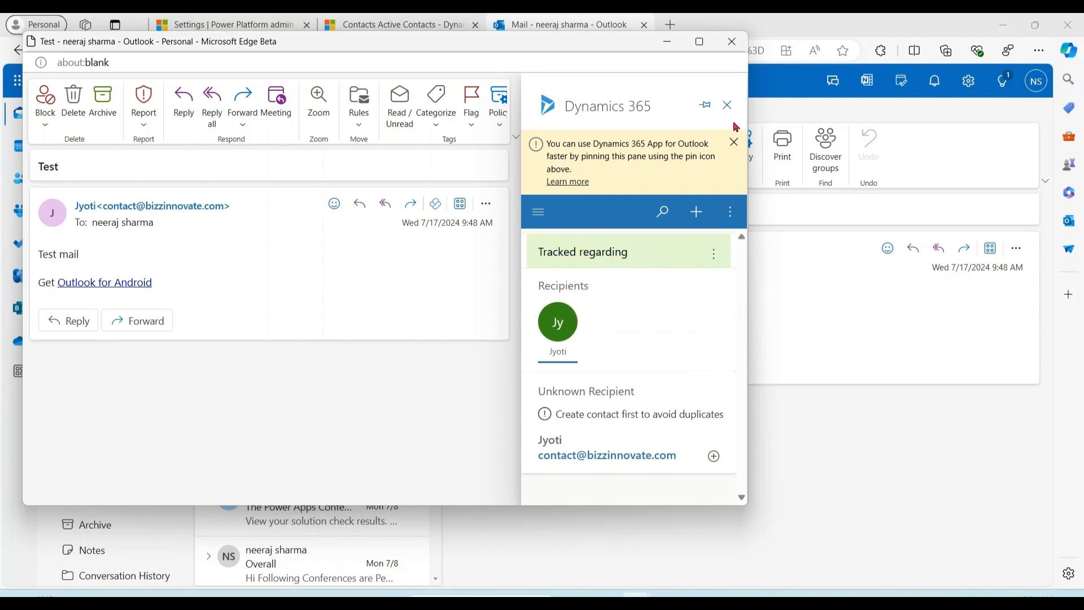
click(730, 41)
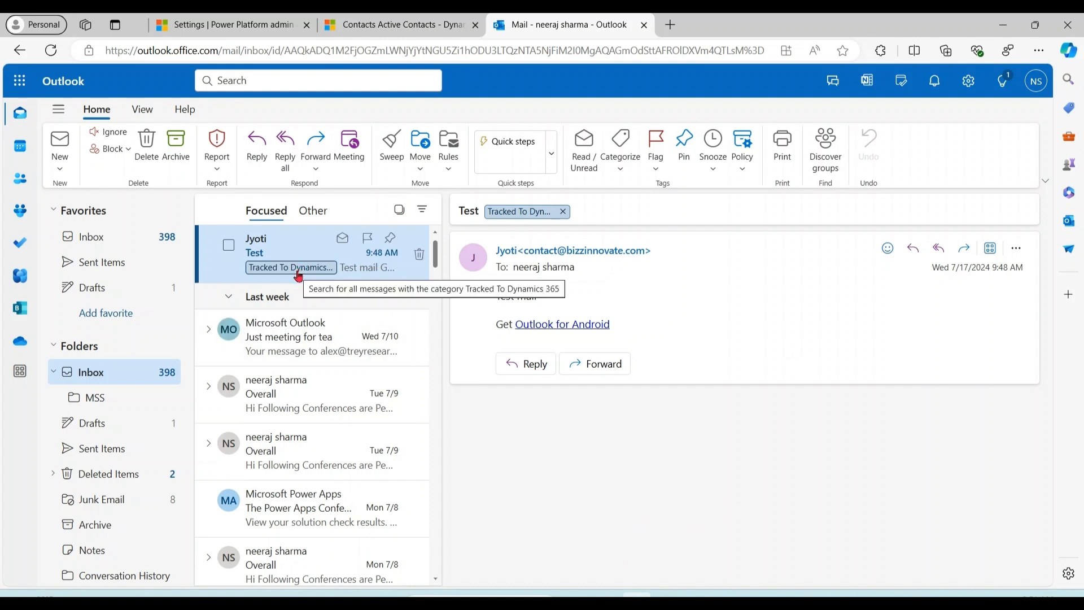
mouse_move(657, 215)
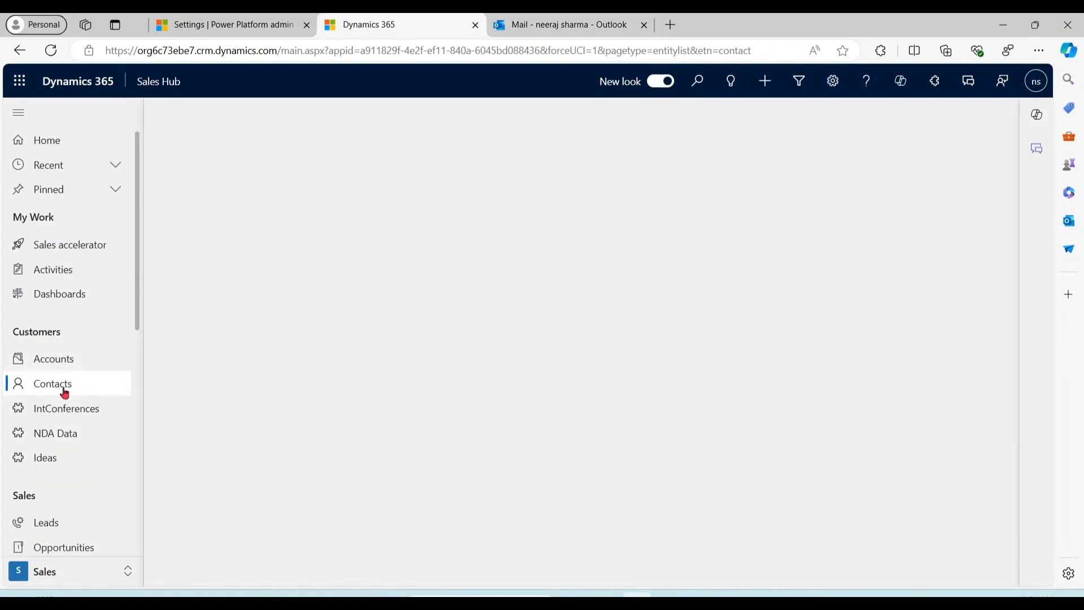
click(52, 384)
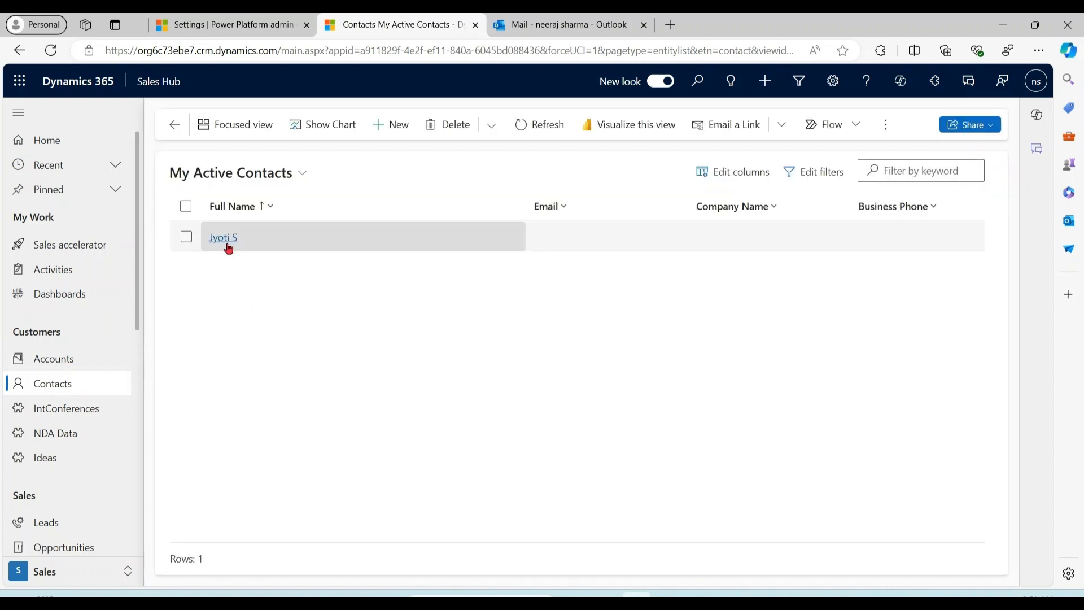
click(222, 237)
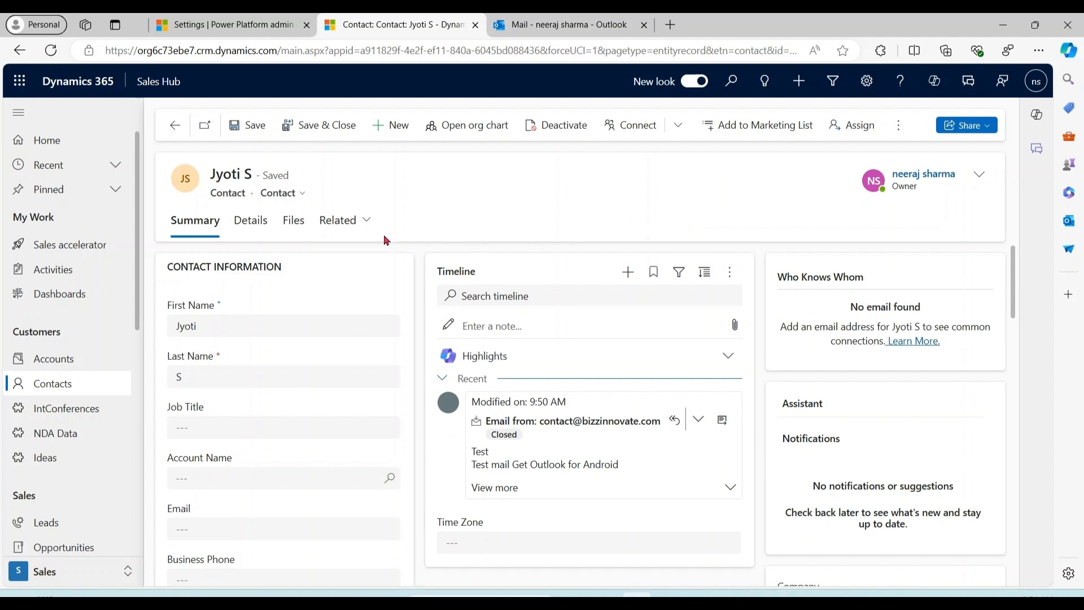
click(344, 220)
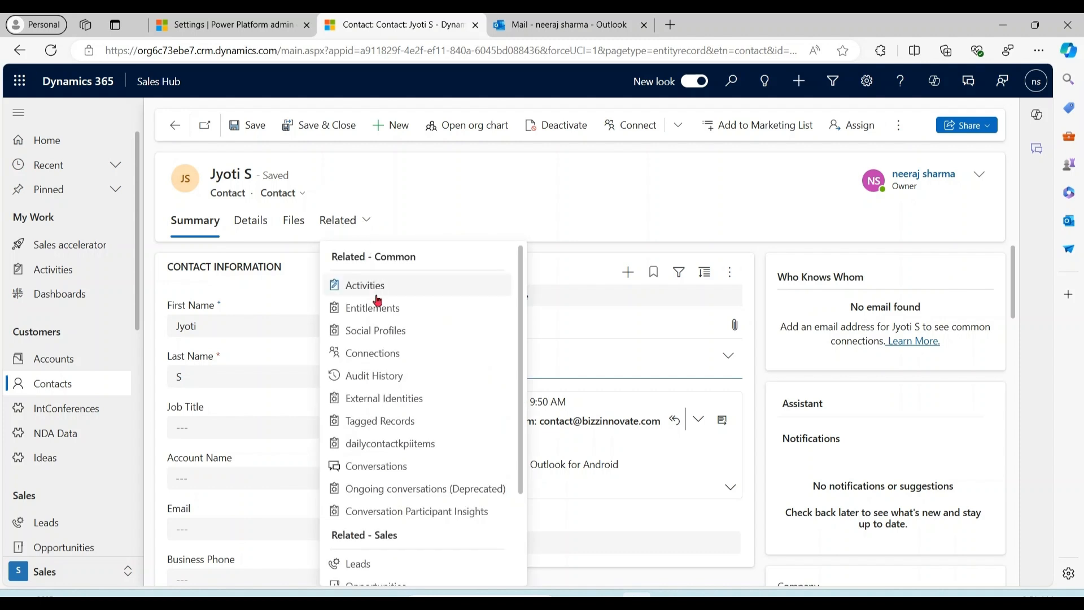
click(364, 284)
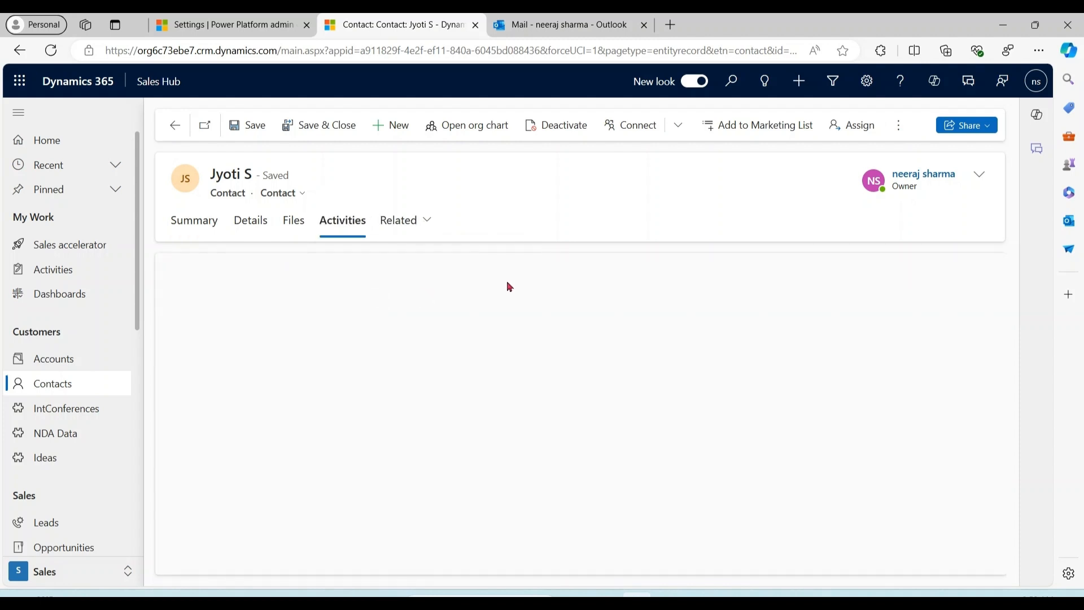
click(341, 219)
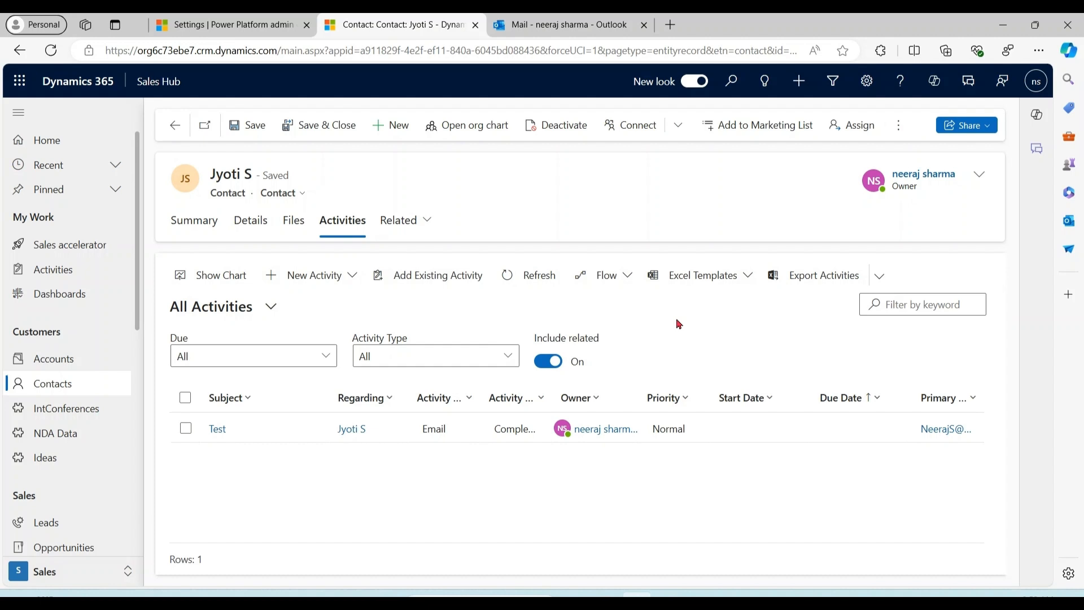
mouse_move(443, 215)
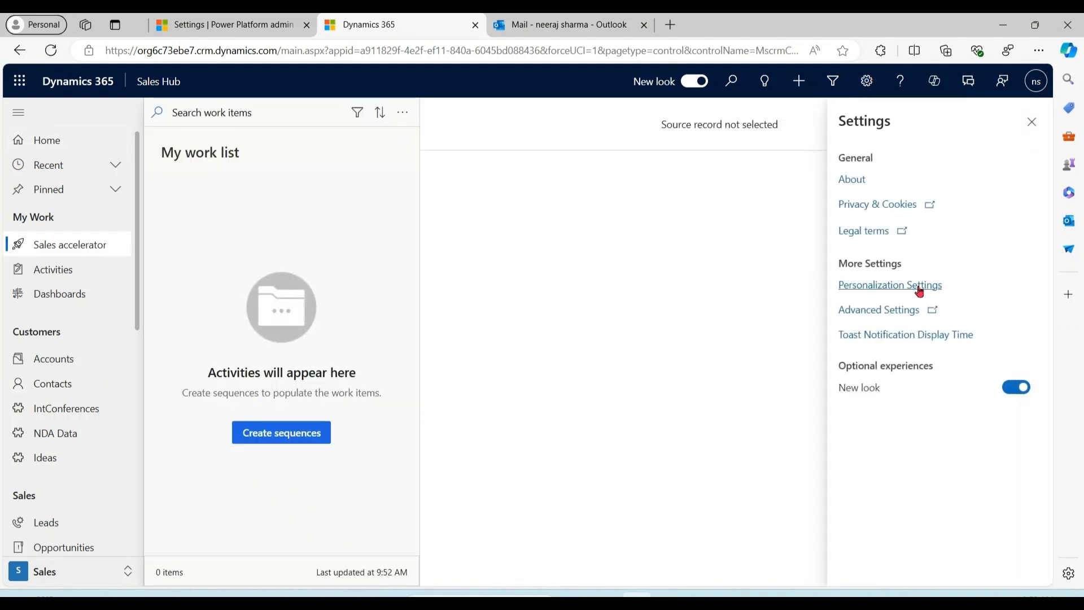
In Personalization Settings Email, set Track to All email messages and return to Outlook.
click(889, 284)
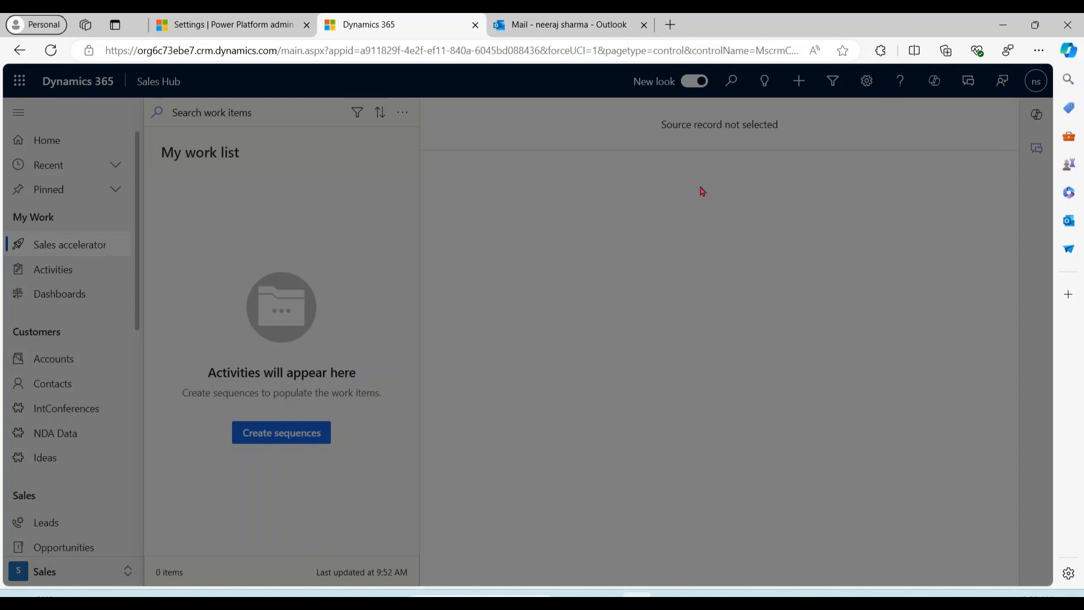
click(548, 170)
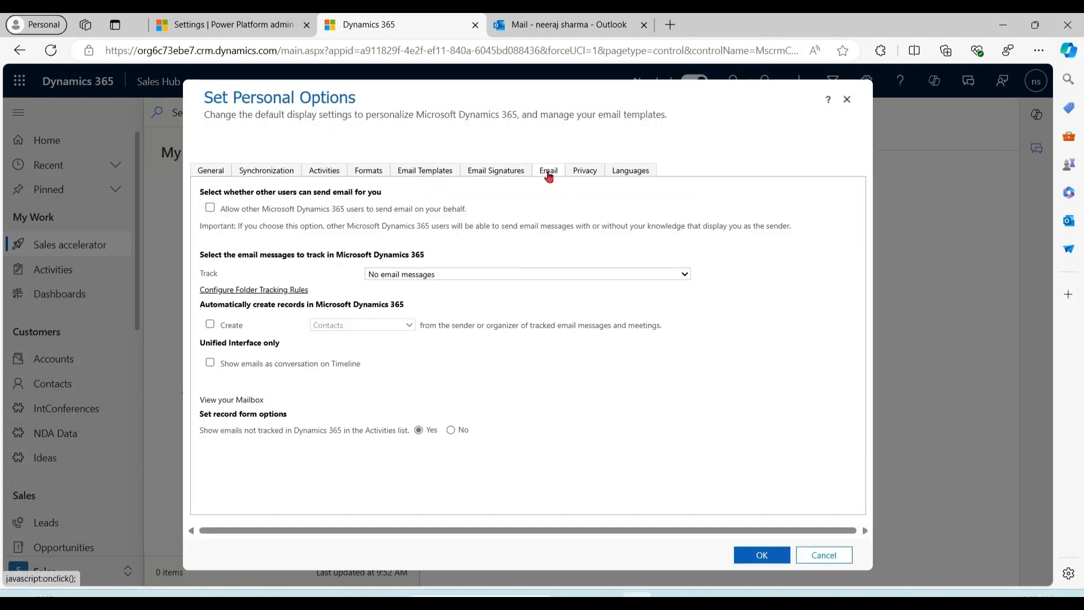
click(527, 274)
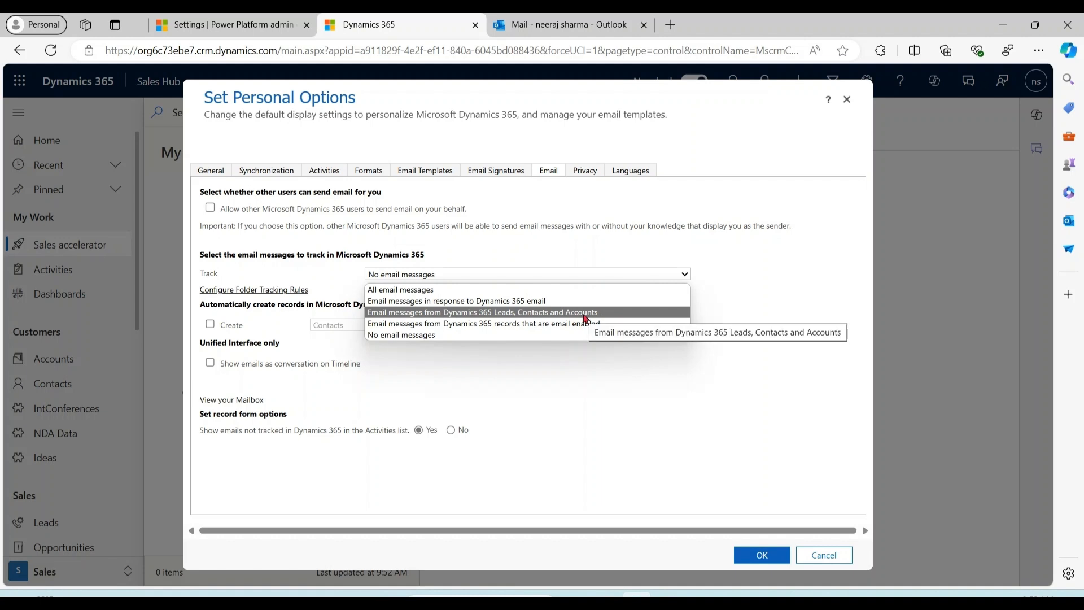
mouse_move(483, 323)
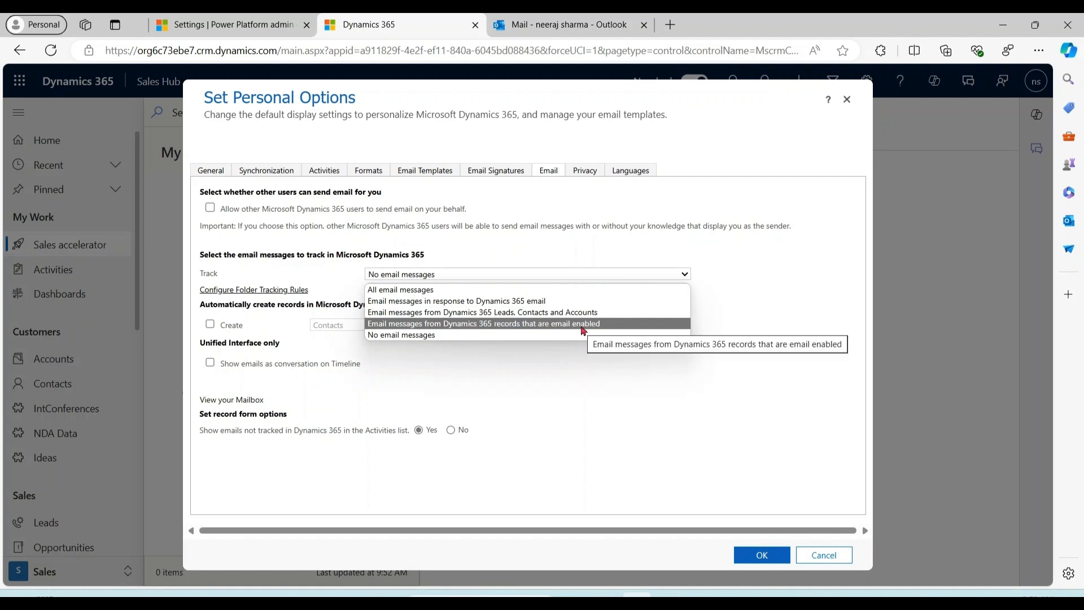
mouse_move(598, 330)
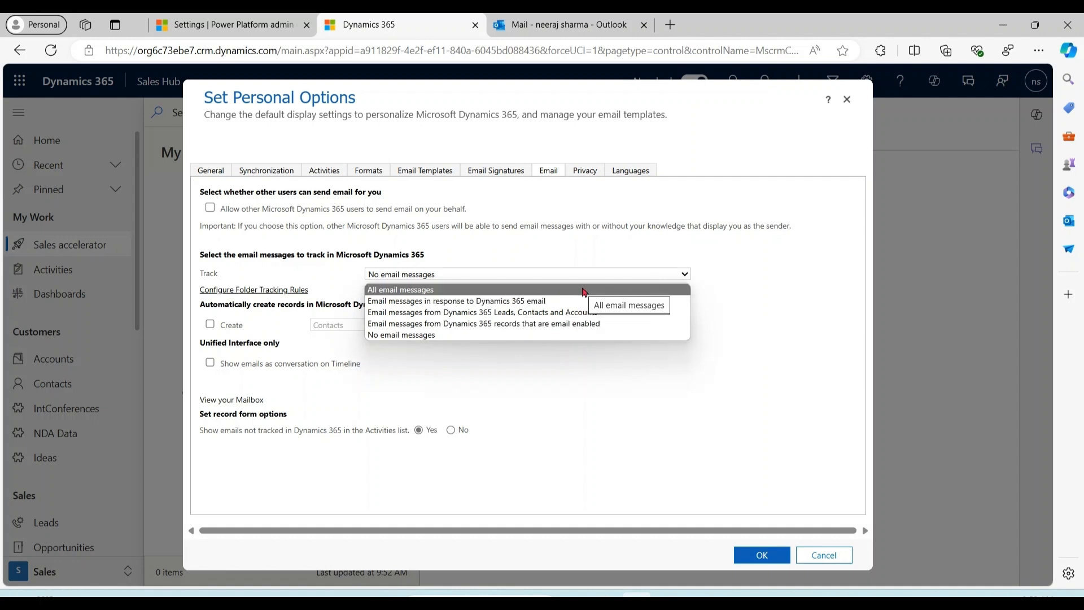
click(401, 289)
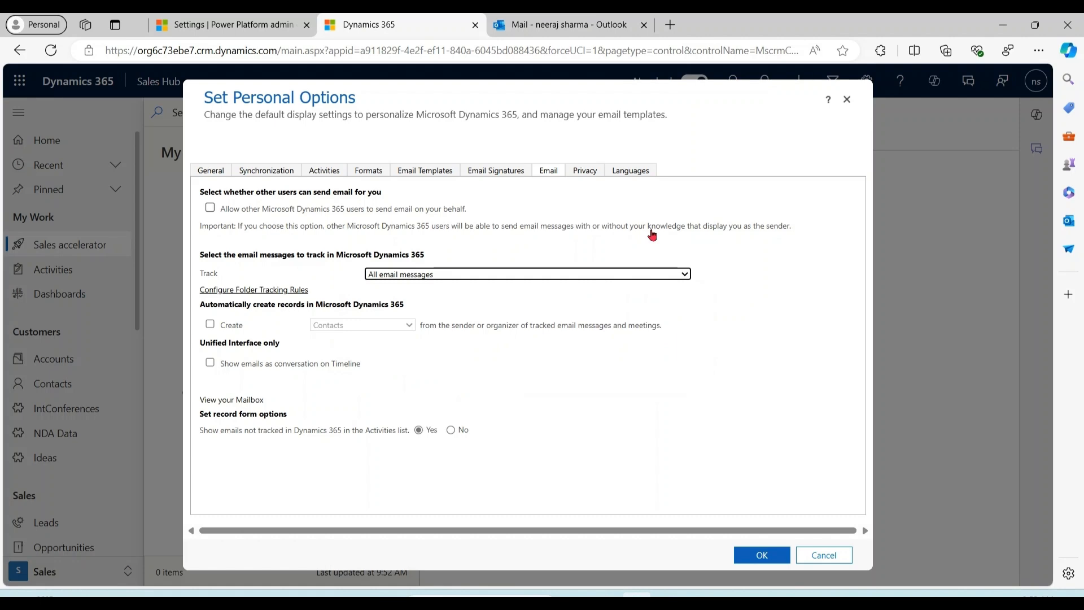
click(568, 24)
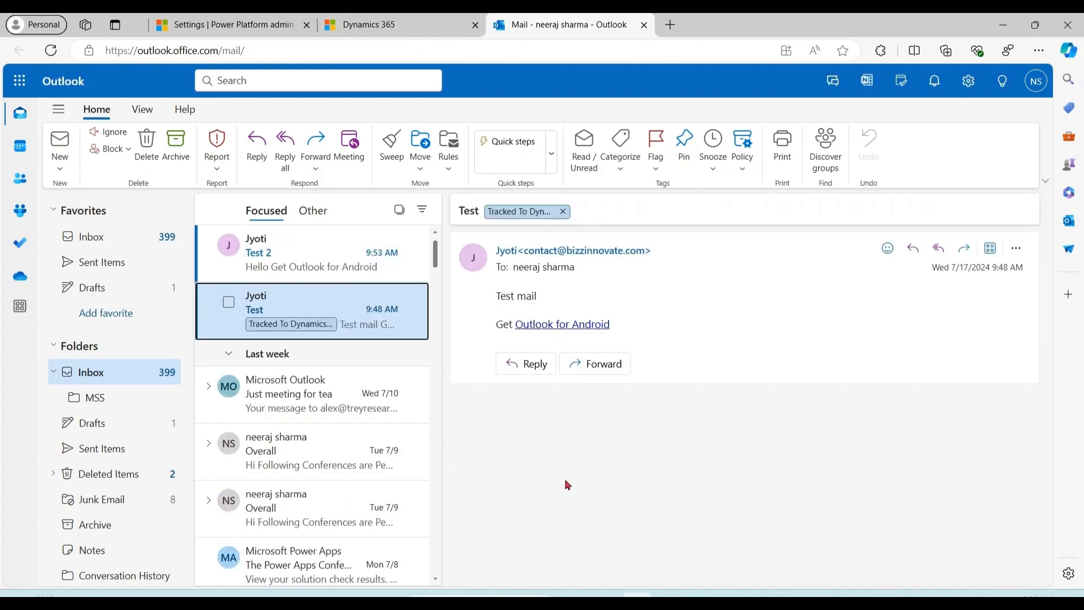
Open the newly arrived Test 2 email carrying the Tracked To Dynamics 365 category.
click(311, 252)
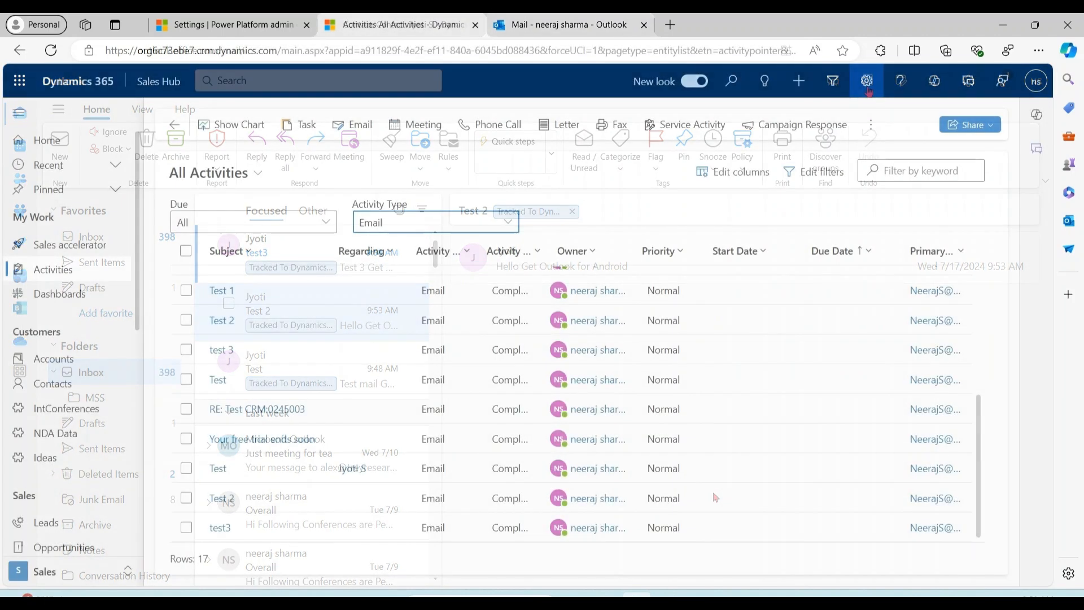
In Personalization Settings Email, tick automatic Contacts creation from tracked email senders.
click(866, 81)
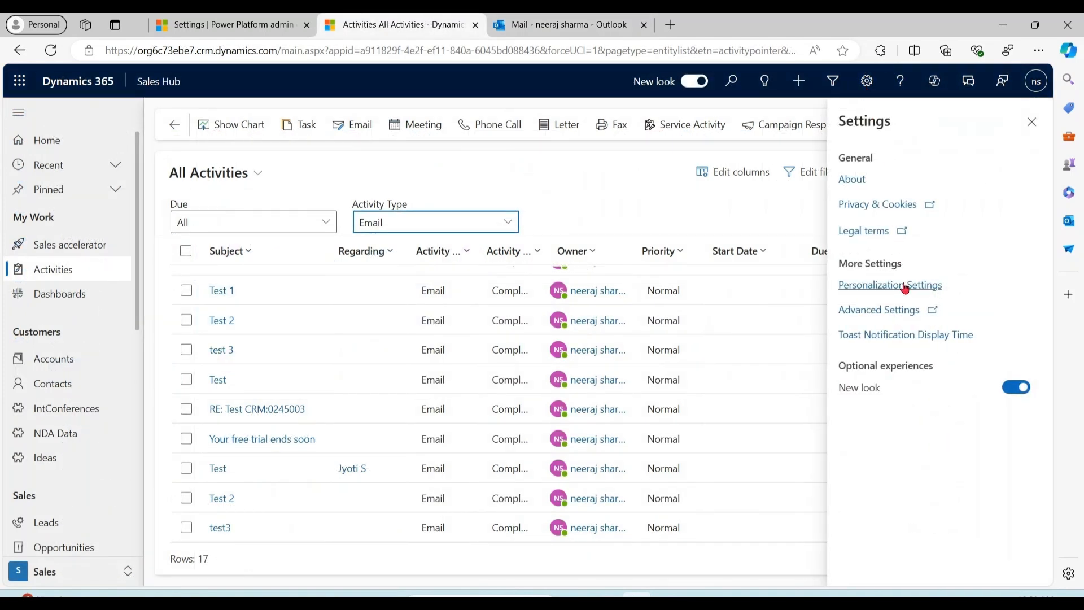
click(890, 284)
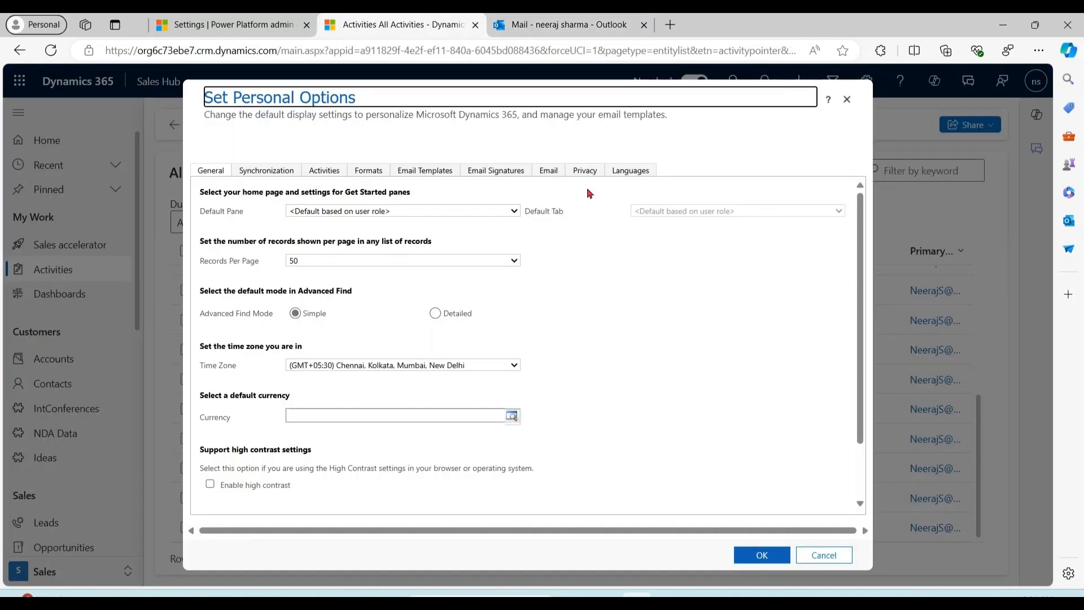
click(548, 170)
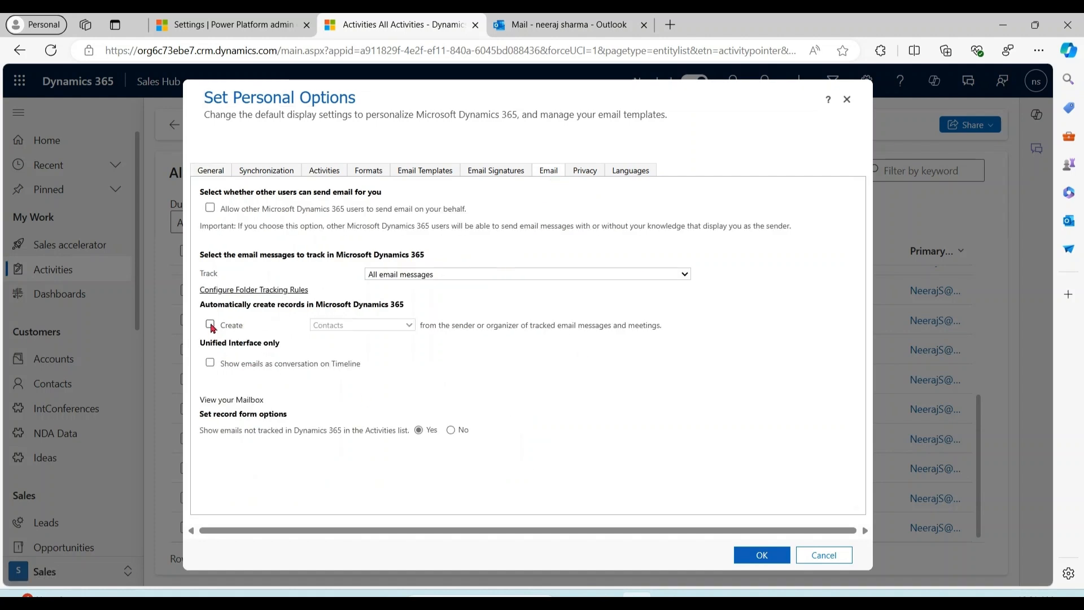
click(210, 326)
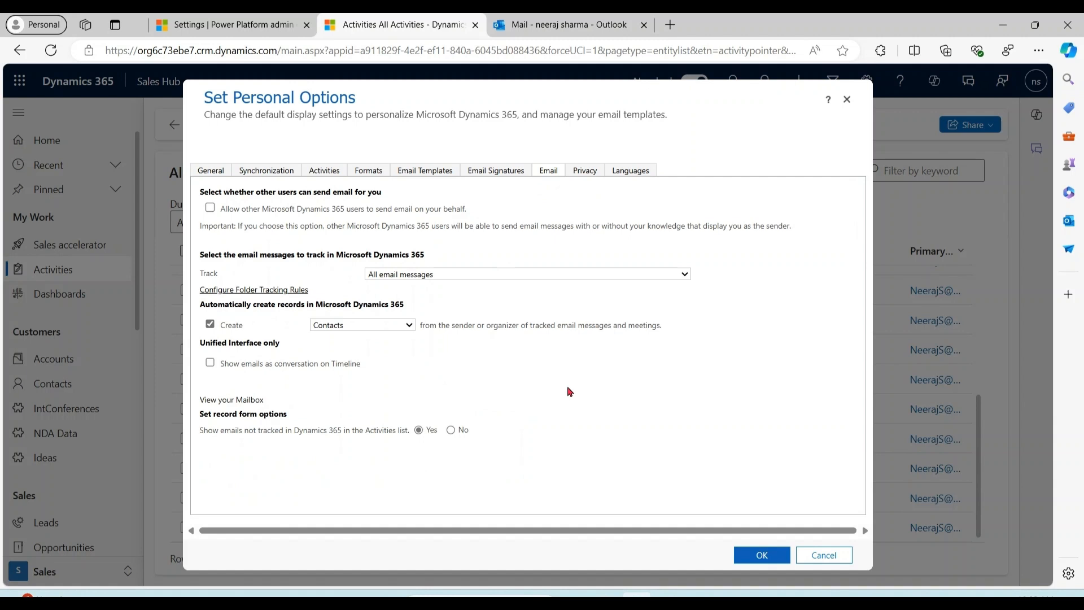
click(361, 325)
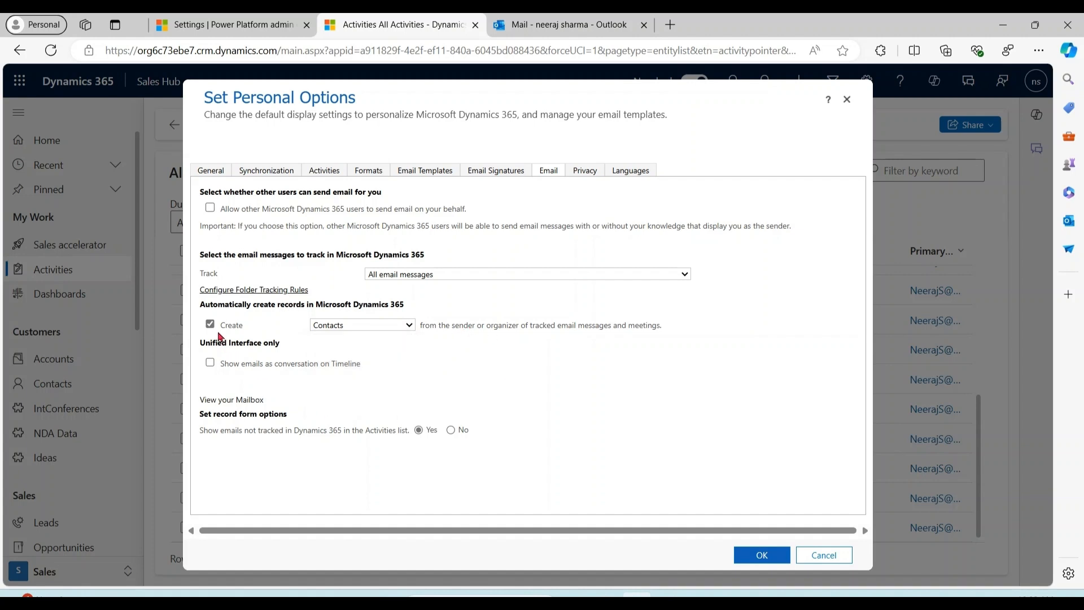
mouse_move(321, 346)
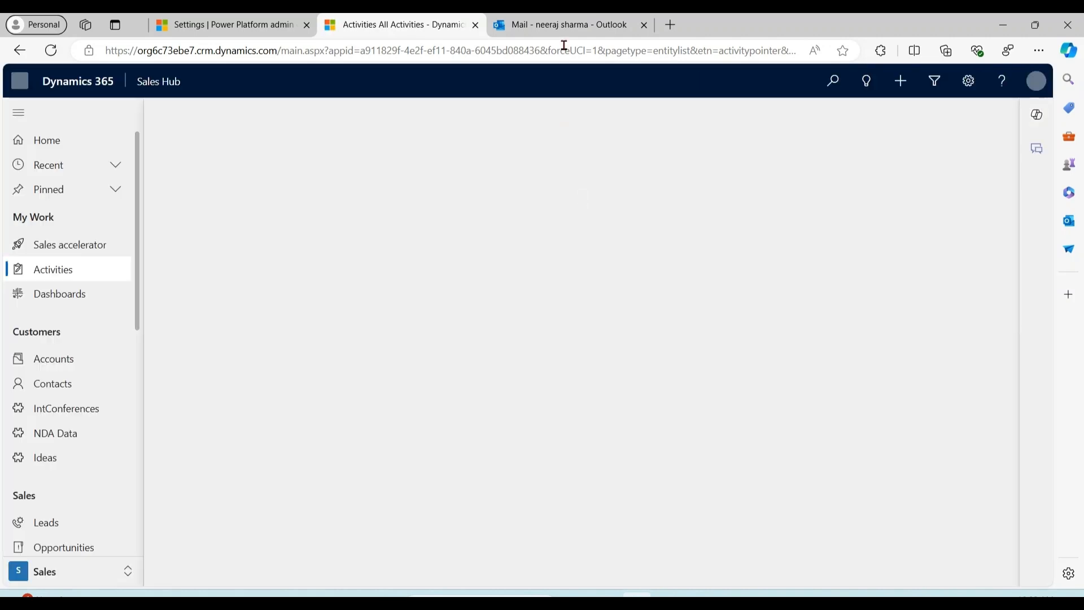
View the new Sales Enquiry email's Tracked To Dynamics 365 tag in Outlook, then return to Sales Hub activities.
click(566, 25)
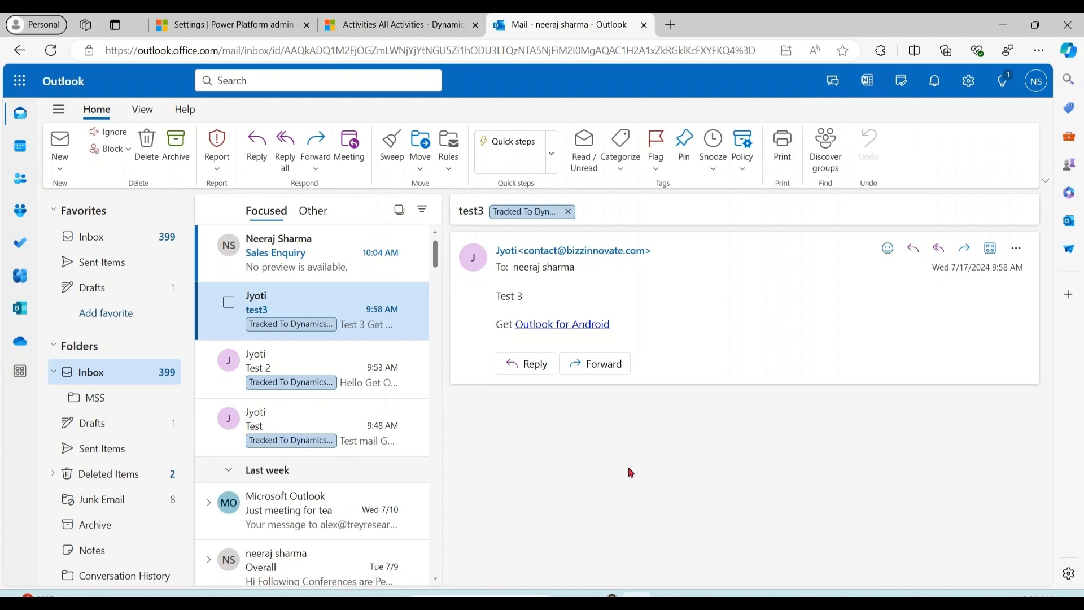
click(296, 253)
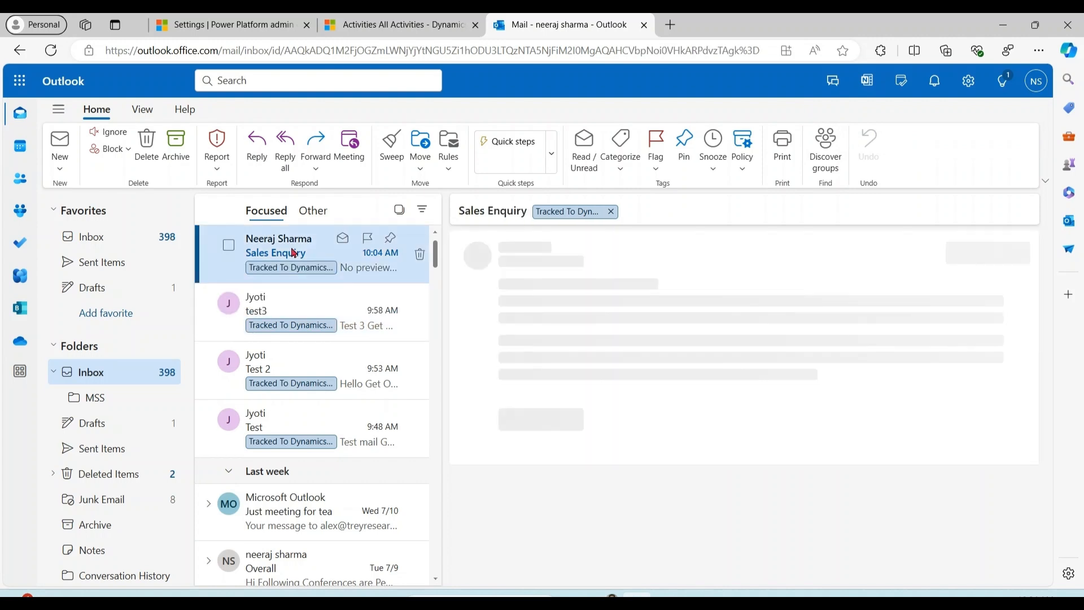
click(290, 252)
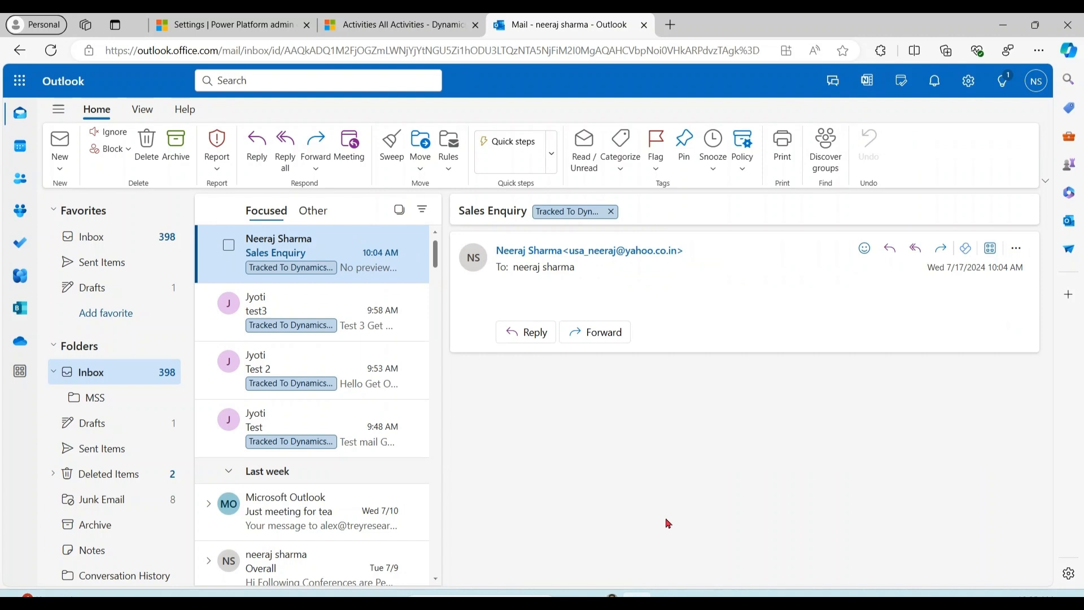
mouse_move(629, 473)
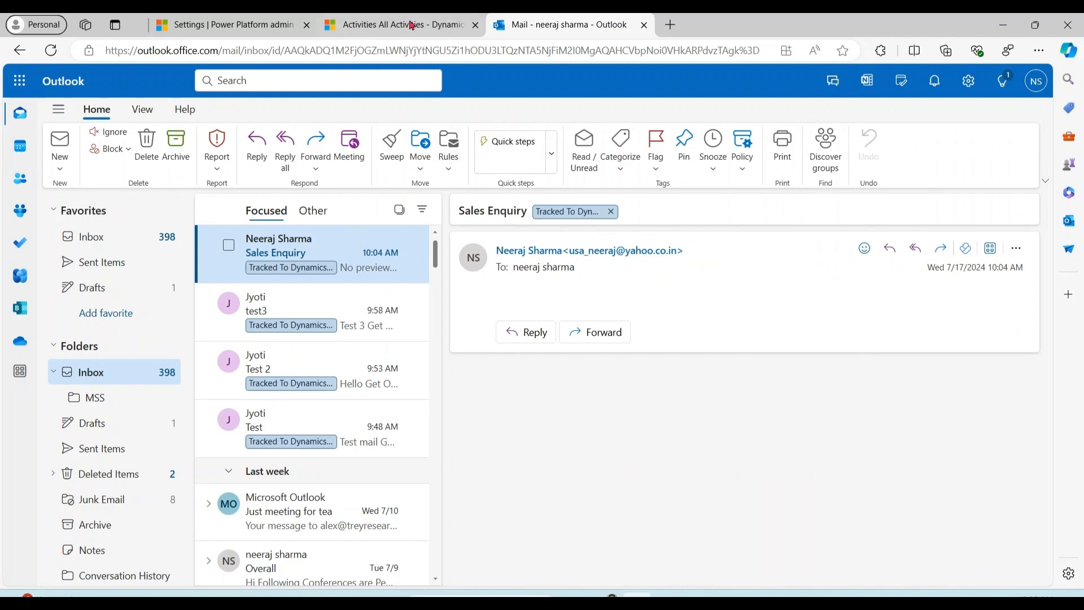
click(398, 25)
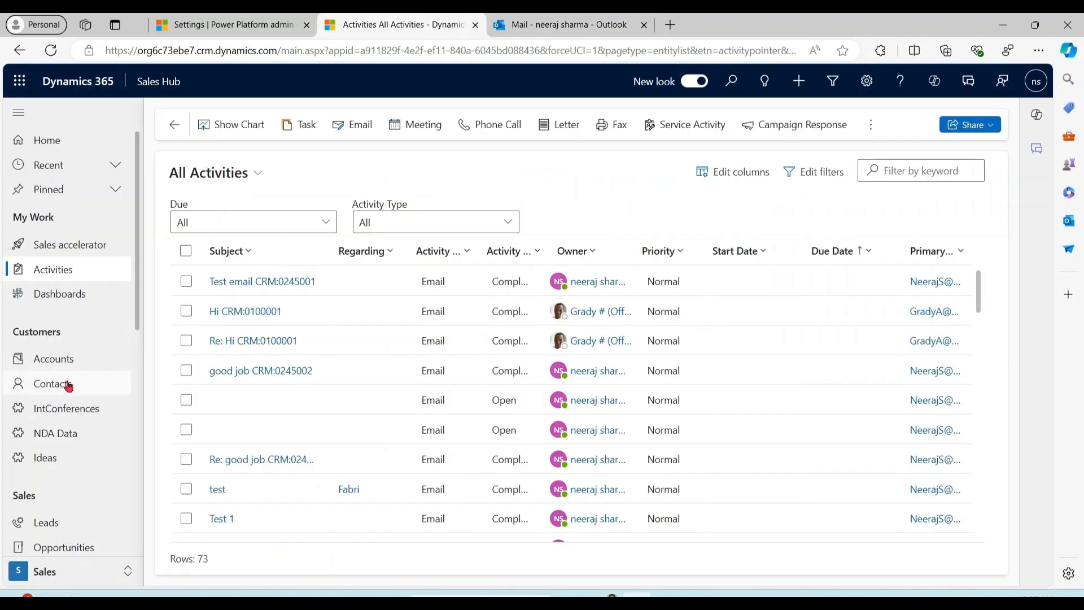
click(52, 383)
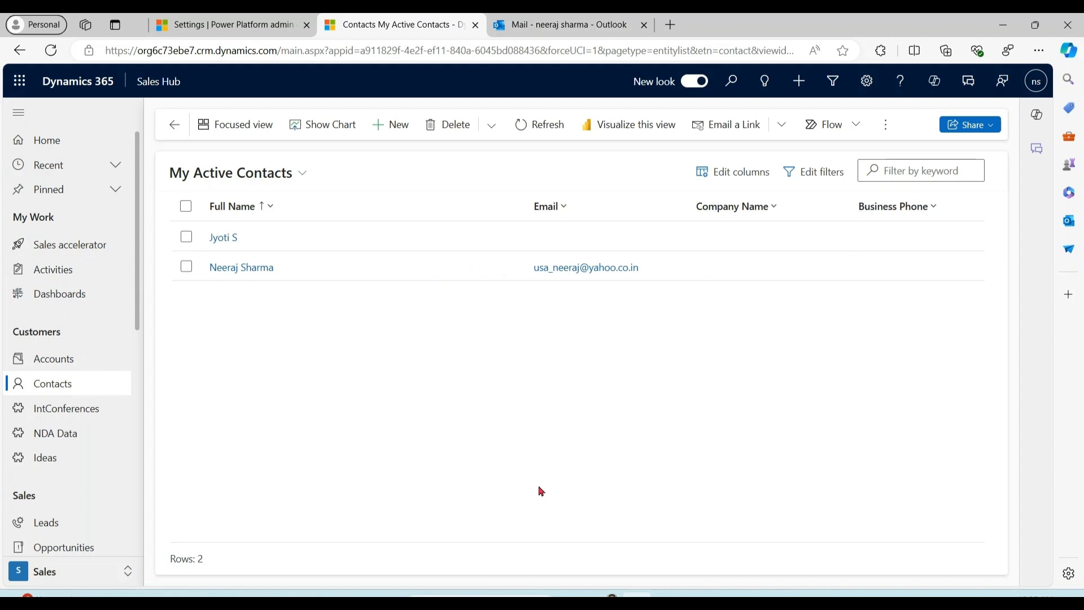
mouse_move(598, 402)
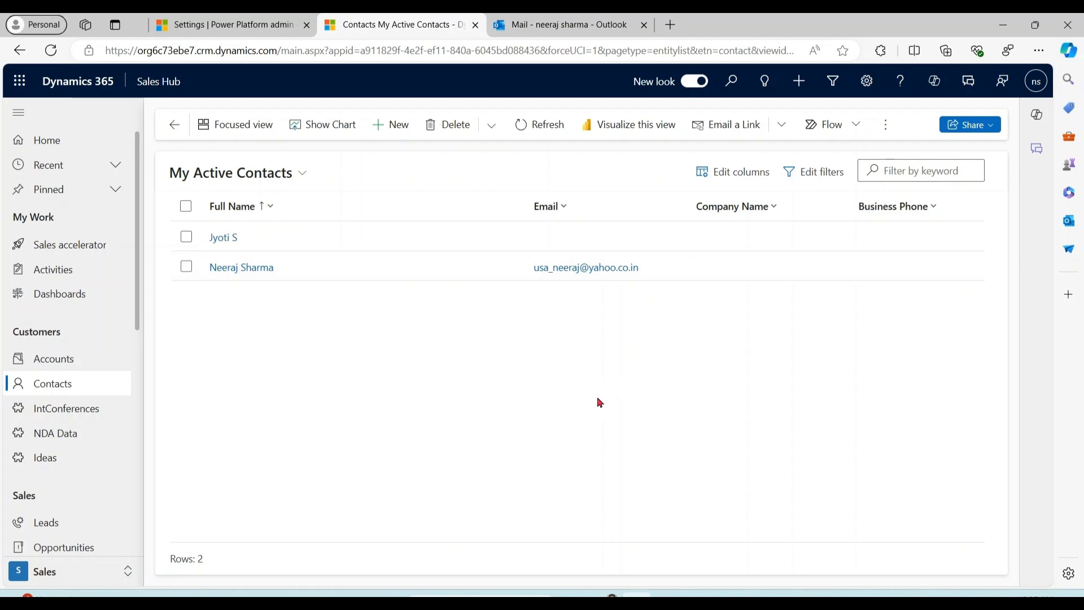
click(568, 24)
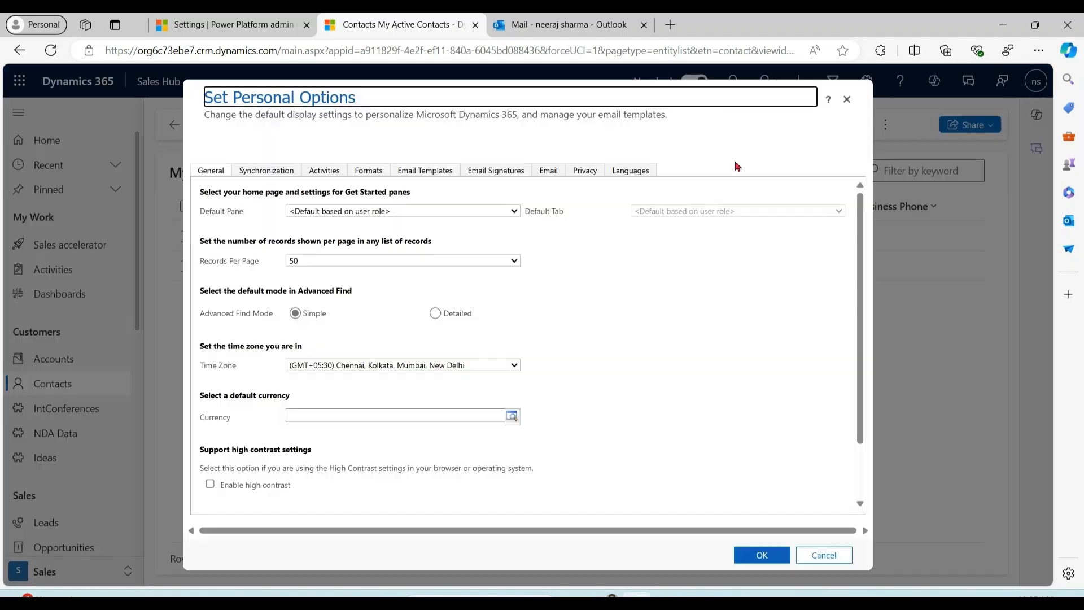
Confirm email tracking is set to All email messages, apply personal options, and reload Active Contacts.
click(548, 169)
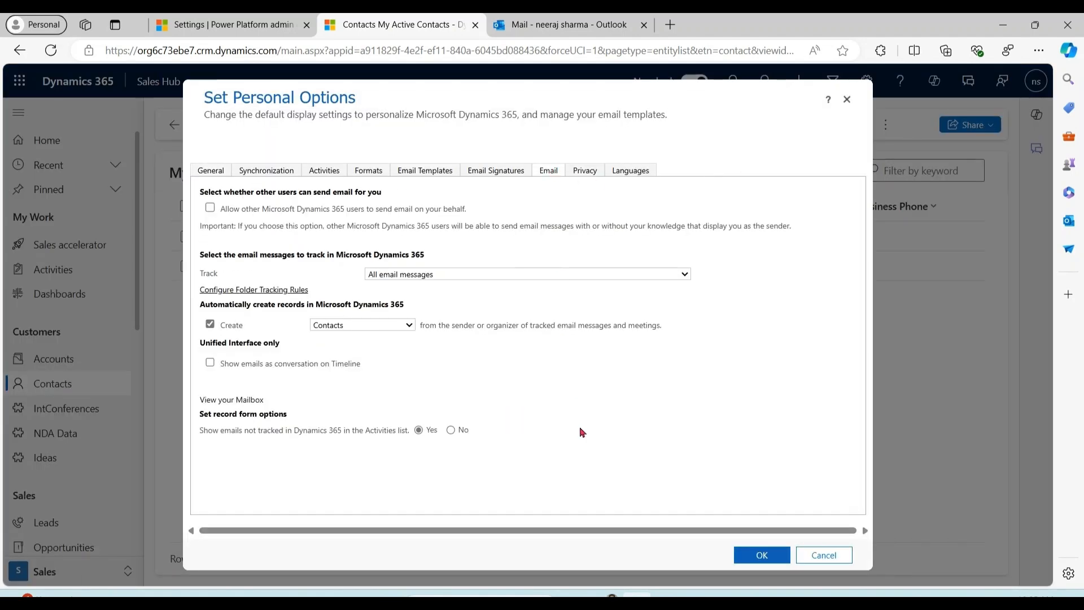
mouse_move(694, 285)
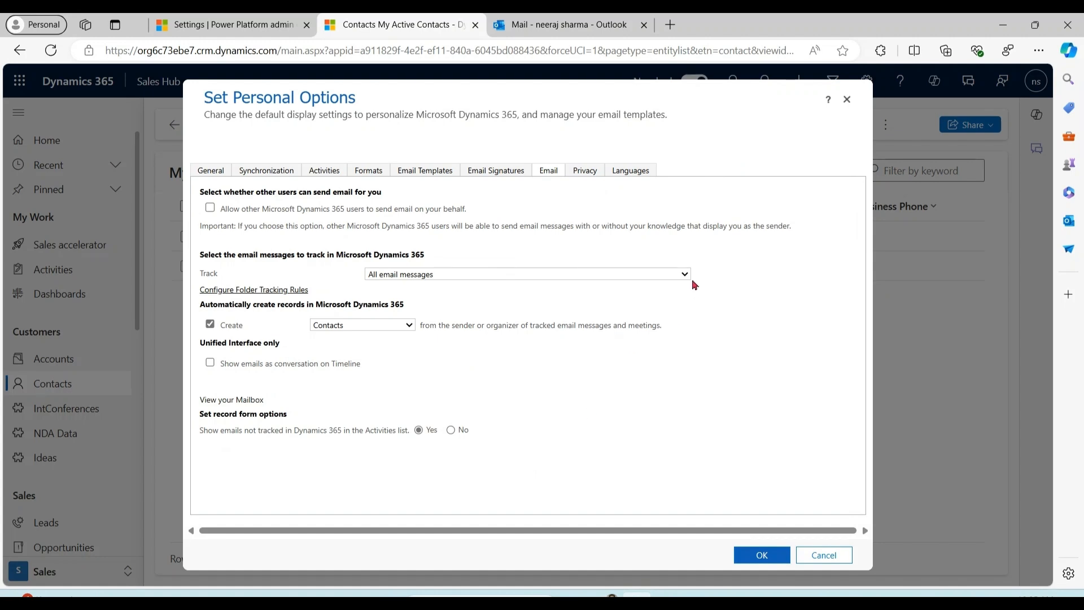
mouse_move(619, 424)
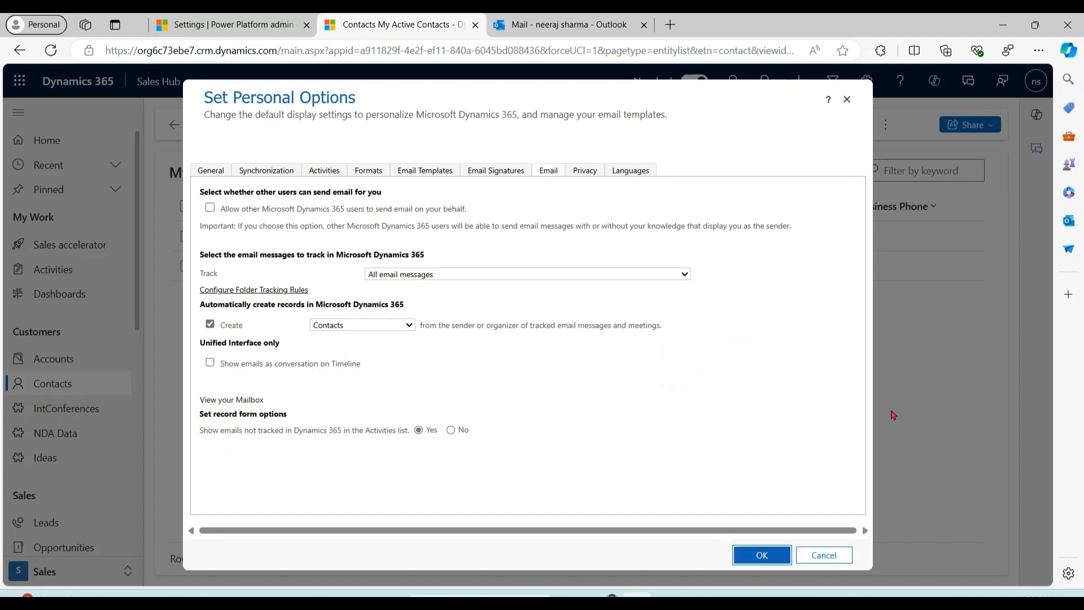
click(760, 554)
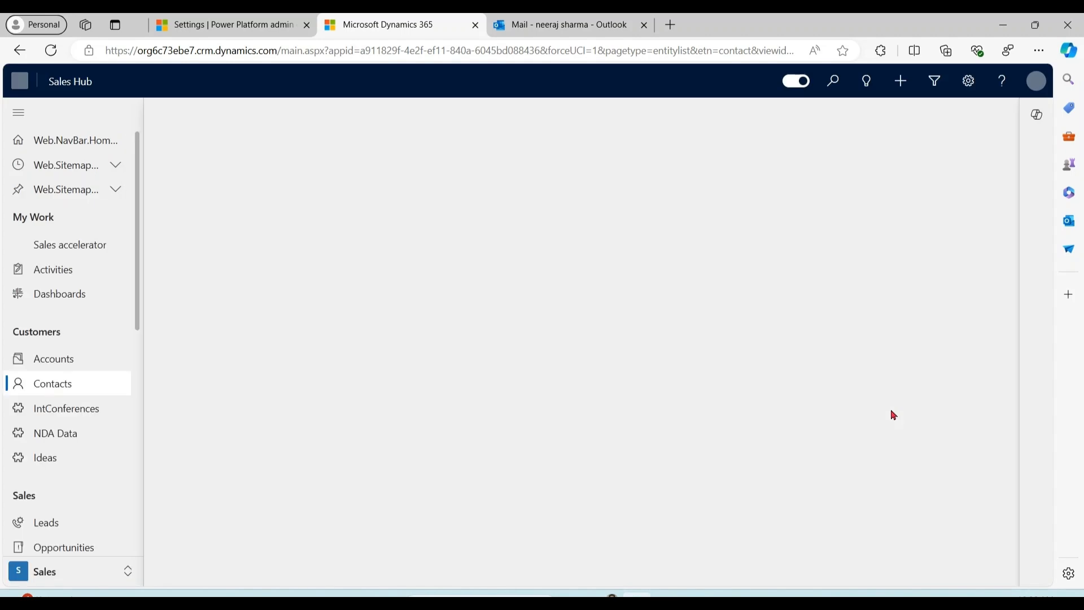
click(52, 382)
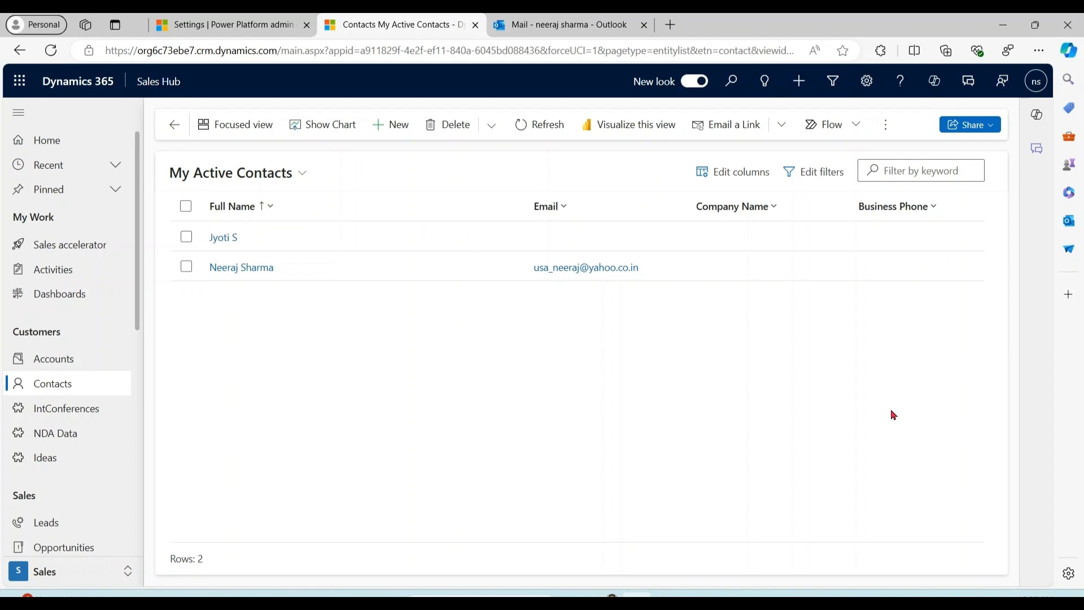
Filter the Outlook mailbox to emails from Microsoft Power Apps by searching 'micro'.
click(567, 25)
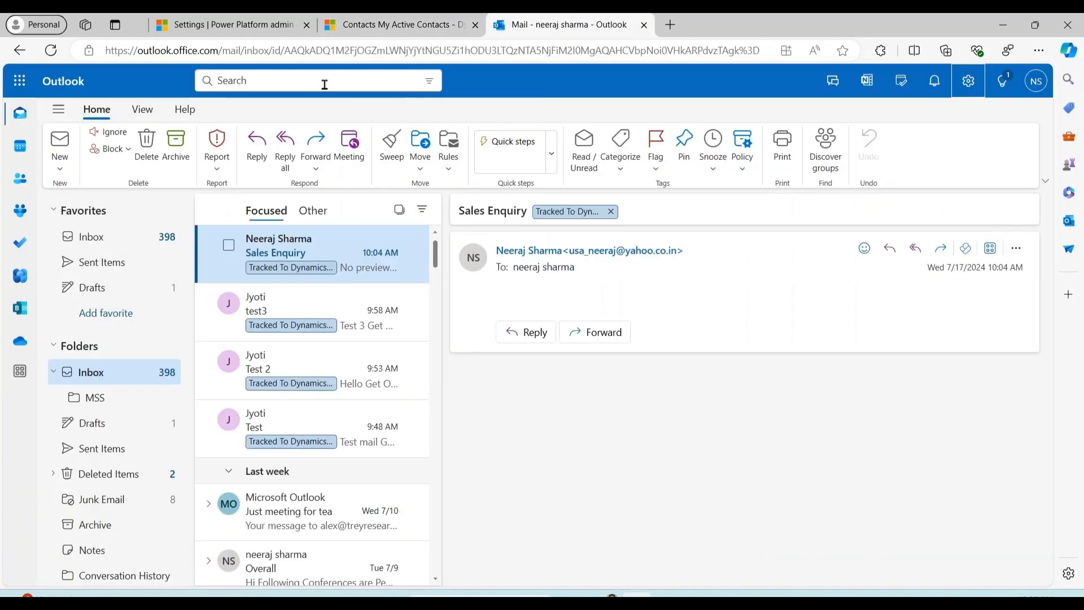
text(micro)
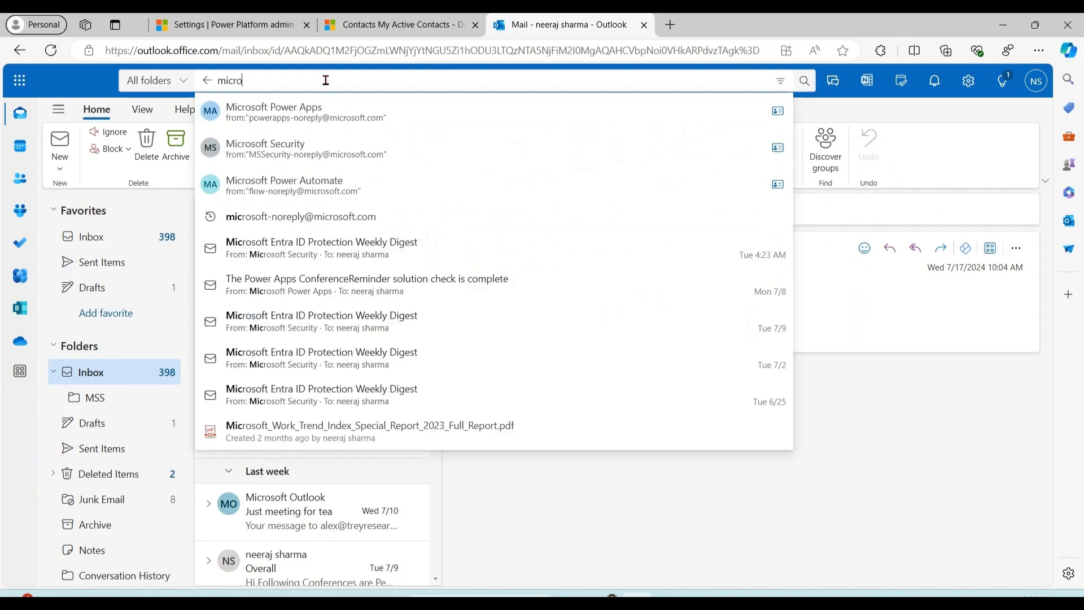
click(274, 111)
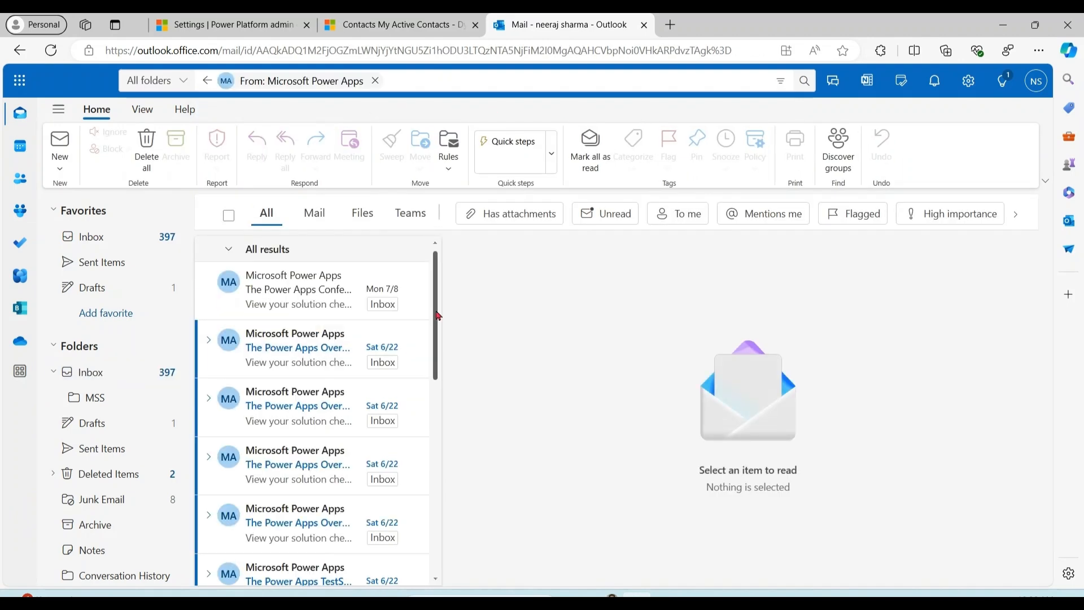
scroll(down, 3)
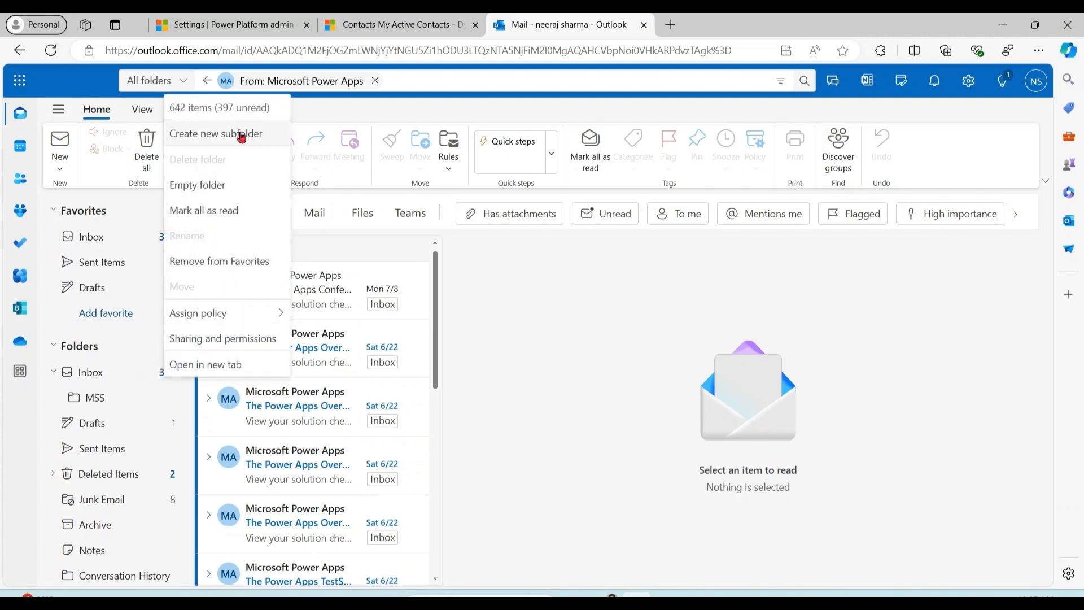
Create an MS PowerApps subfolder under Inbox and view it, currently empty.
click(215, 133)
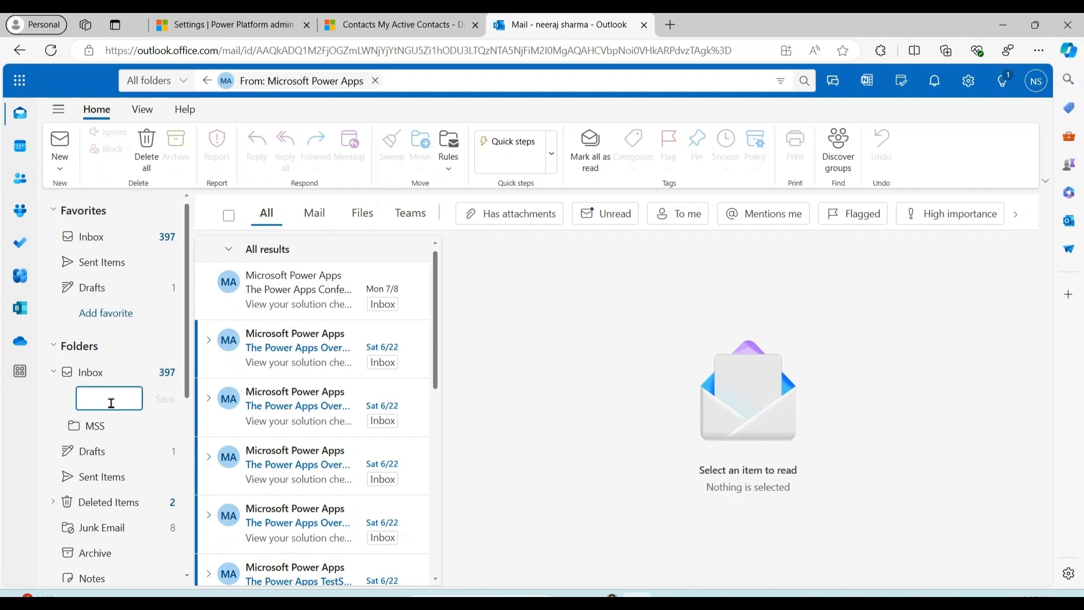
text(MS PowerAp...)
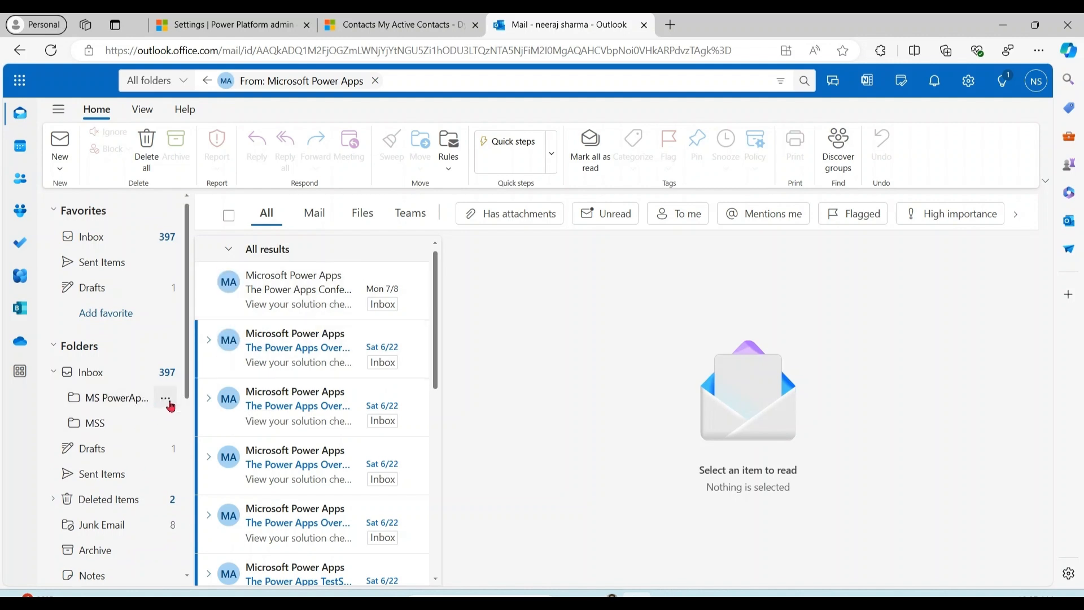
click(164, 397)
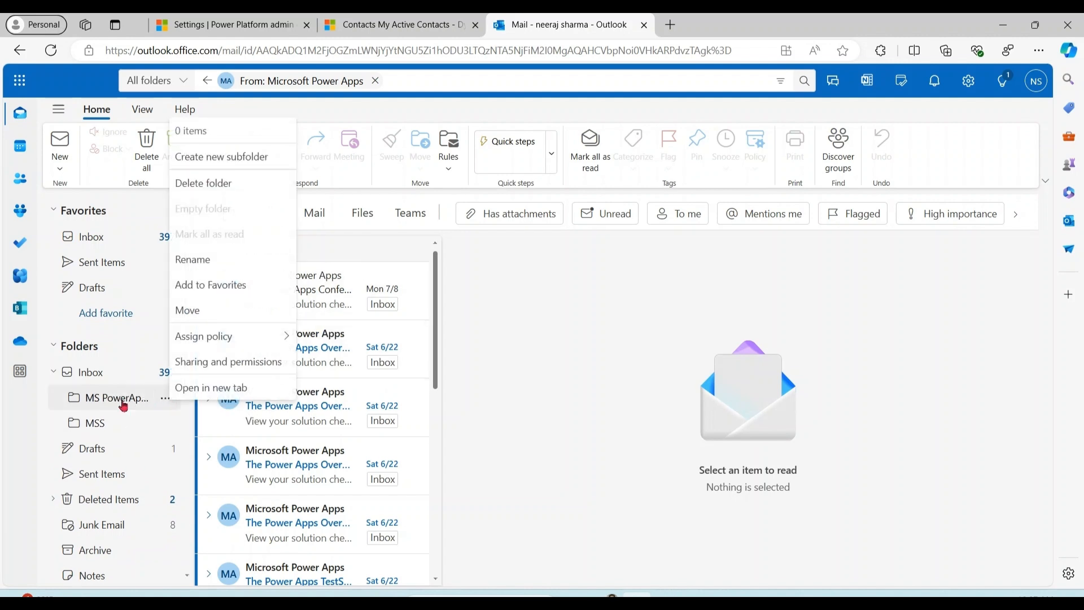
click(117, 397)
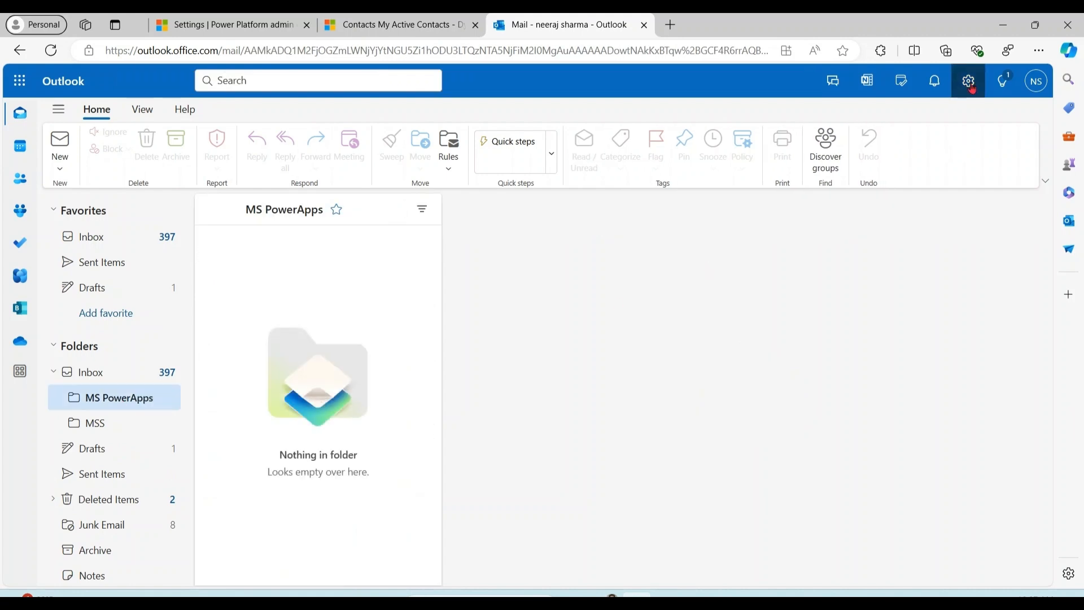
click(968, 81)
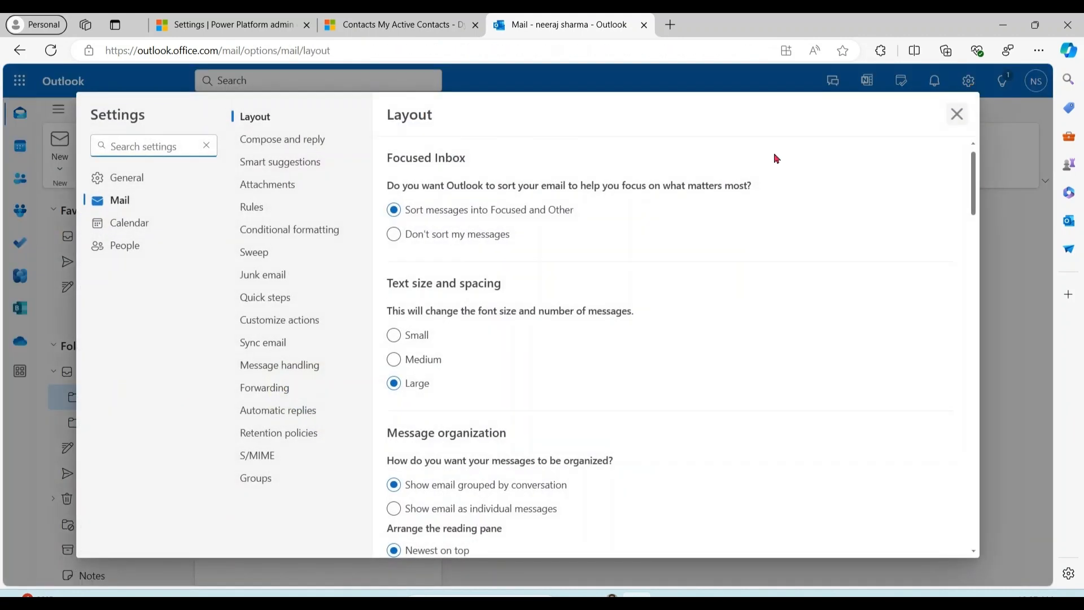
click(250, 206)
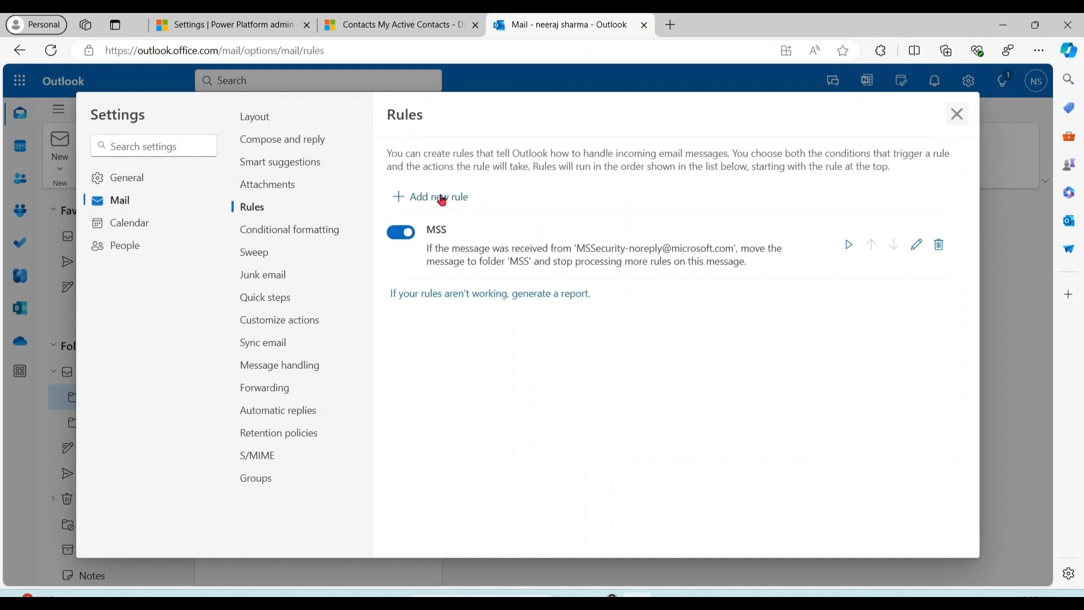
click(429, 196)
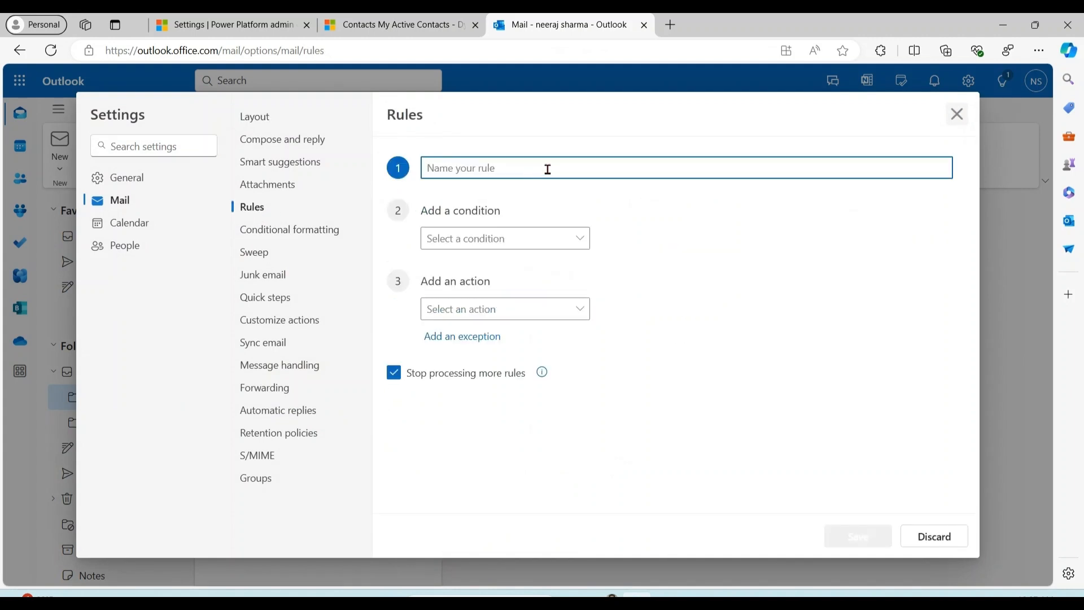
text(MSP rule)
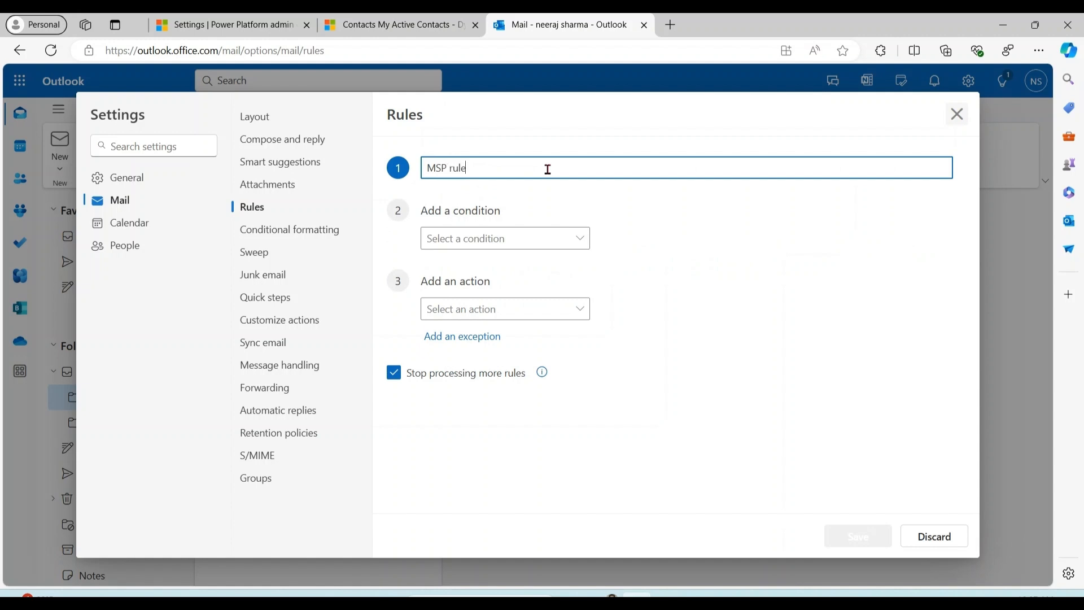
click(505, 238)
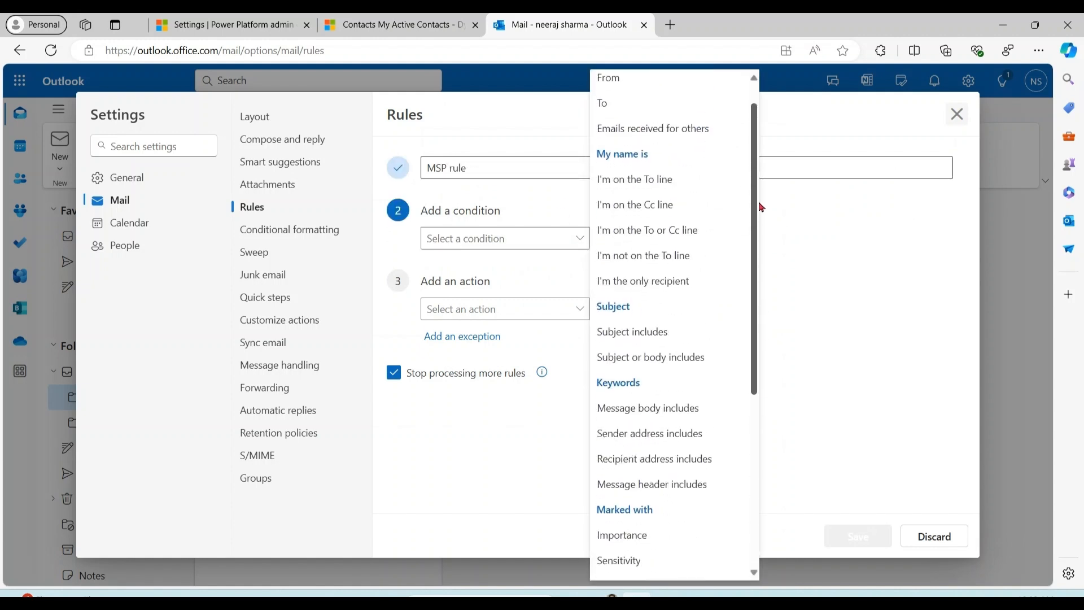
click(607, 77)
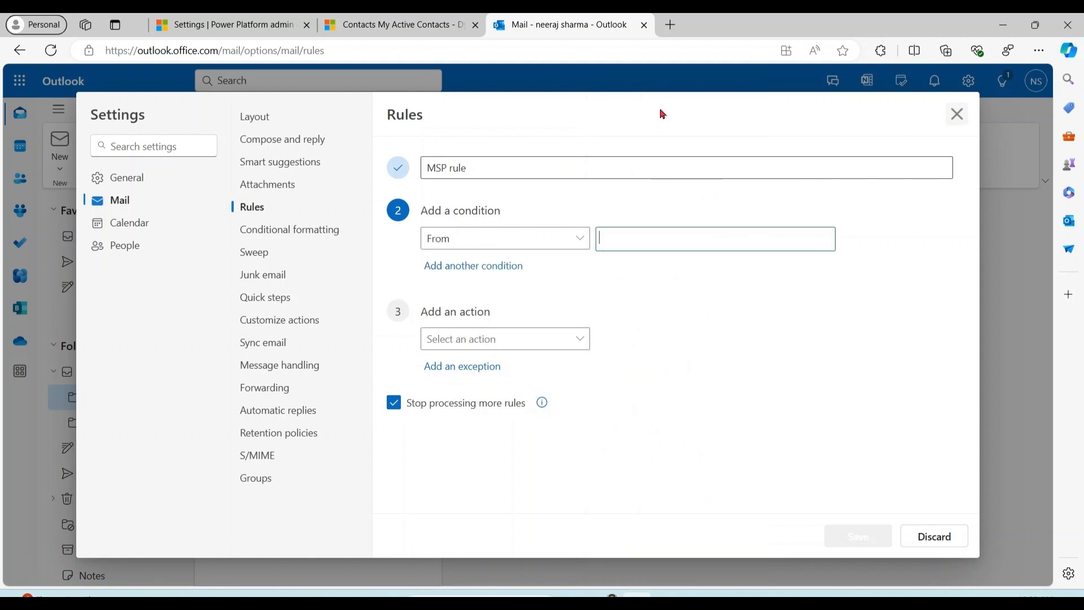
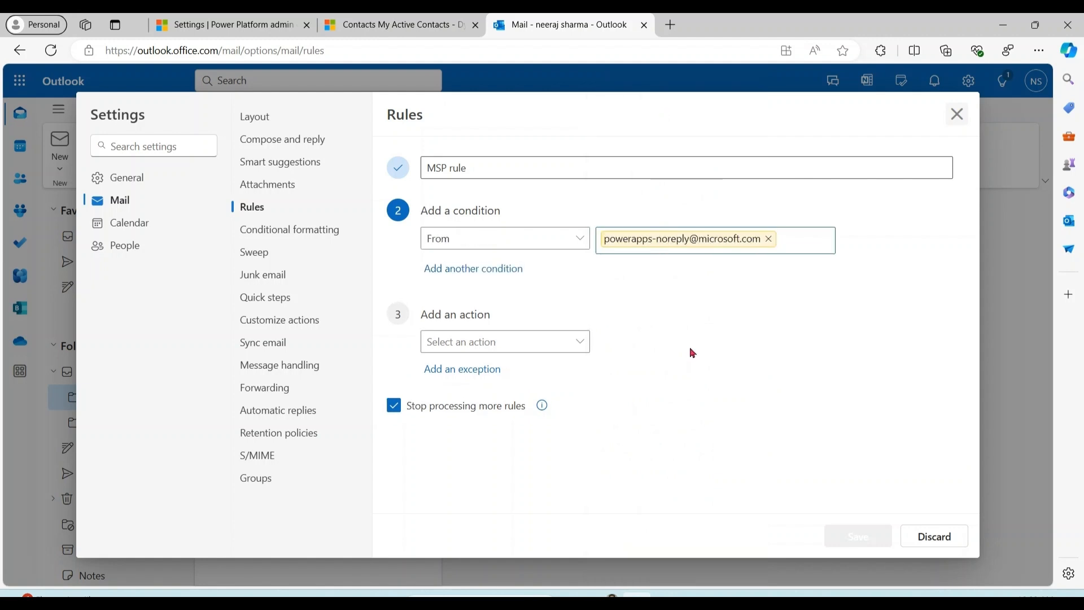
Set the rule to move matching messages to the MS PowerApps folder and save it.
click(504, 341)
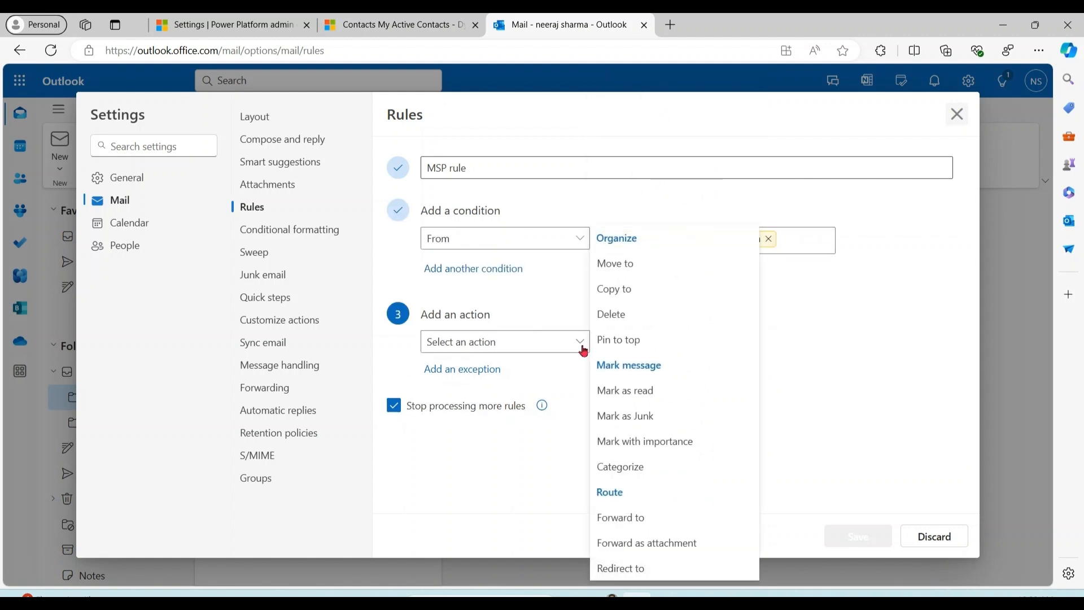
mouse_move(615, 264)
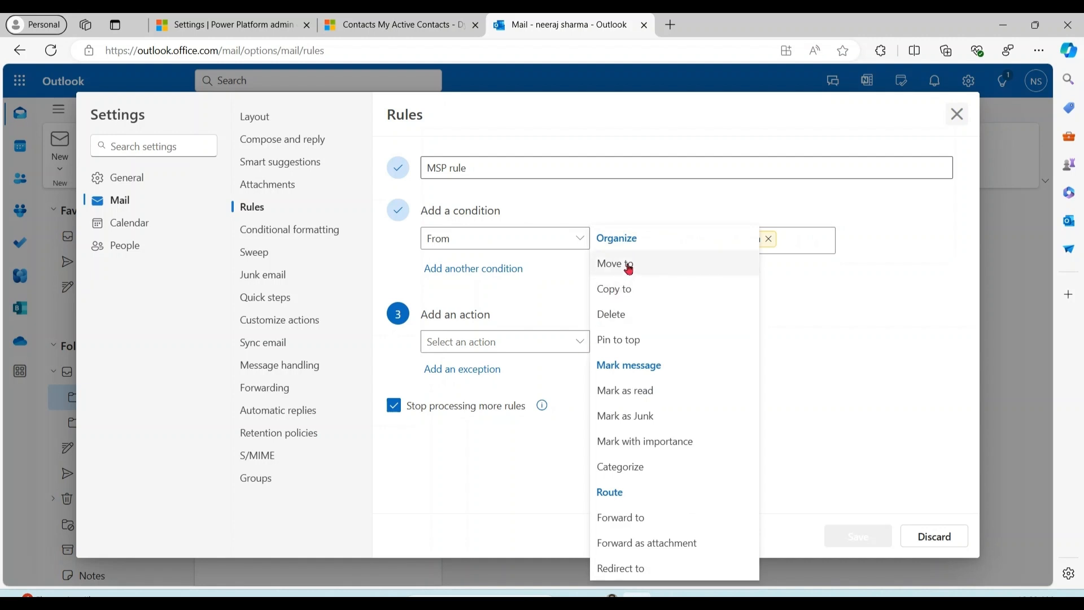
click(614, 263)
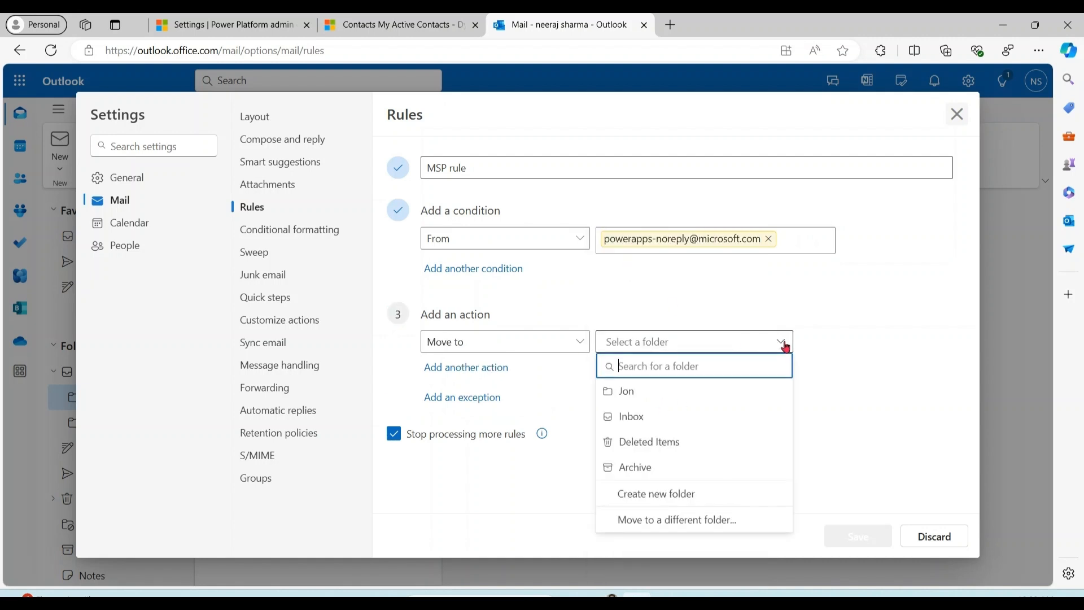
text(msp)
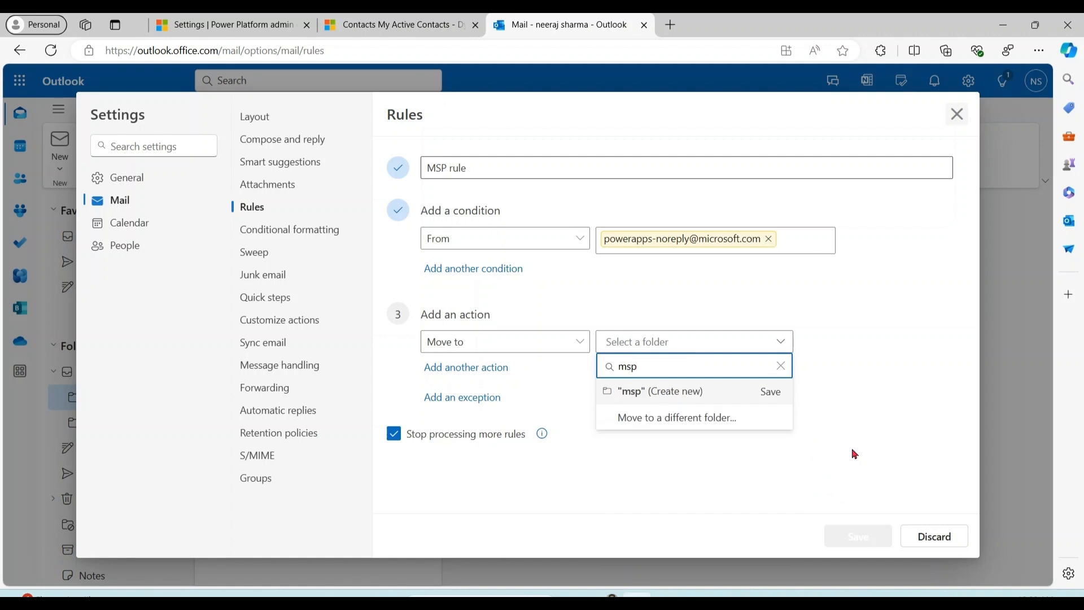
key(Backspace)
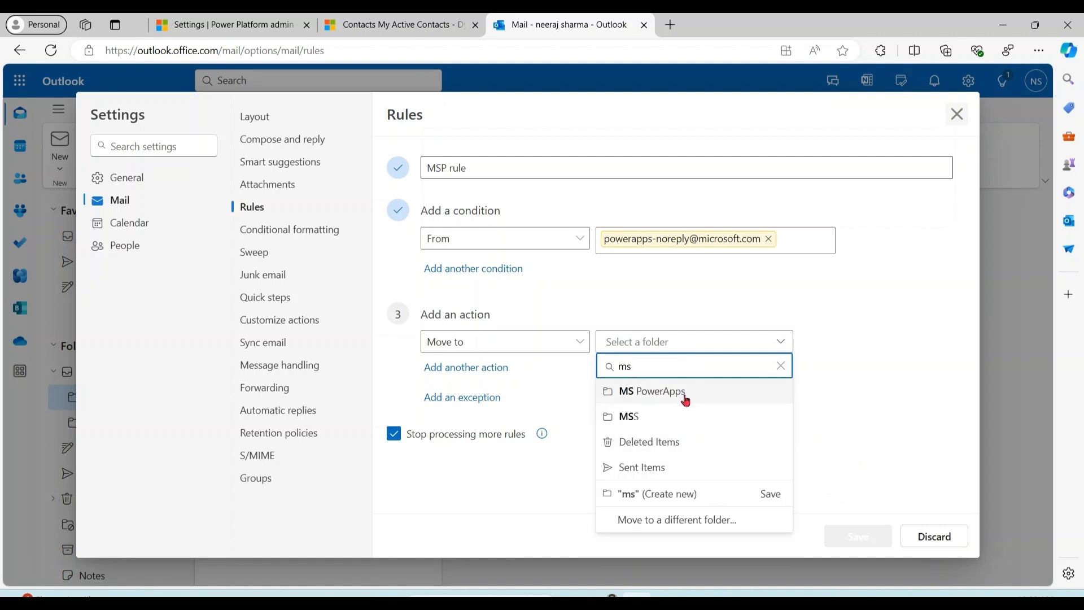
click(650, 391)
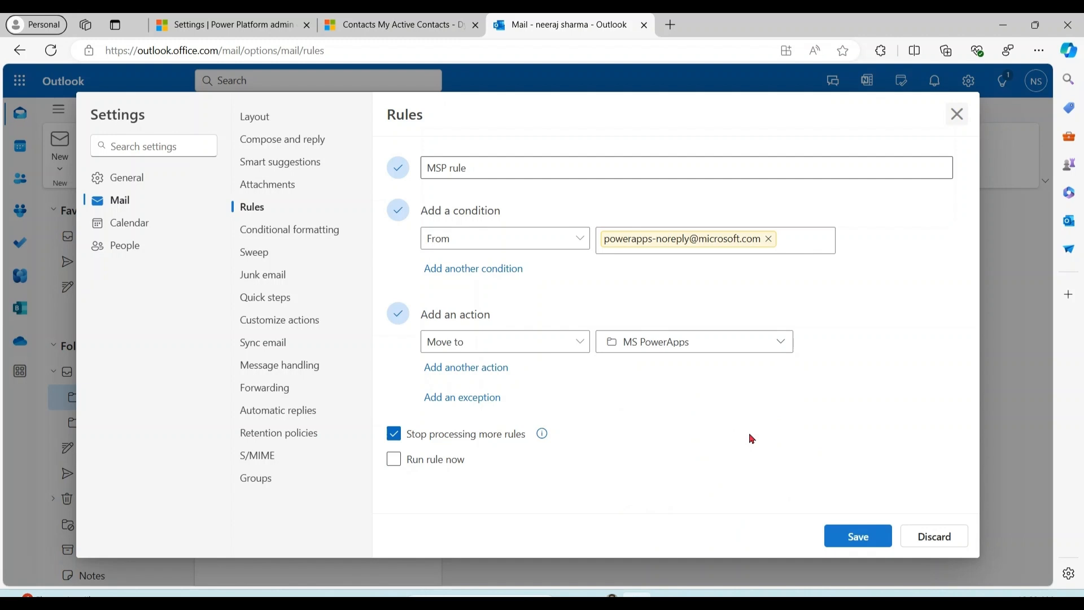
mouse_move(683, 519)
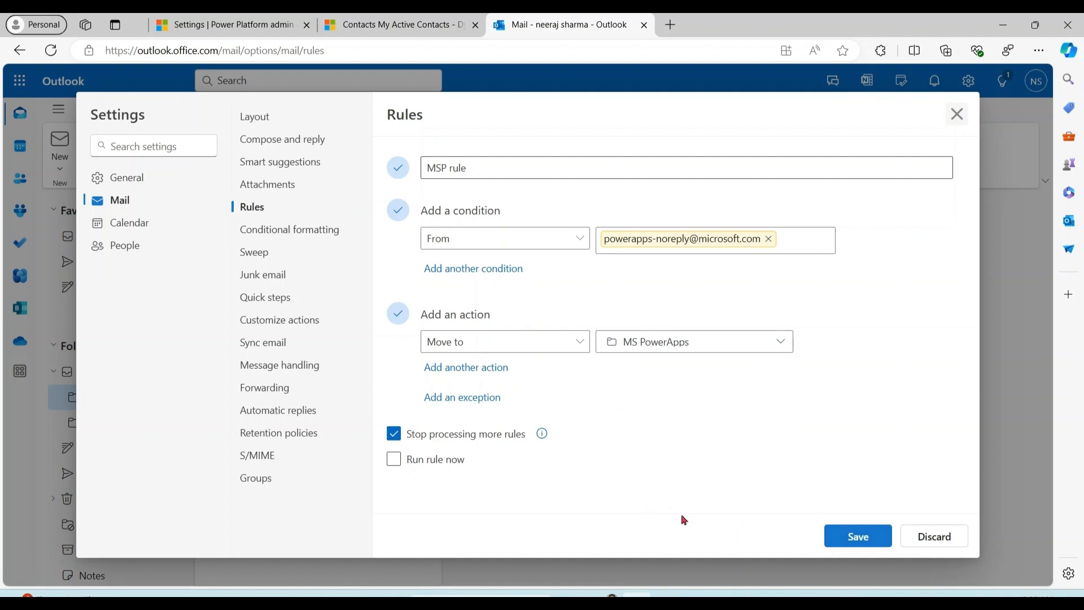
click(394, 458)
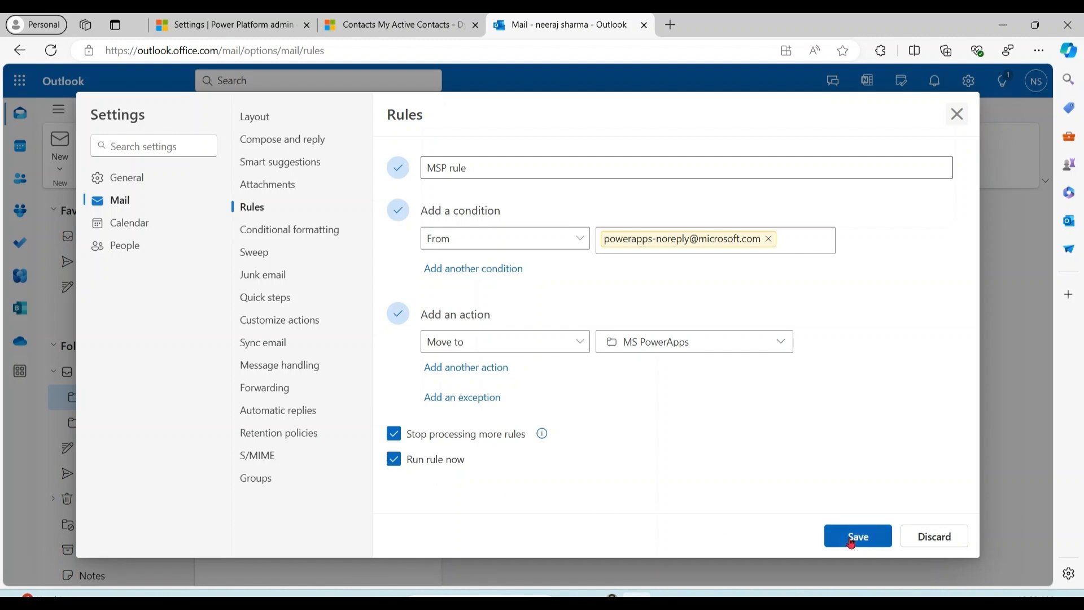
Save MSP rule and close settings so the MS PowerApps folder shows the Power Apps emails.
click(857, 535)
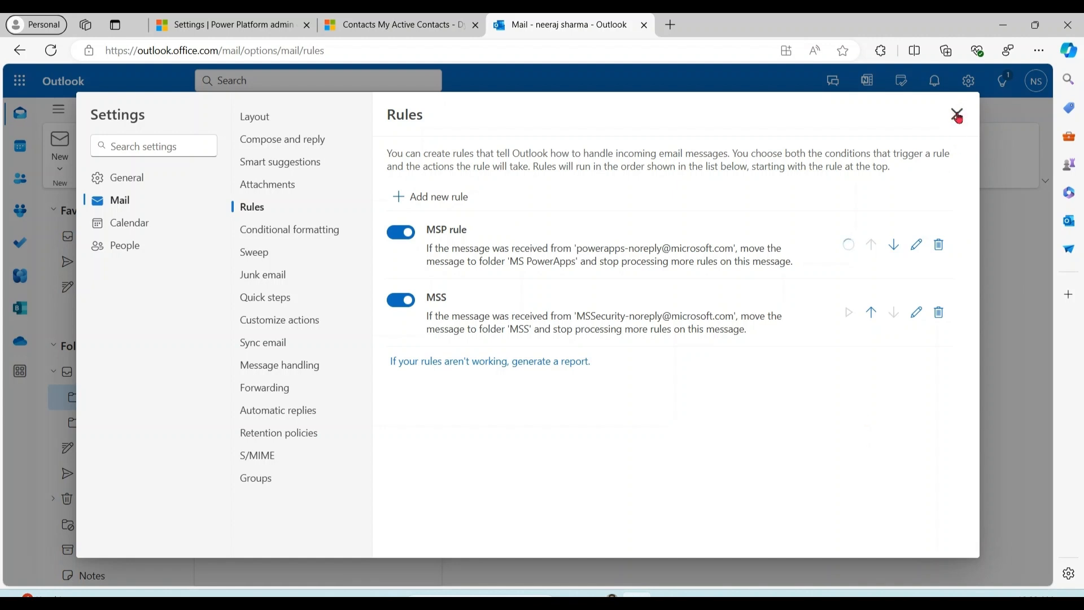
mouse_move(957, 114)
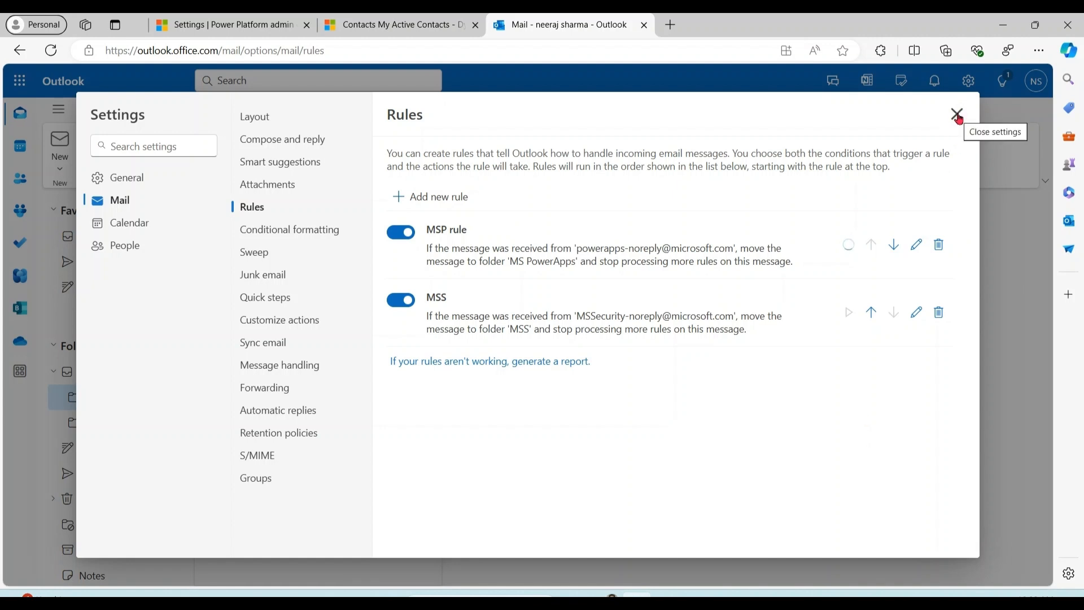
click(957, 113)
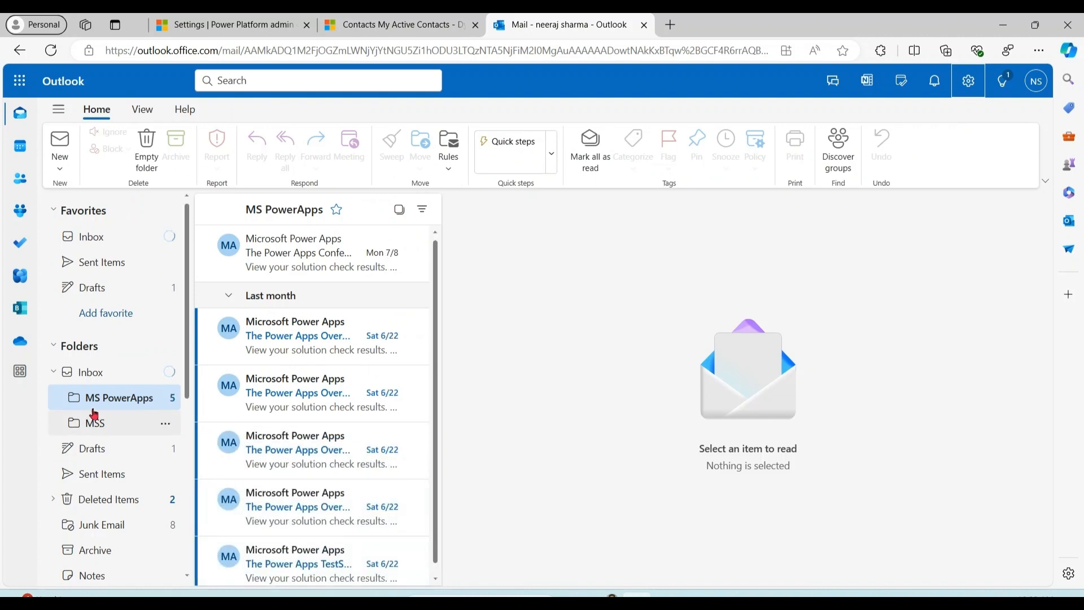
mouse_move(114, 397)
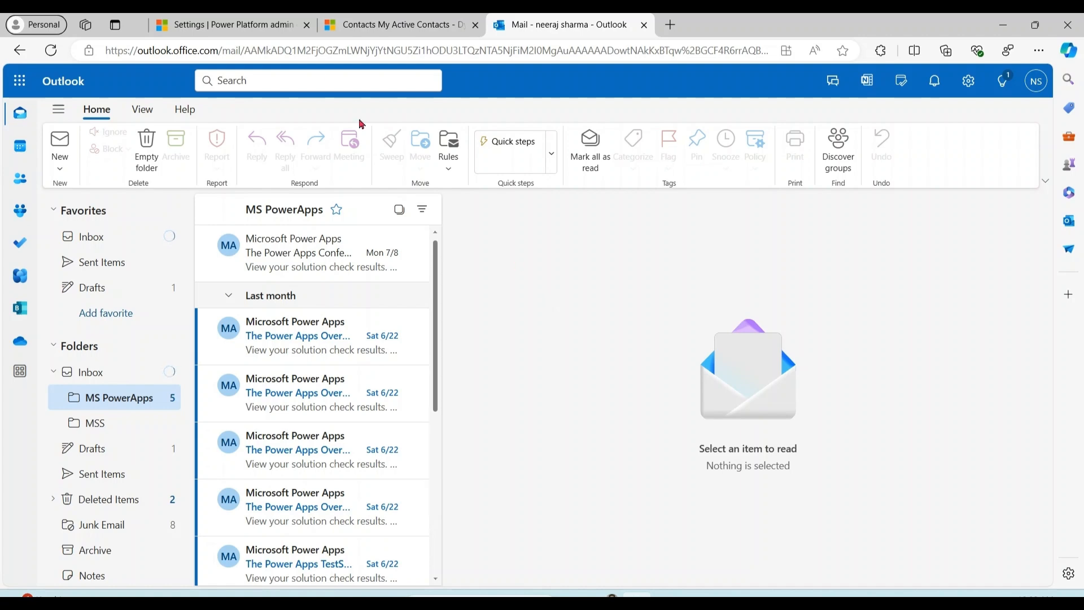
Check folder-level tracking is on in the admin center's Email tracking settings, then return to Dynamics 365 contacts.
click(232, 24)
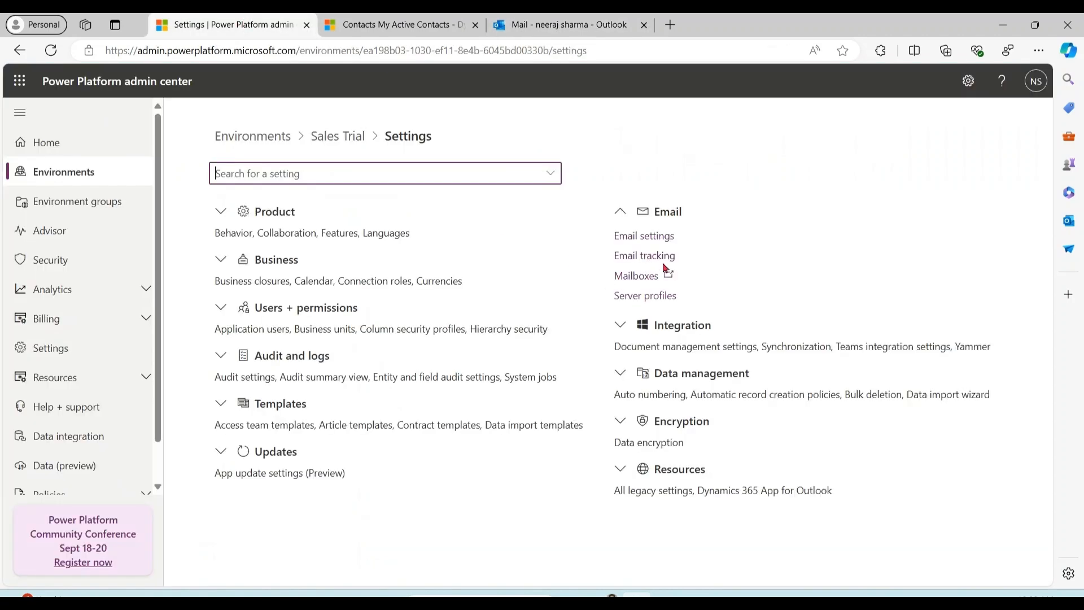
mouse_move(643, 236)
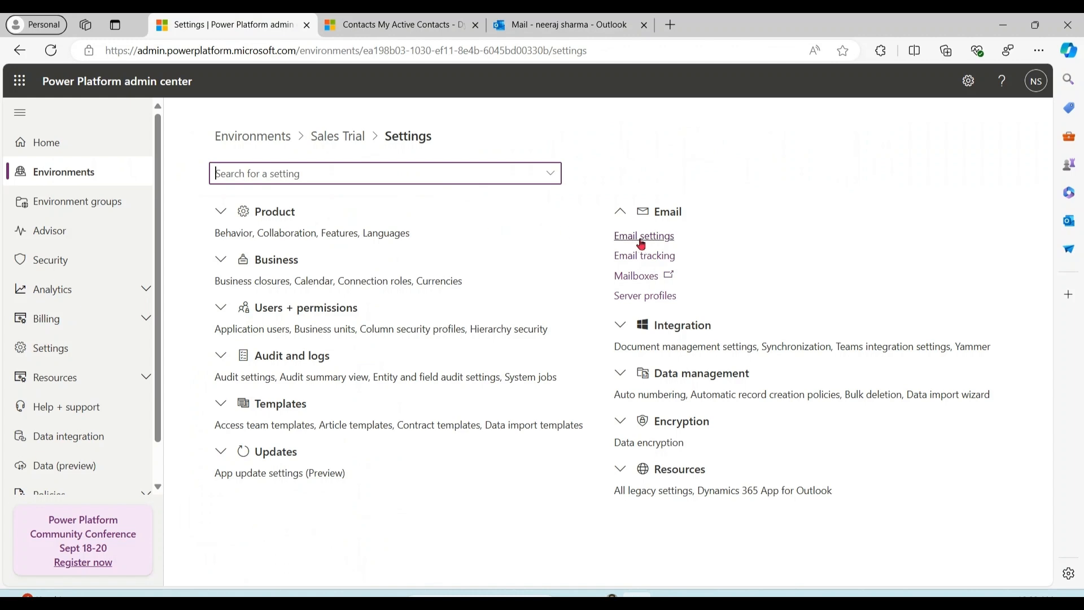
click(644, 256)
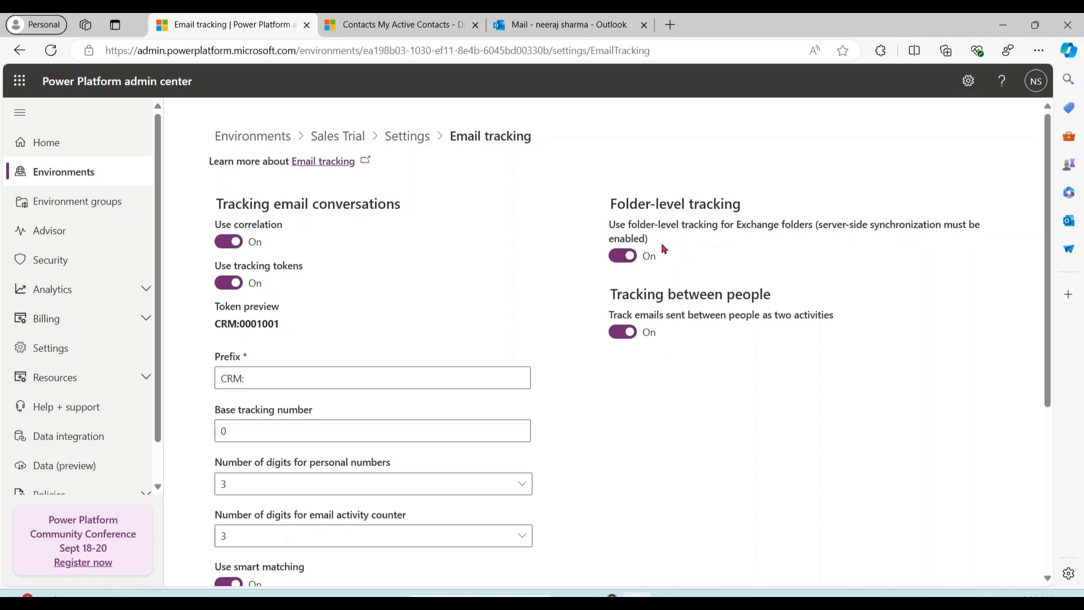
click(400, 24)
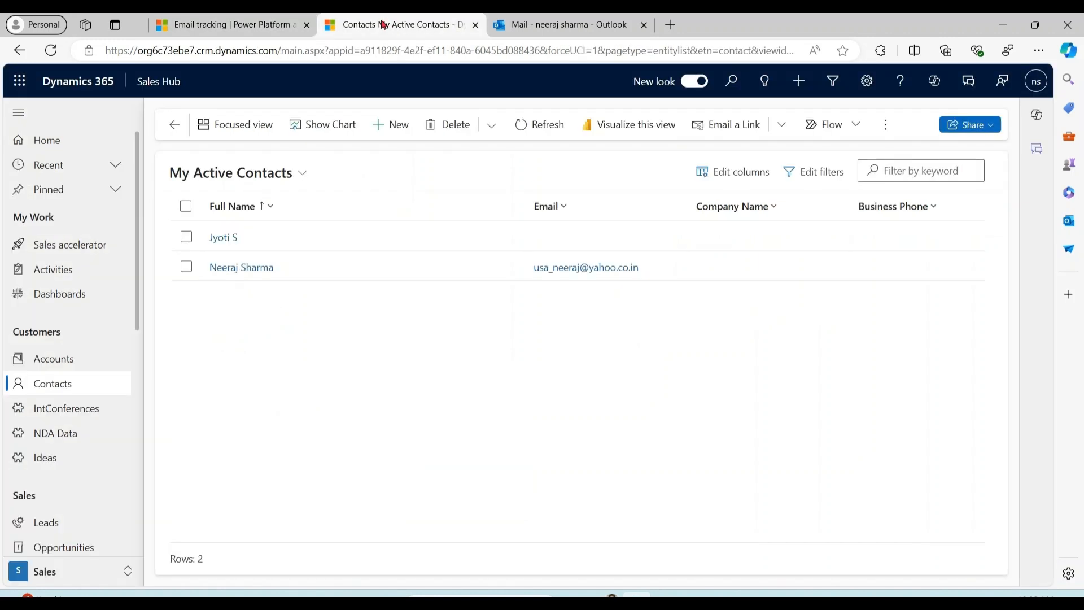
From Personalization Settings' Email options, bring up the Folder-Level Tracking rules window.
click(866, 81)
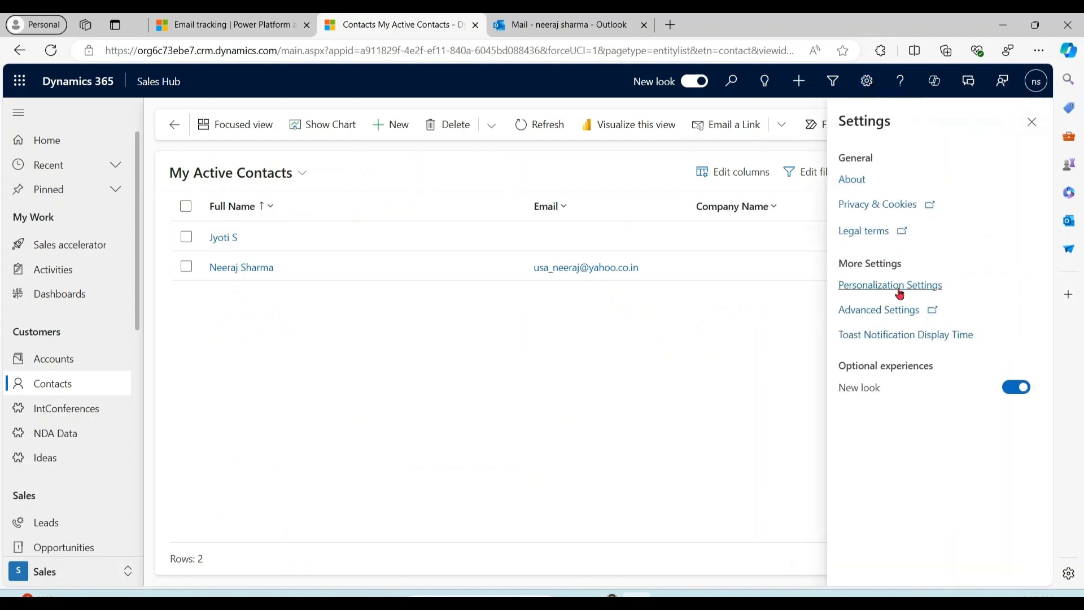
click(1030, 122)
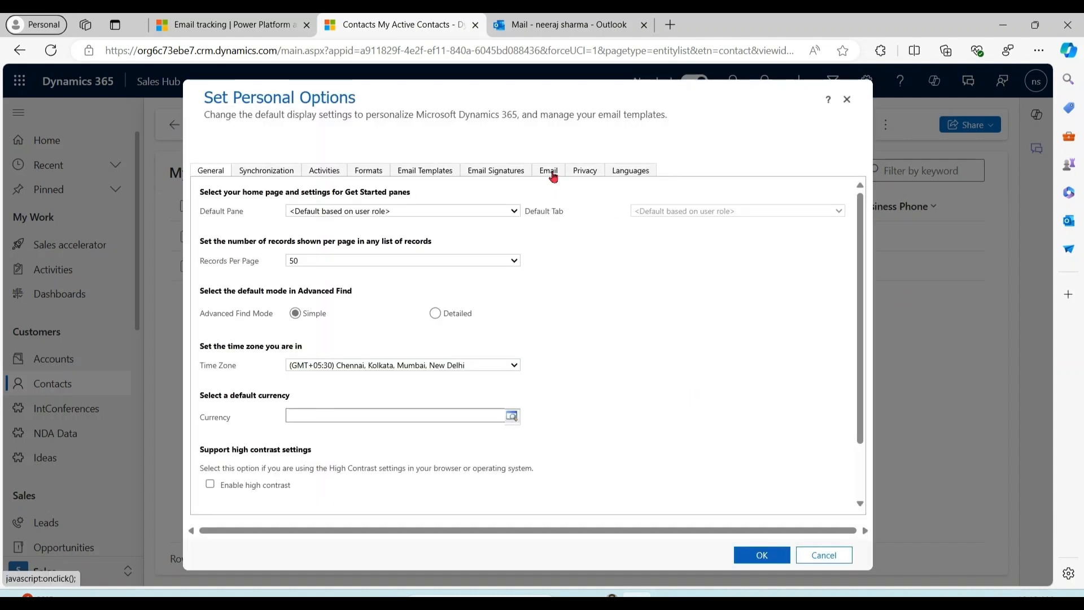
click(548, 170)
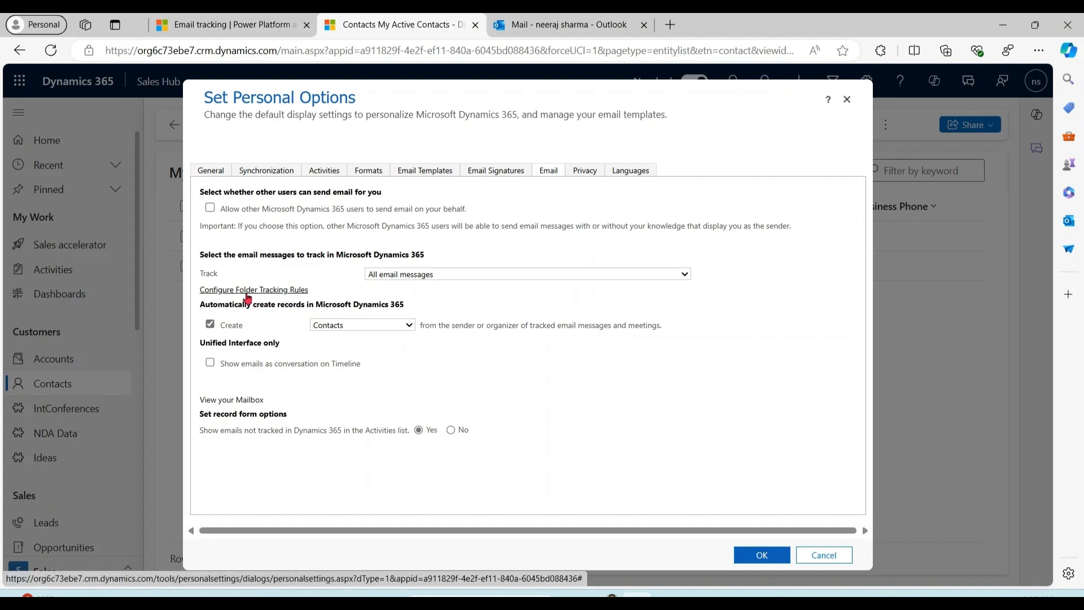
click(252, 289)
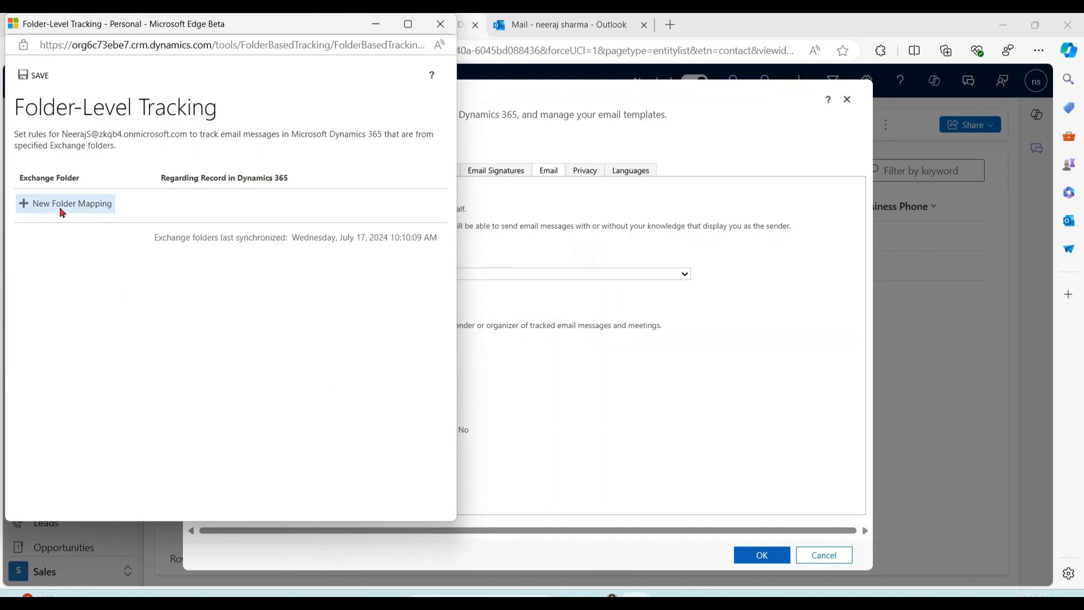
Map the MS PowerApps folder to contact MS PowerApp Guy, save the mapping, and close the window.
click(72, 204)
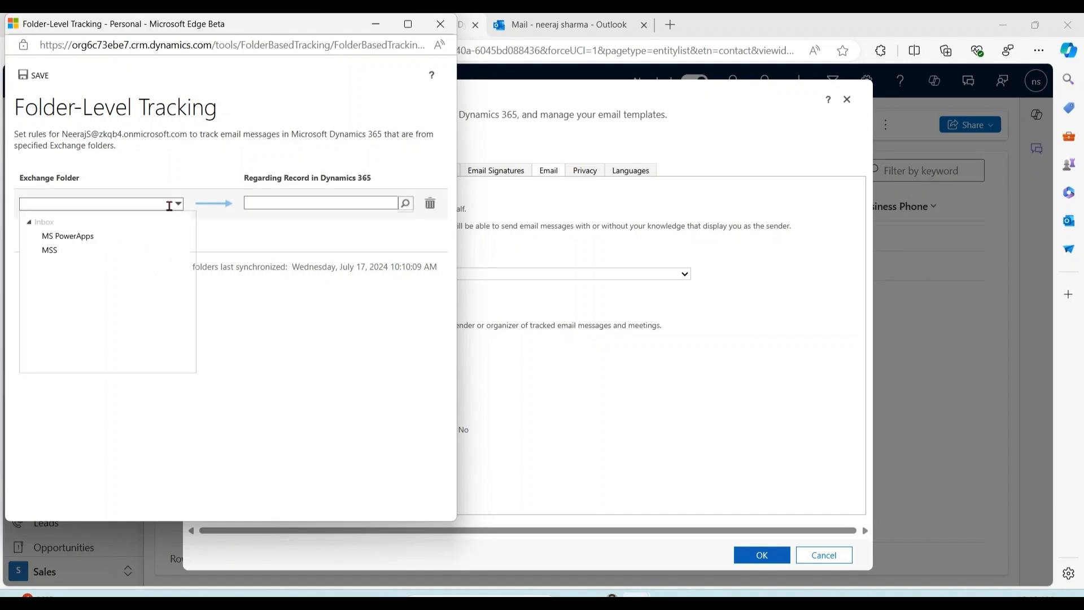
click(68, 236)
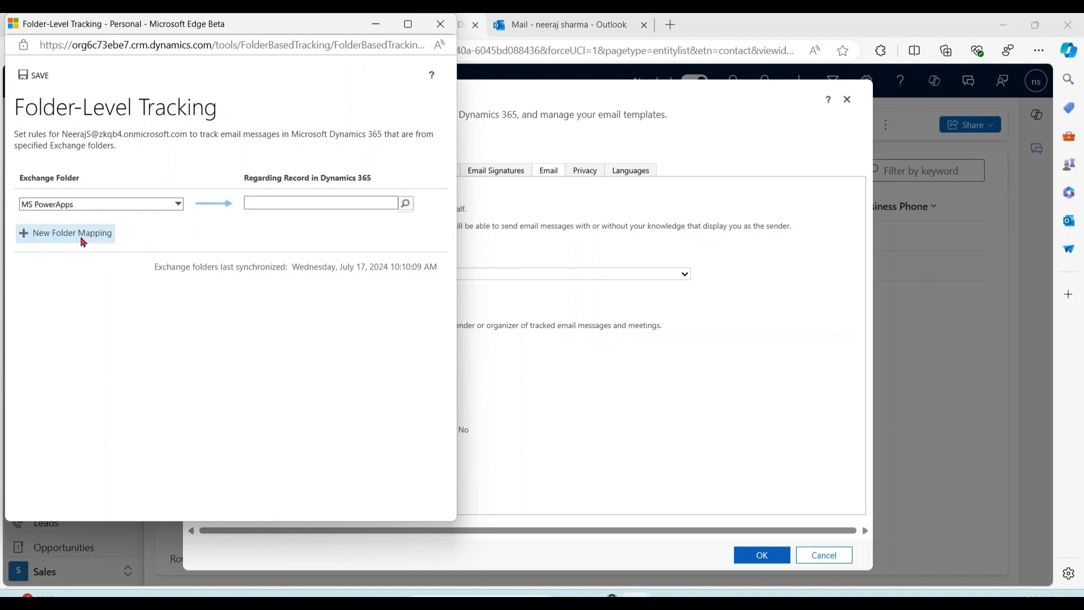
click(406, 202)
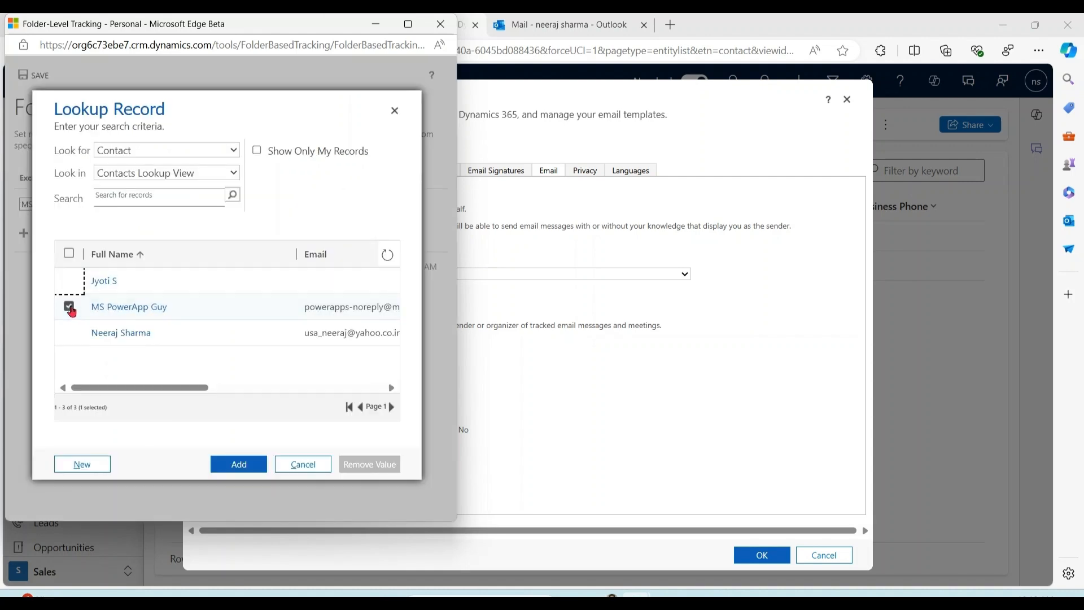
click(238, 464)
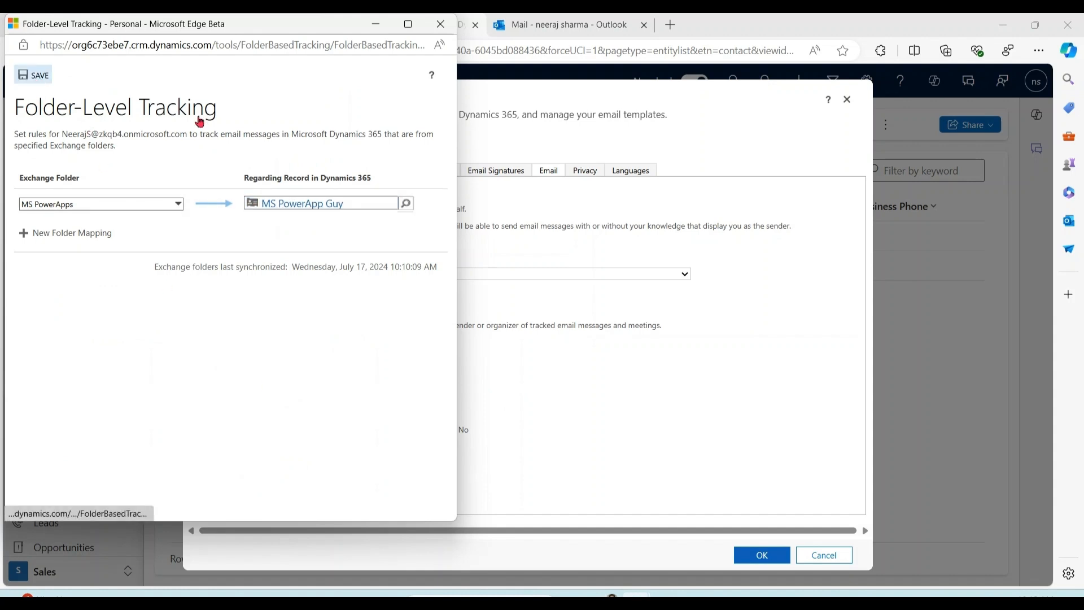
click(39, 75)
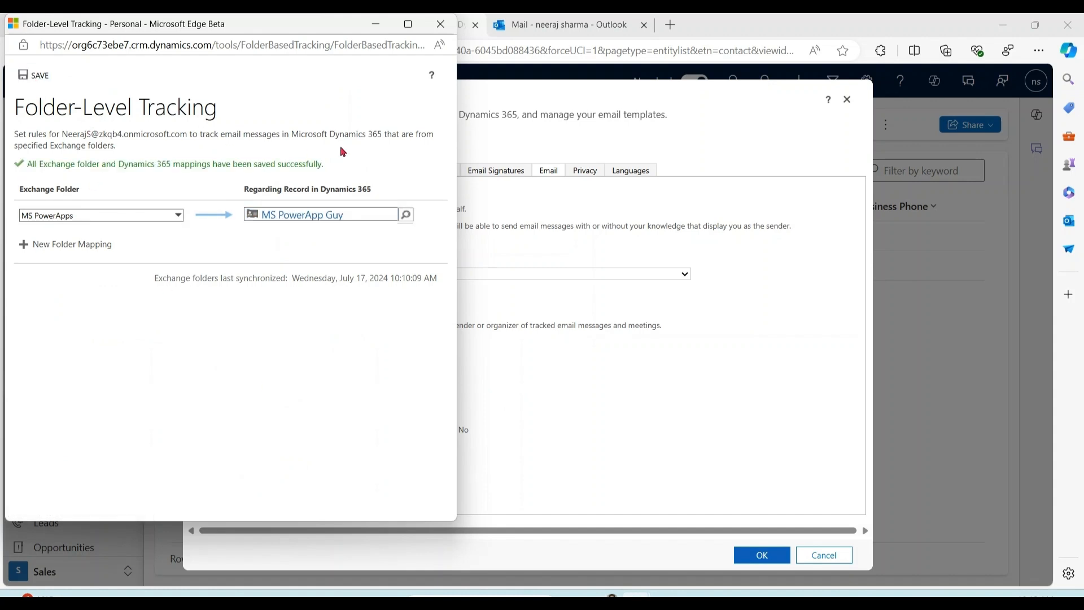
mouse_move(420, 69)
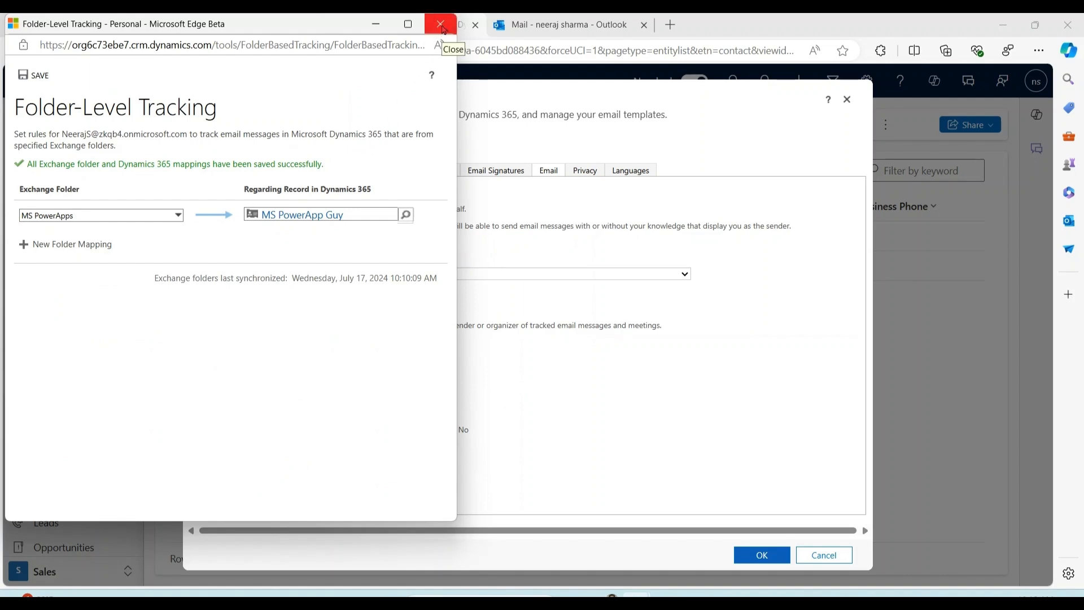
click(440, 24)
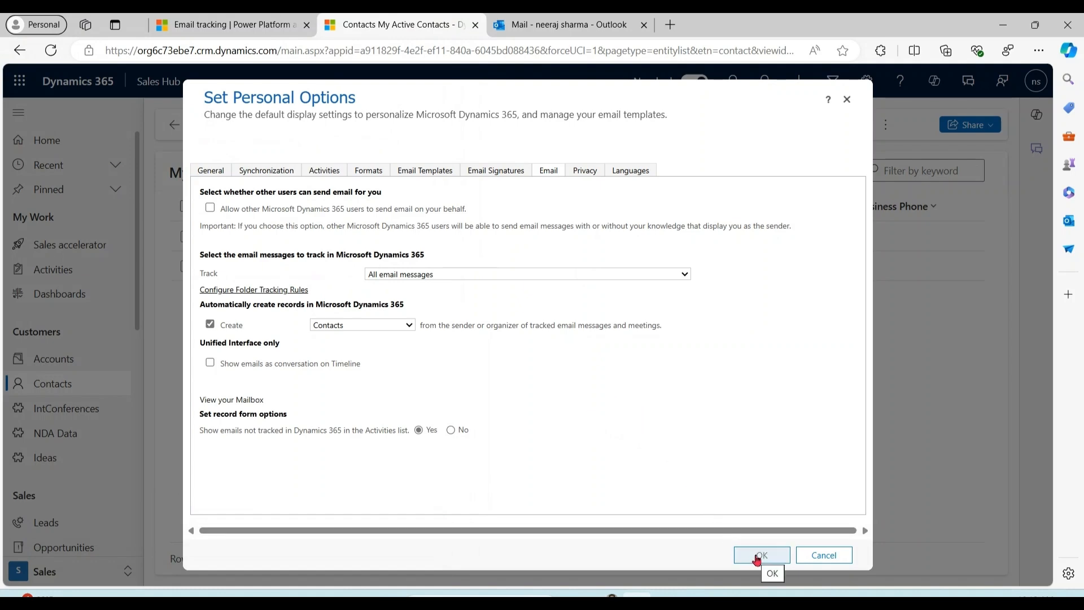
Confirm the personal options and return to the Outlook mailbox's MS PowerApps folder.
click(761, 554)
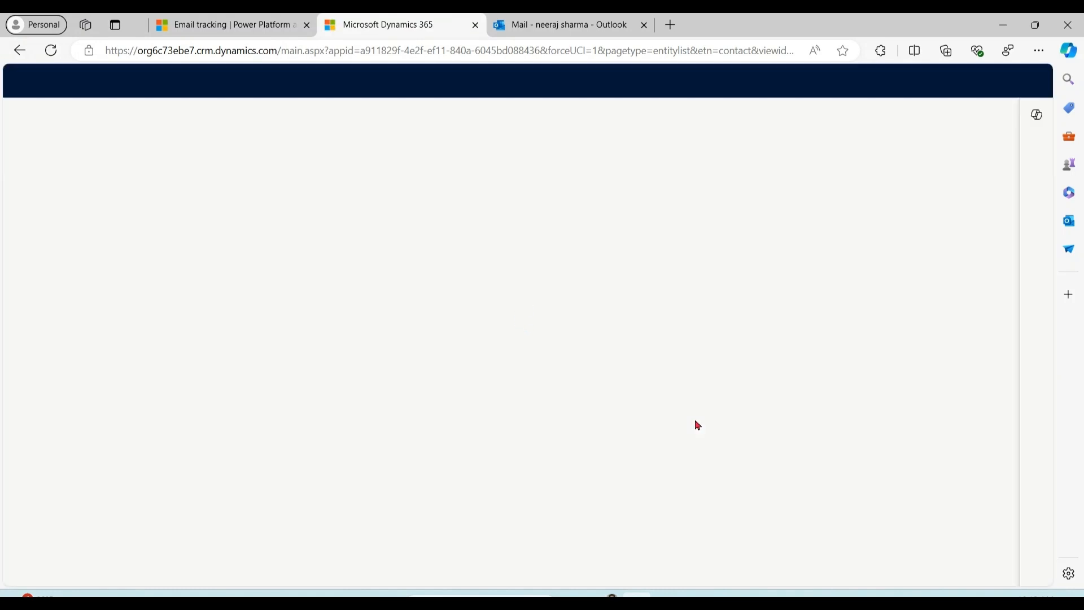
click(569, 24)
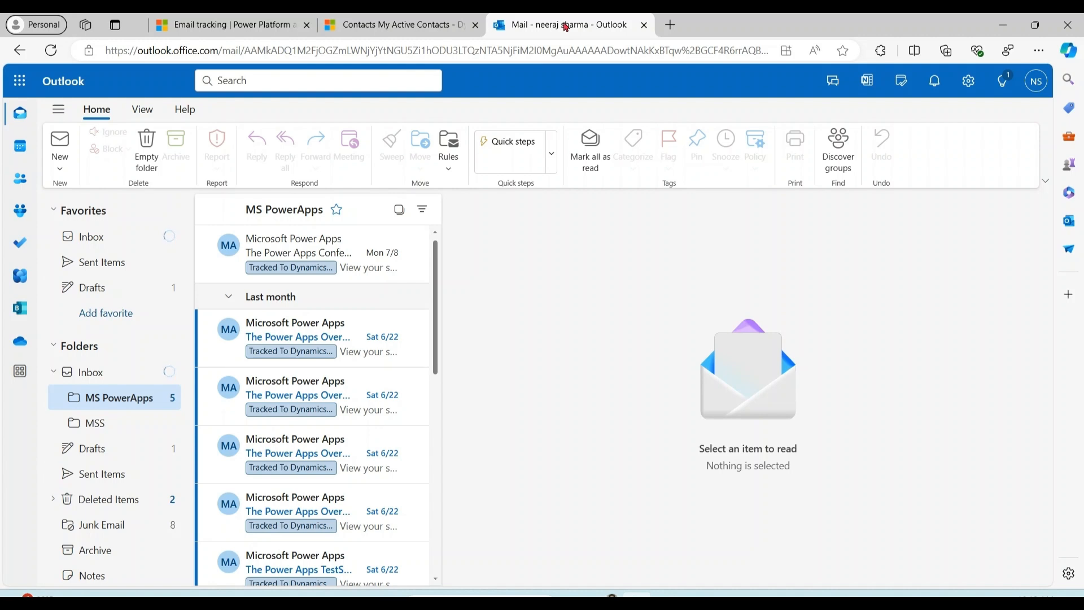
mouse_move(435, 330)
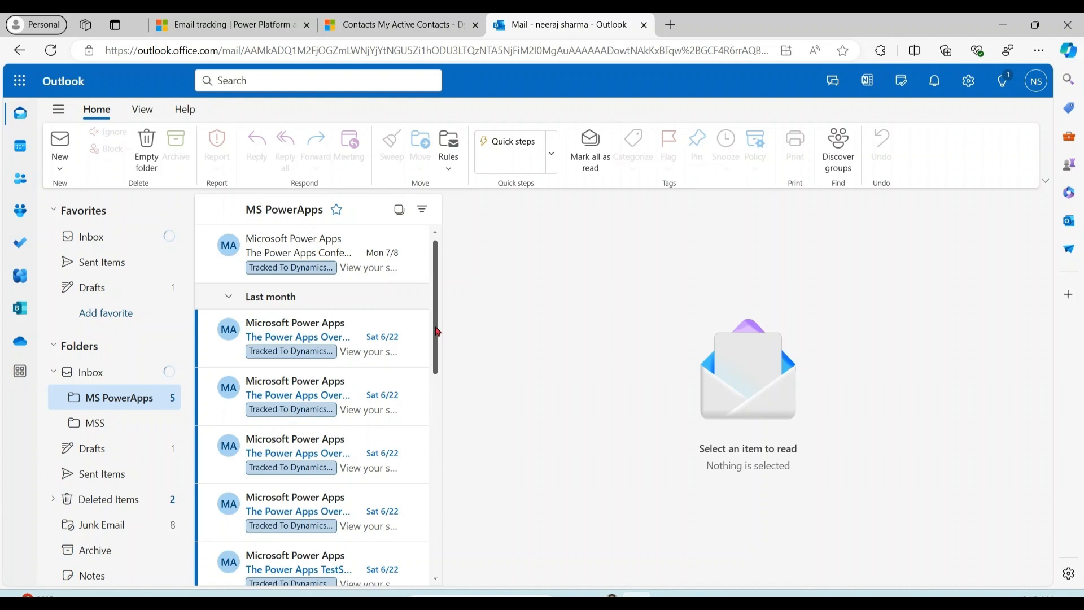
Show the MS PowerApp Guy contact's related activities in Dynamics 365 using the All Activities view.
click(398, 24)
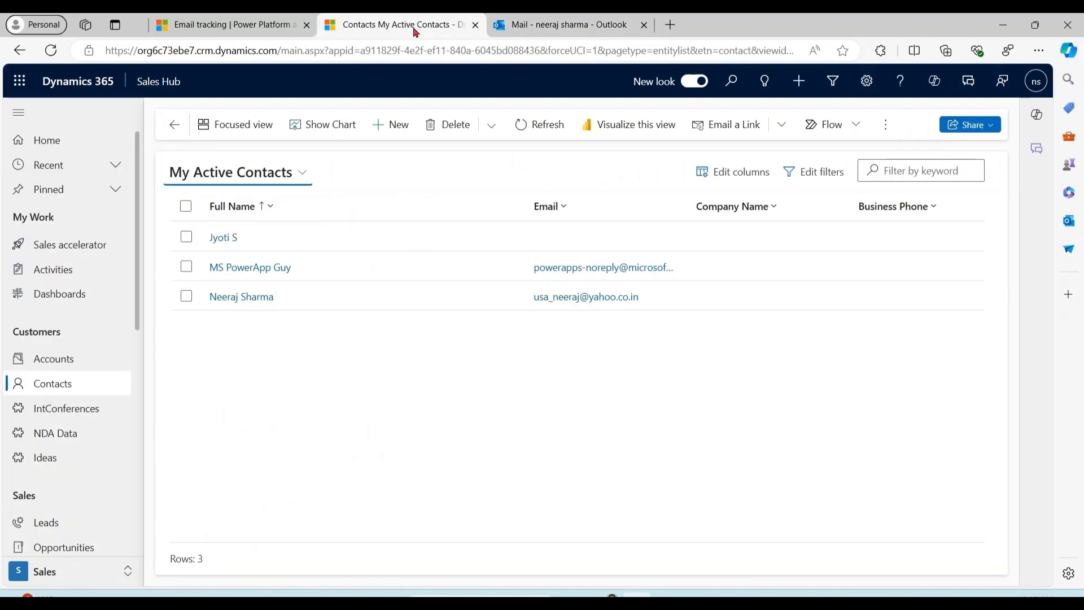
mouse_move(249, 267)
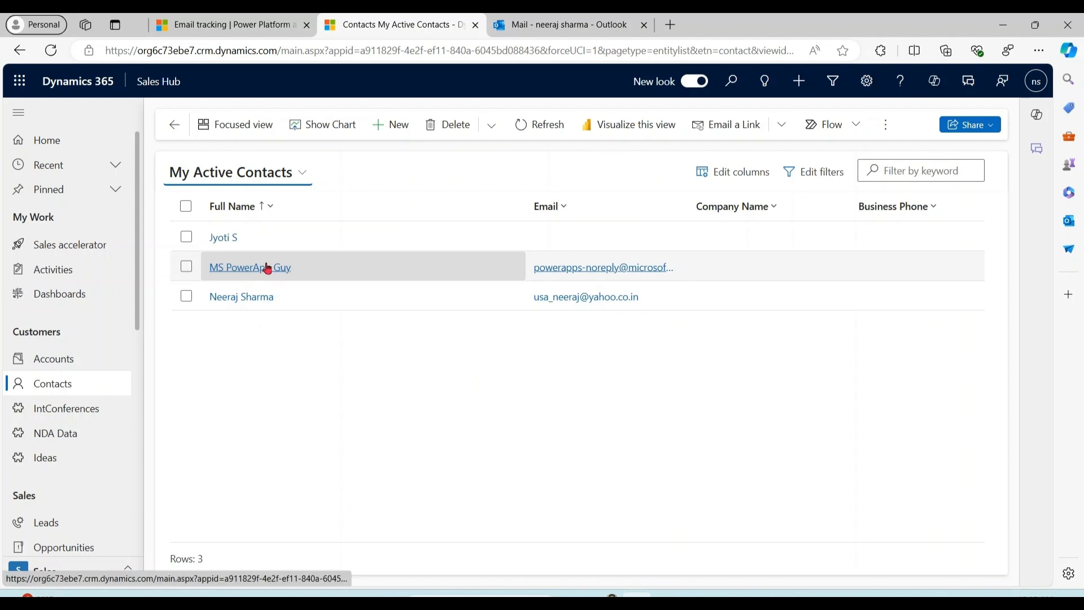
click(249, 267)
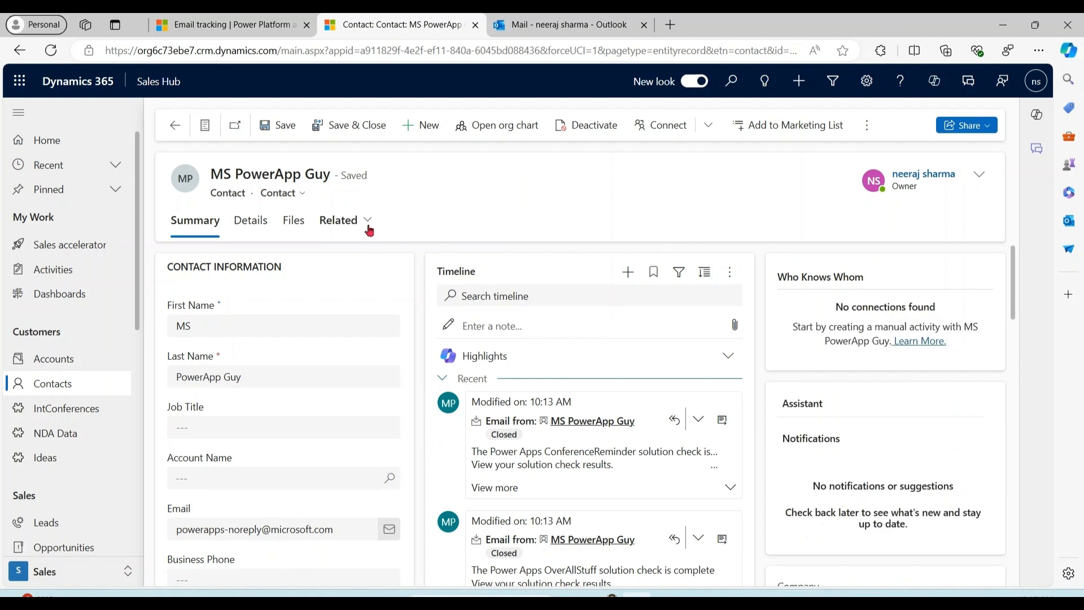
click(341, 219)
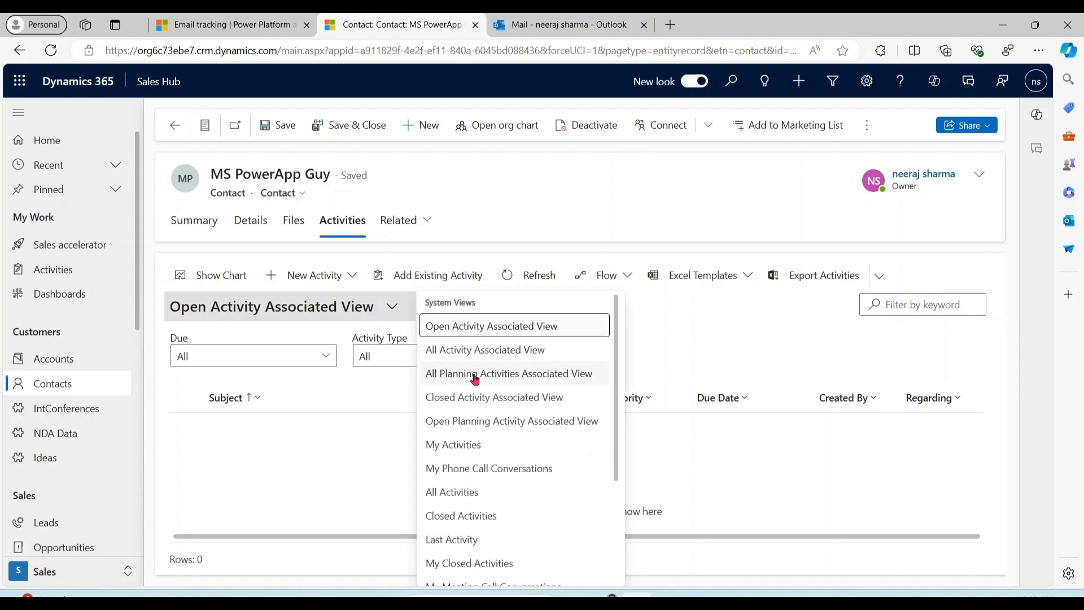
click(452, 492)
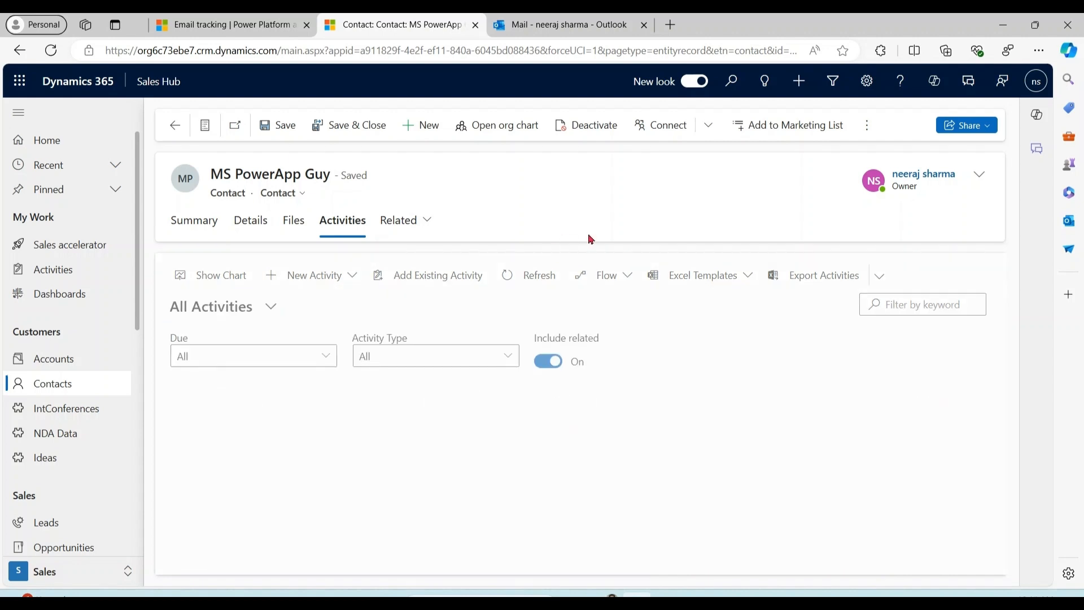